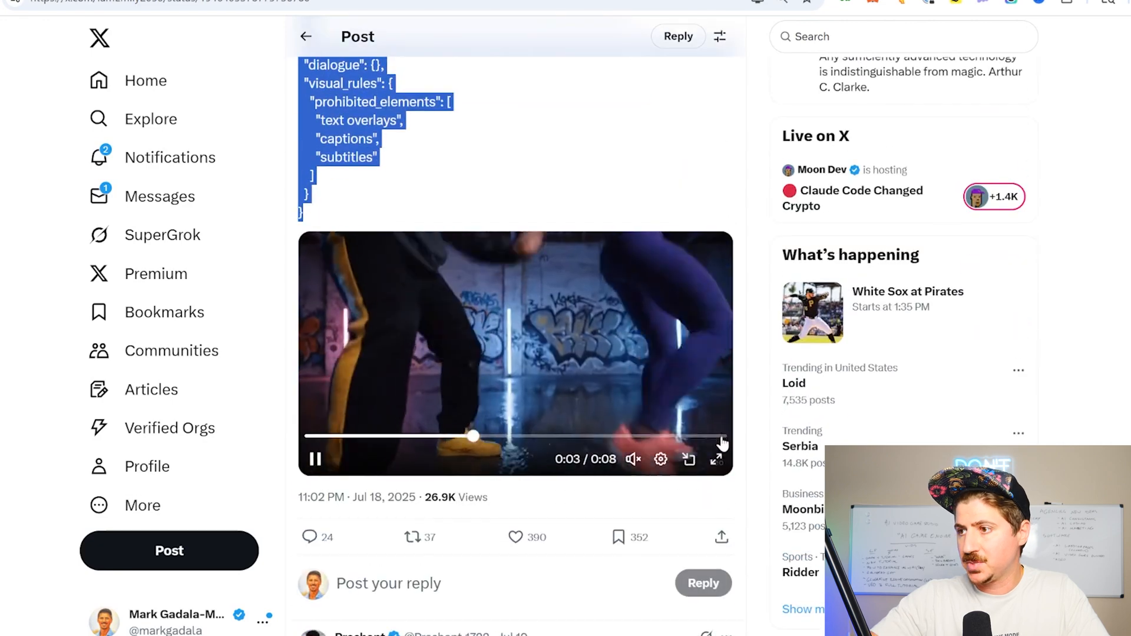
- Watch the Veo3 dance clip full screen on X and return to the post with the dance prompt
click(716, 460)
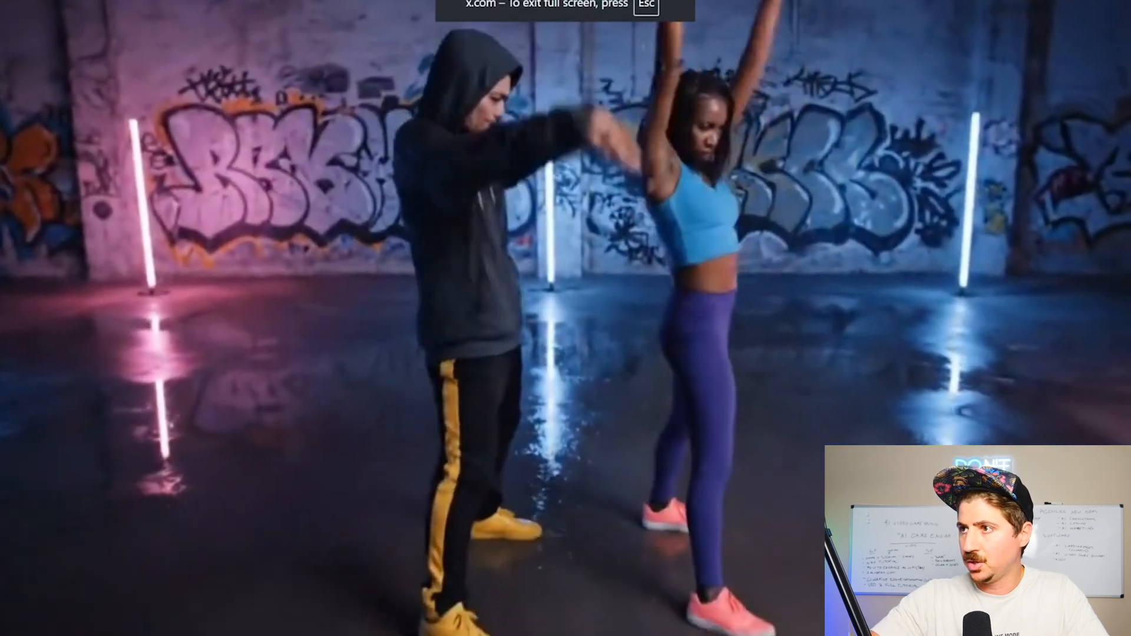
key(Escape)
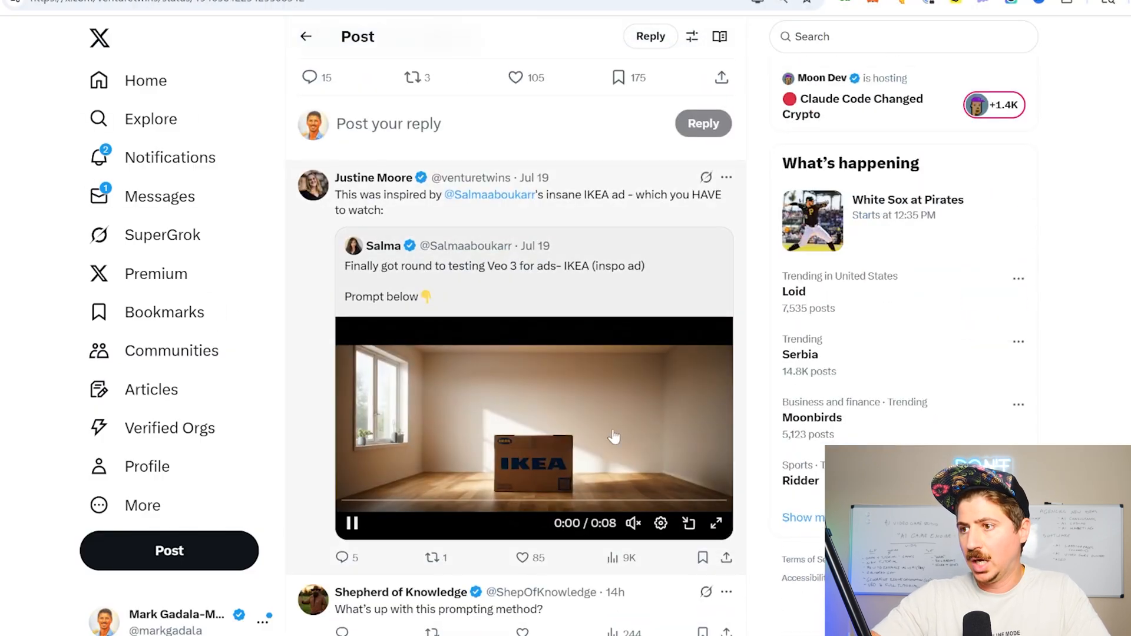
click(716, 523)
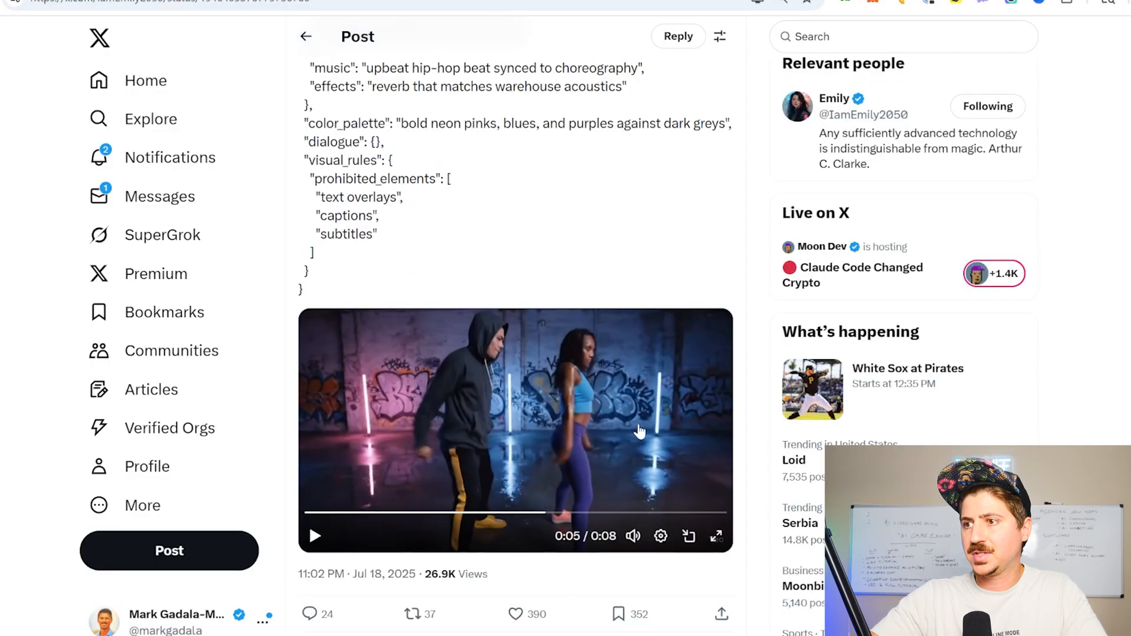
mouse_move(369, 117)
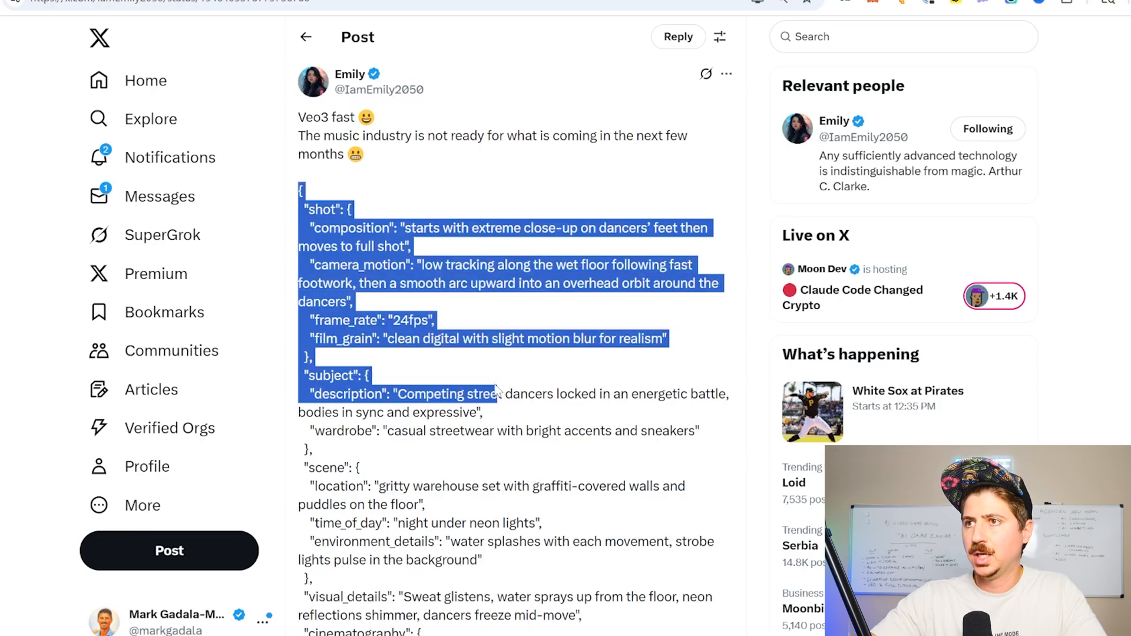
click(471, 370)
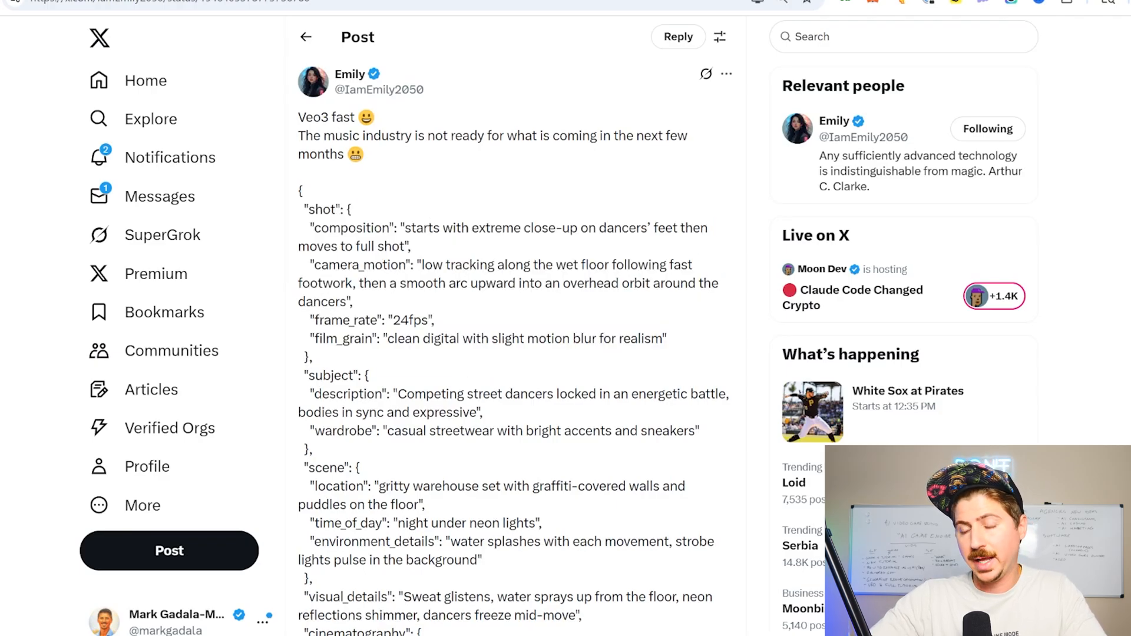
- Review the blank JSON template with empty shot, scene, cinematography, audio and dialogue fields
double_click(325, 117)
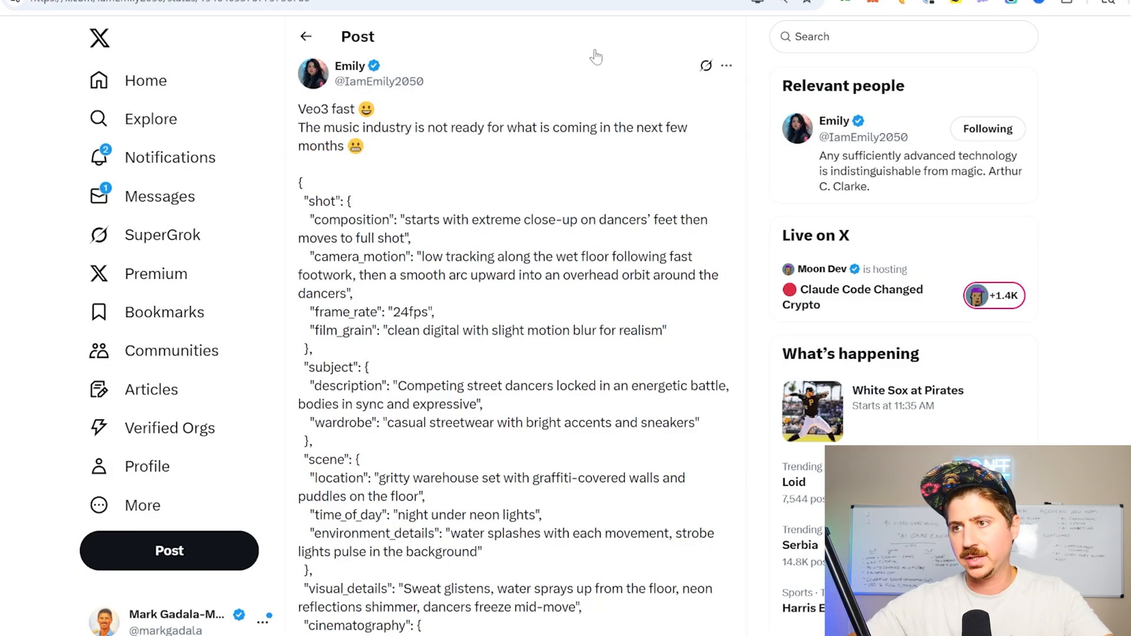
scroll(down, 3)
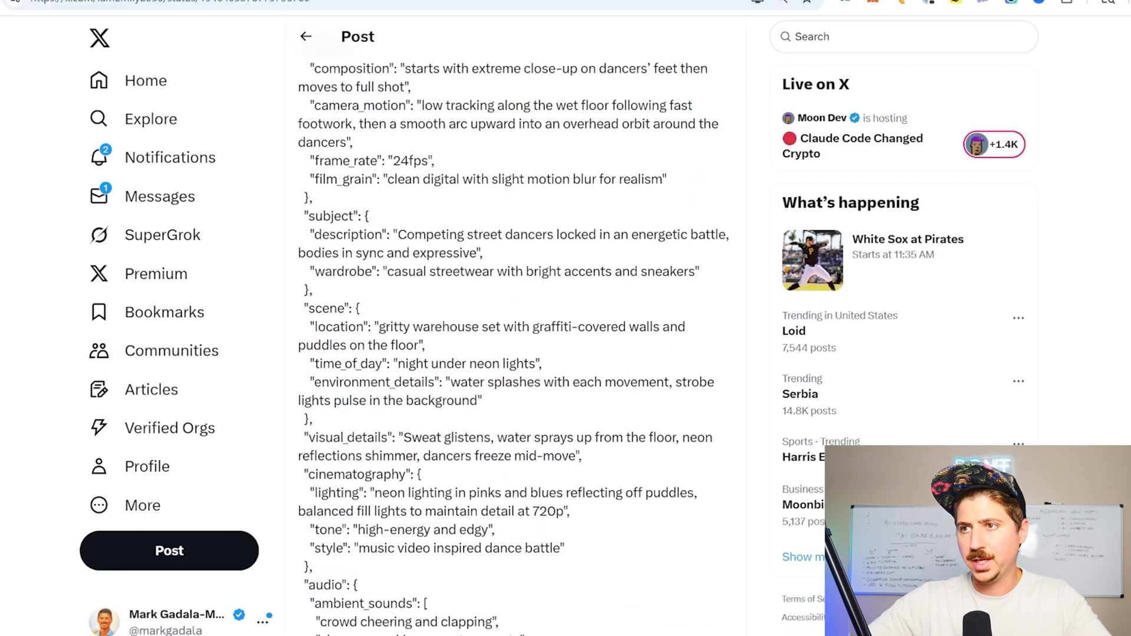
scroll(down, 3)
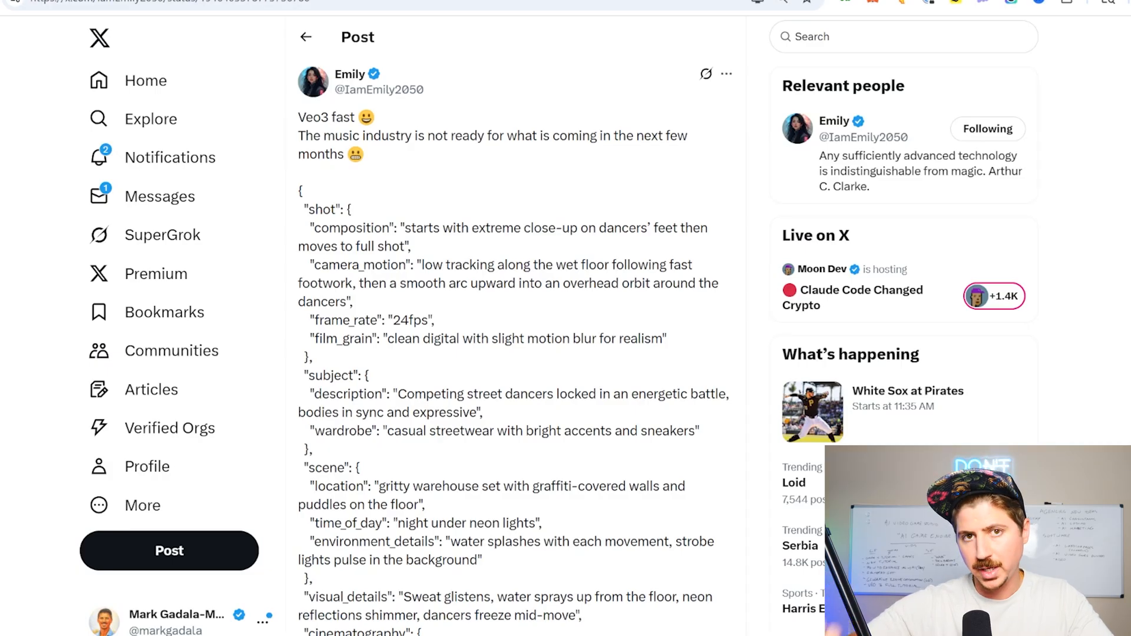
mouse_move(440, 247)
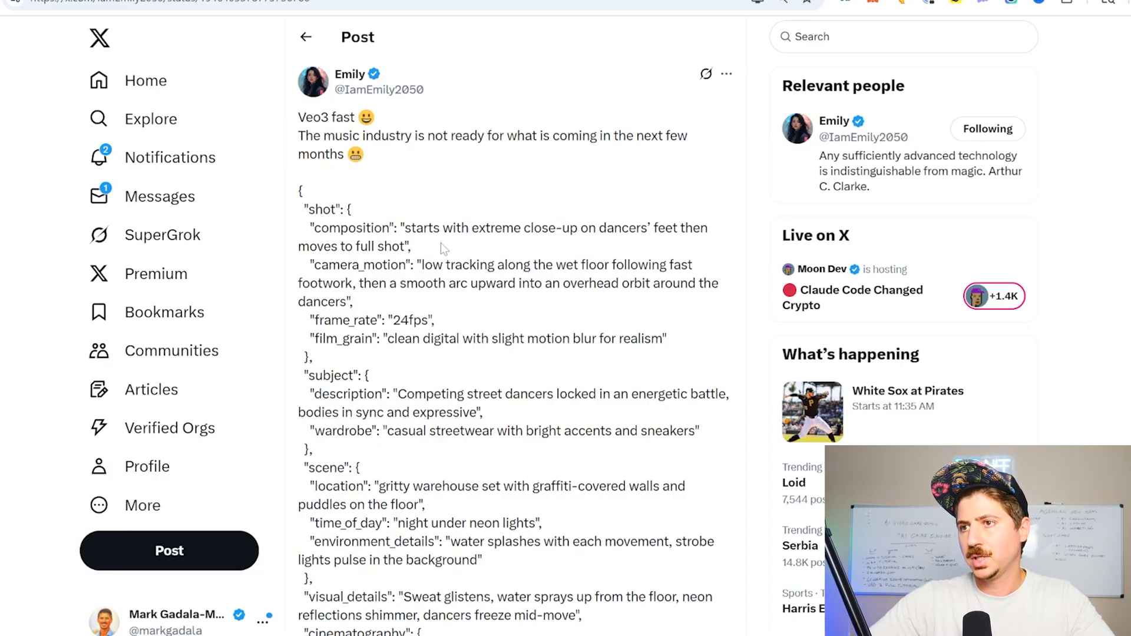
mouse_move(549, 94)
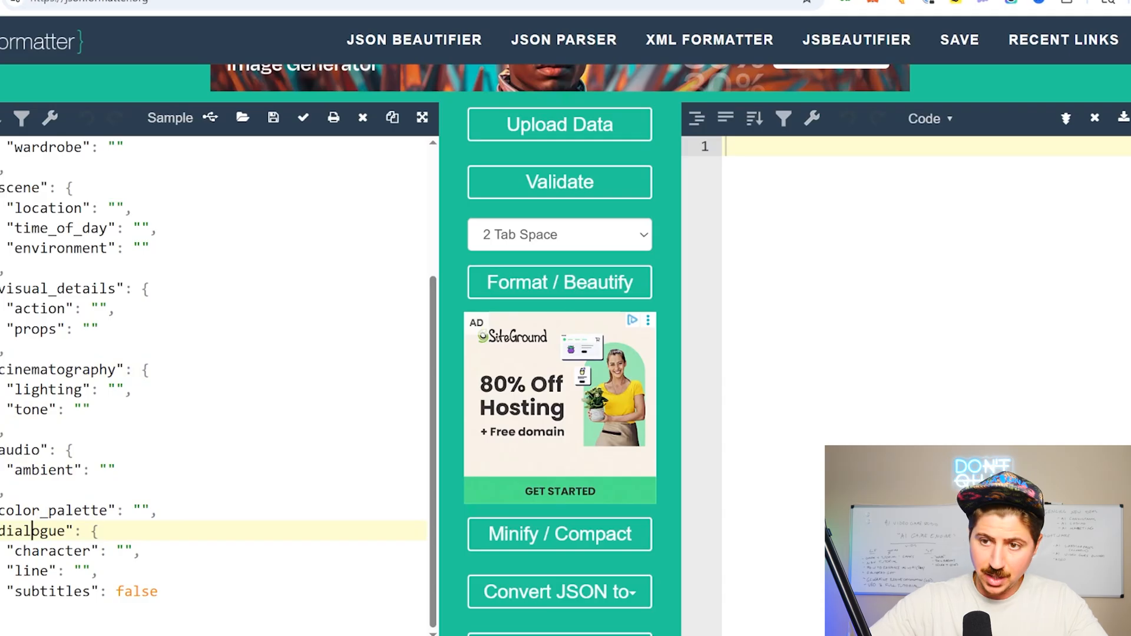
scroll(down, 3)
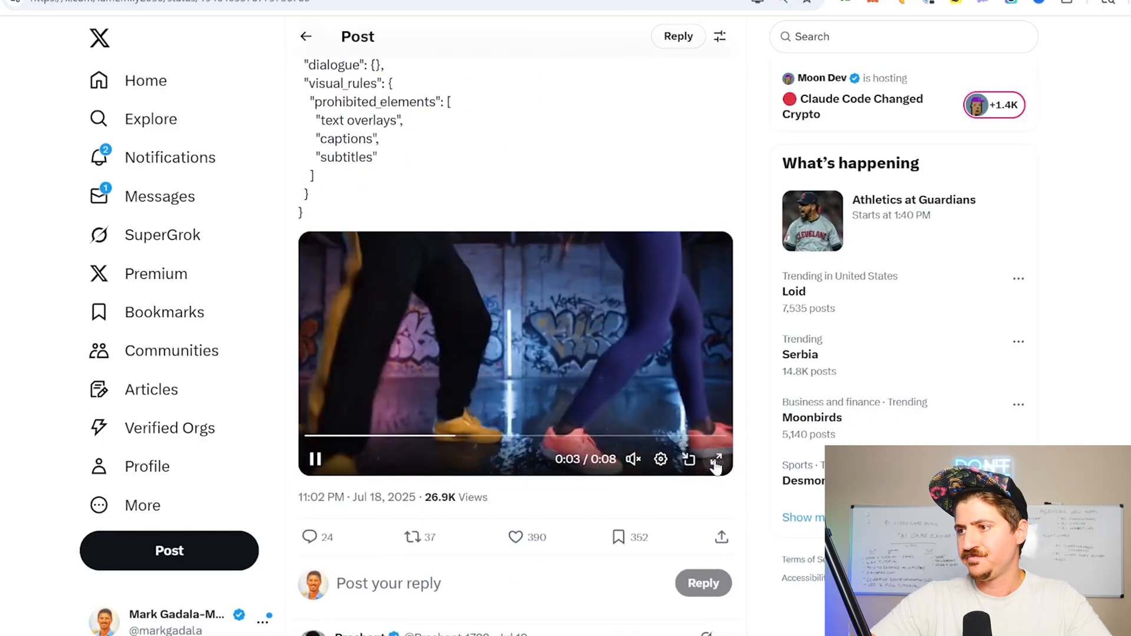
click(717, 460)
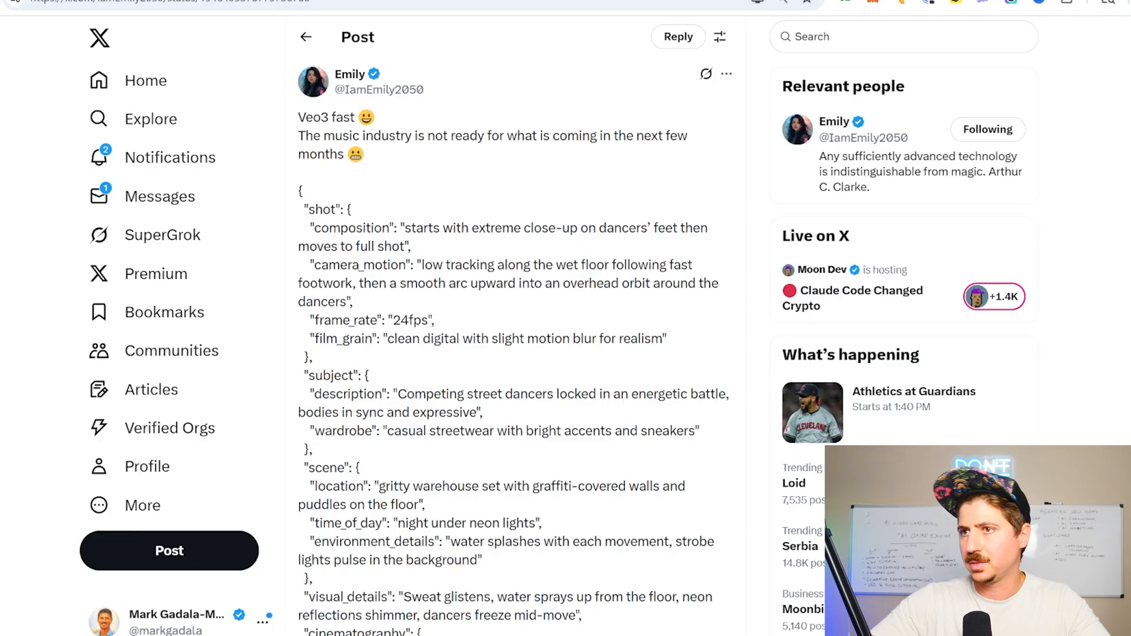
drag(404, 227, 649, 227)
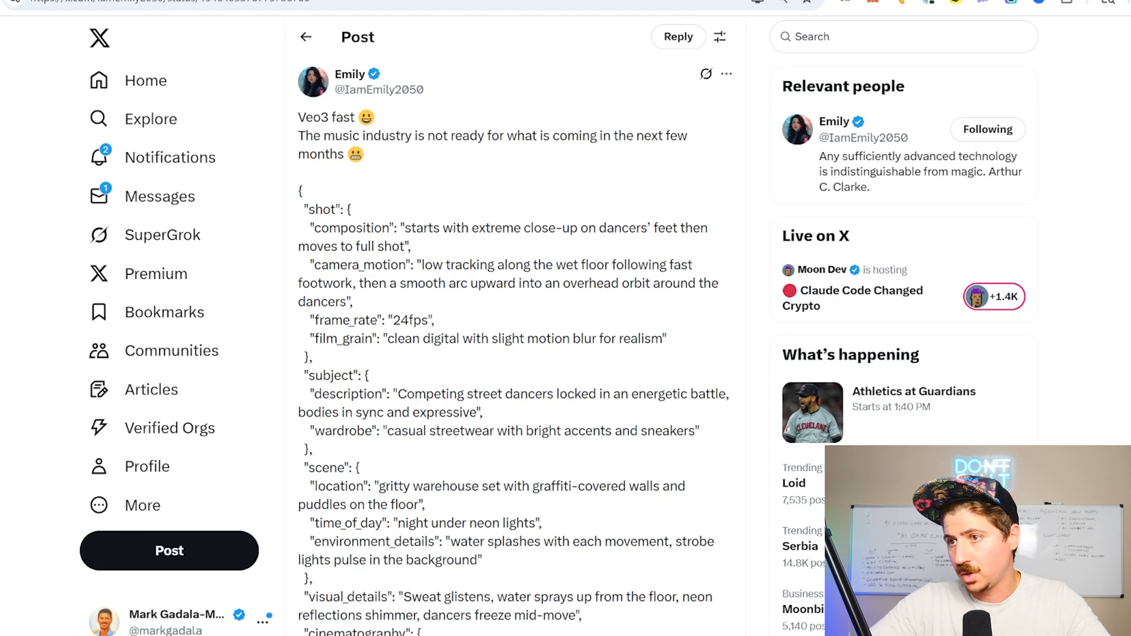
scroll(down, 3)
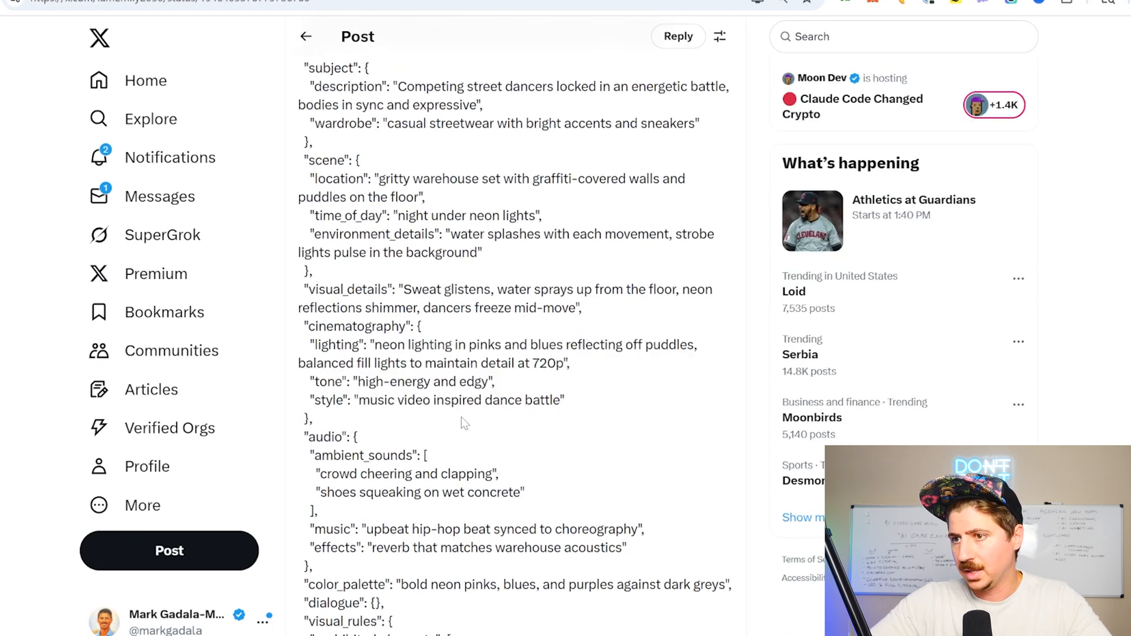
scroll(down, 3)
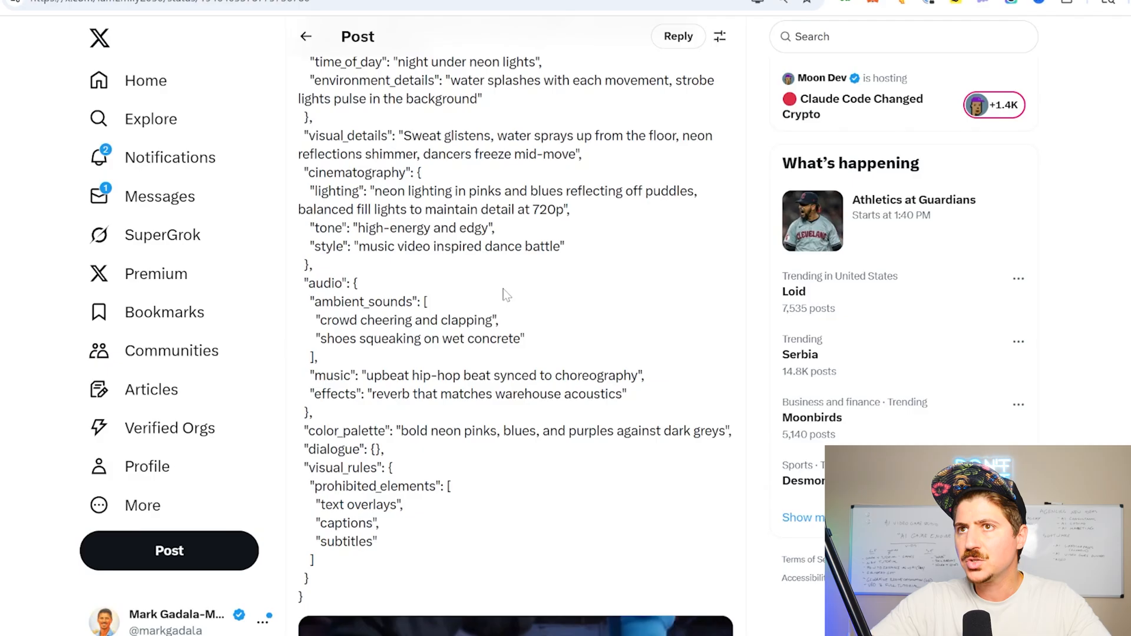
mouse_move(400, 593)
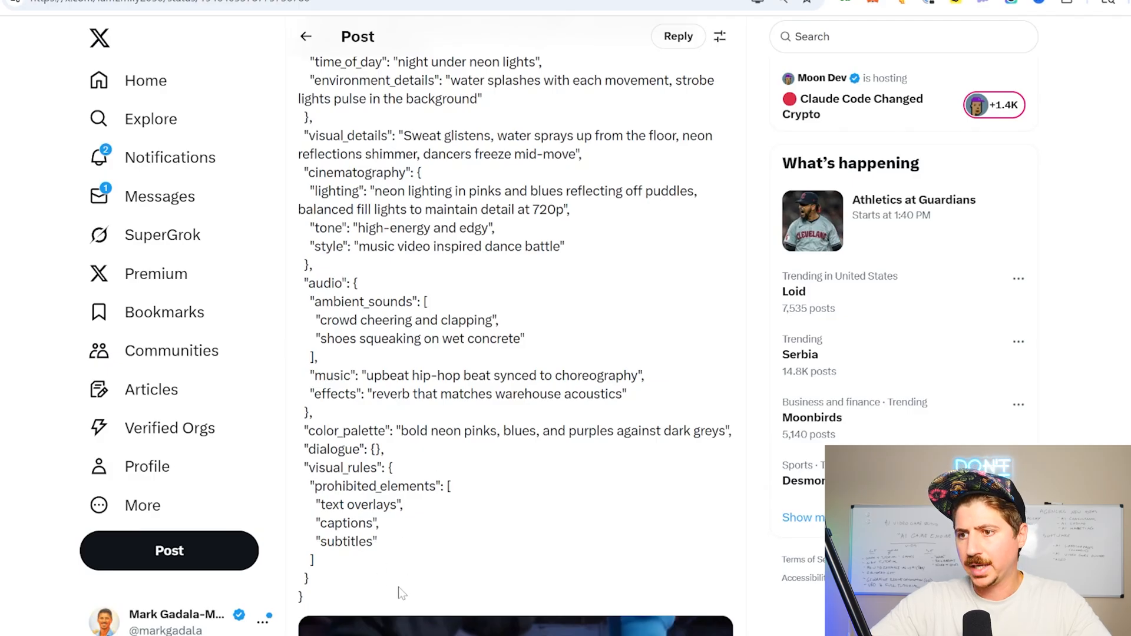
scroll(down, 3)
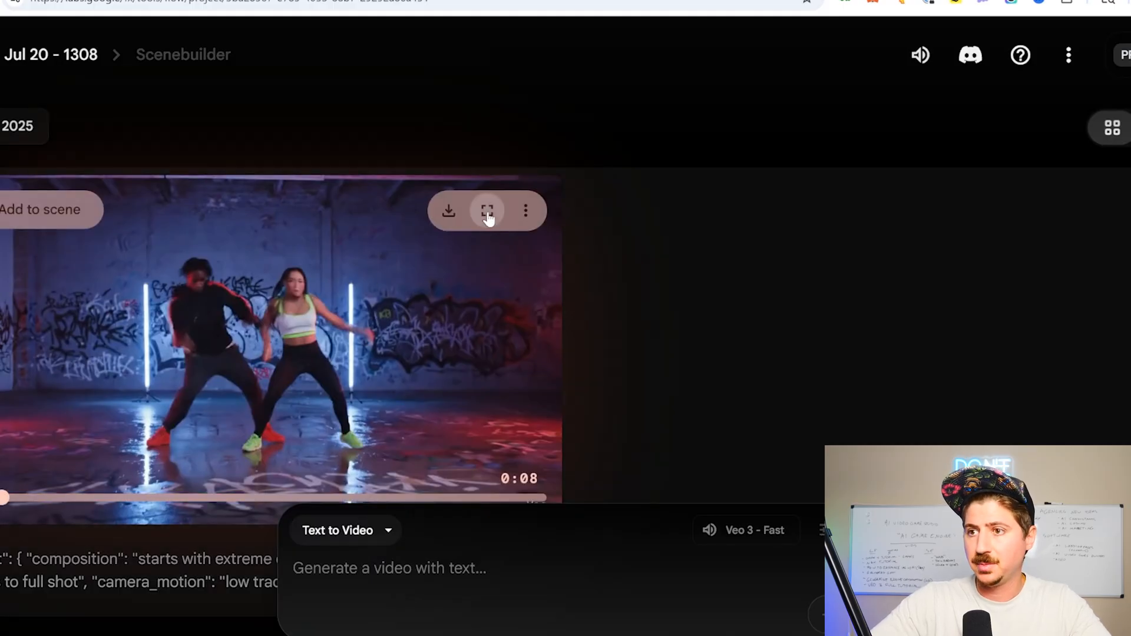
- View the generated street-dance clip from the Scenebuilder project full screen
click(487, 211)
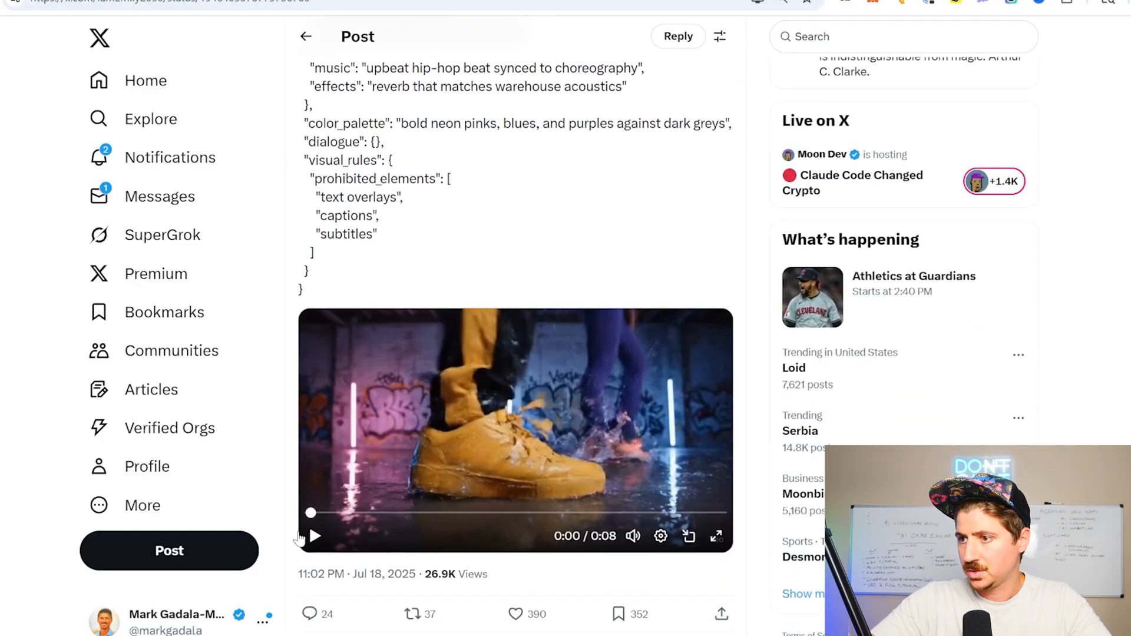
click(717, 536)
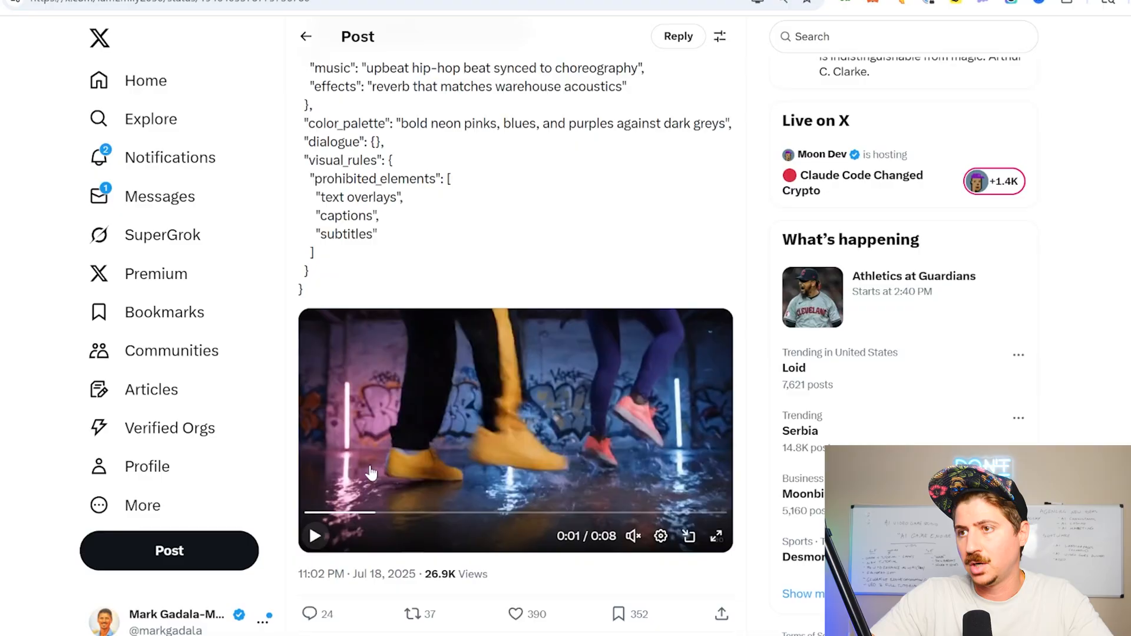
scroll(up, 3)
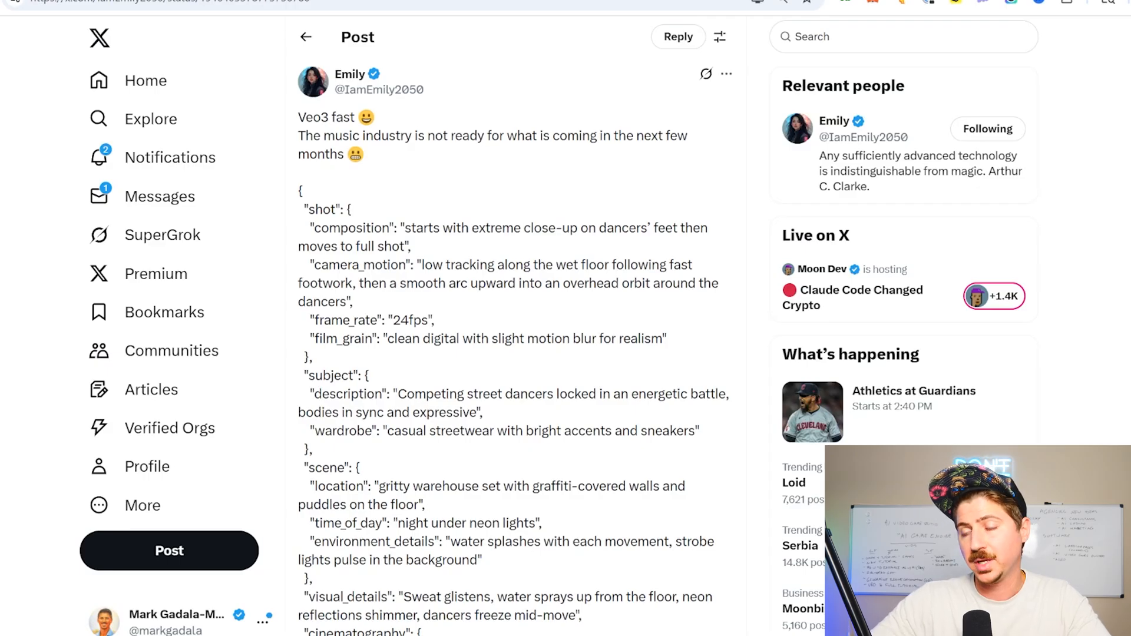
scroll(down, 3)
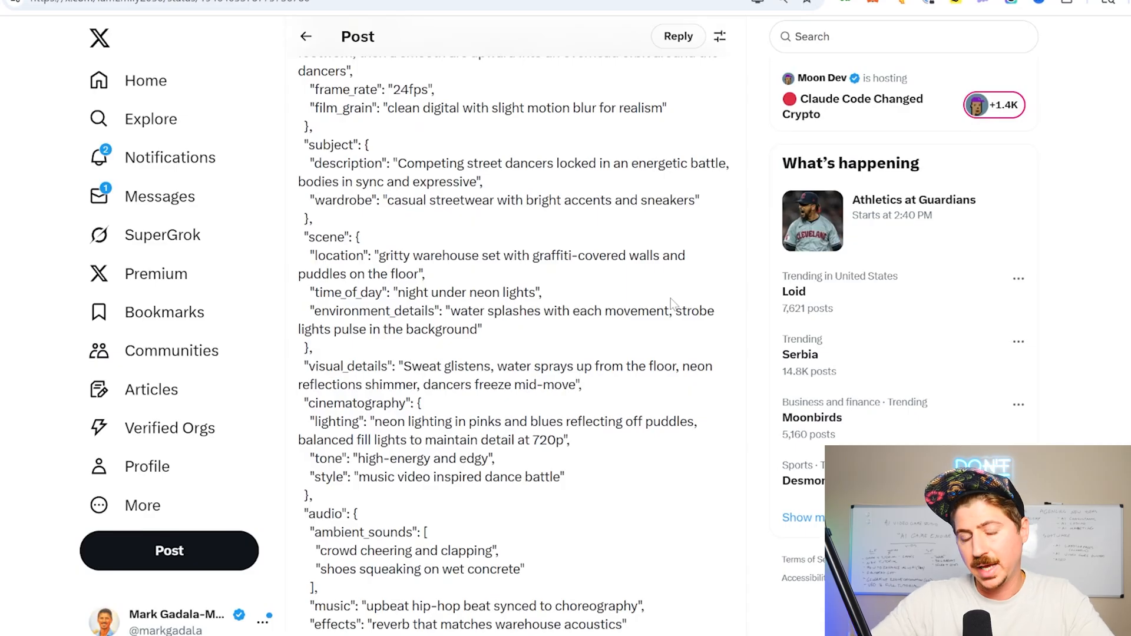
scroll(down, 3)
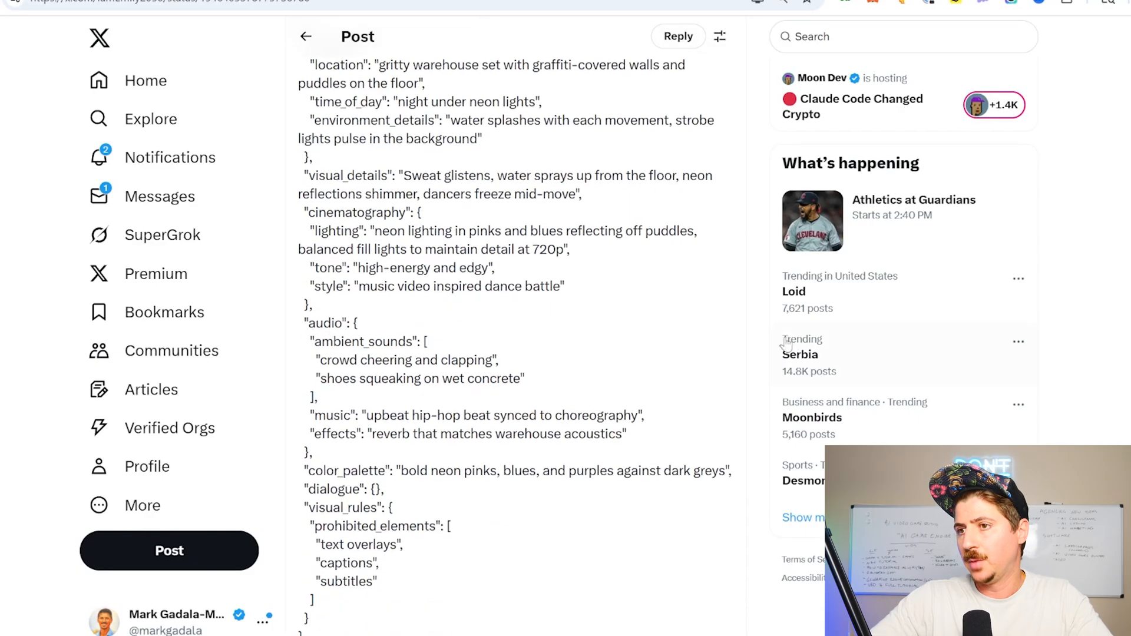
scroll(up, 3)
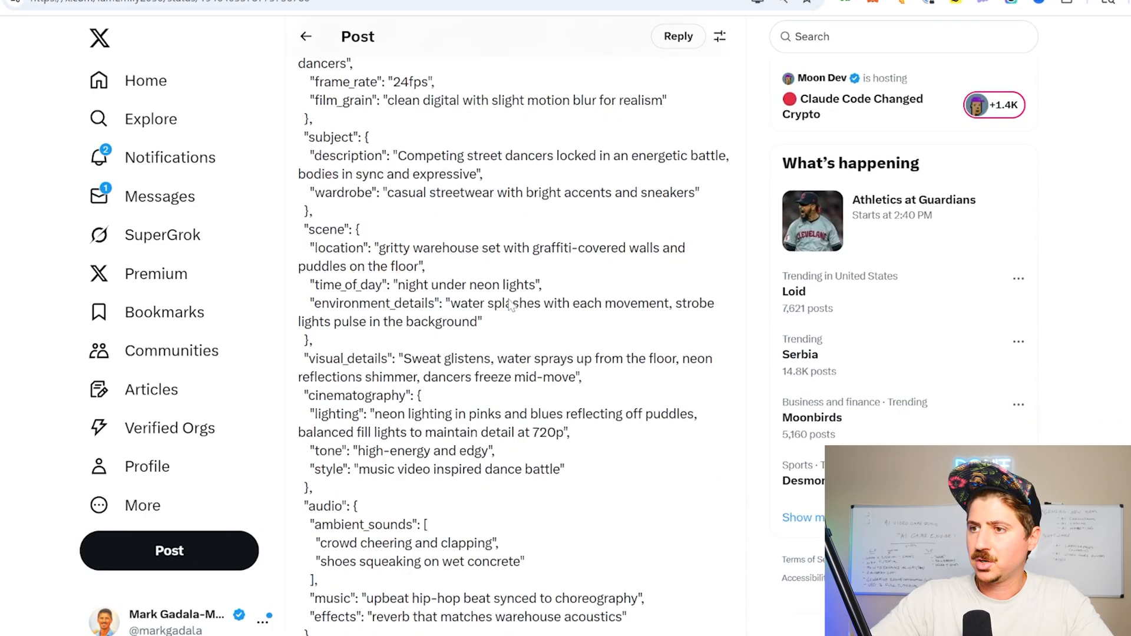
scroll(down, 3)
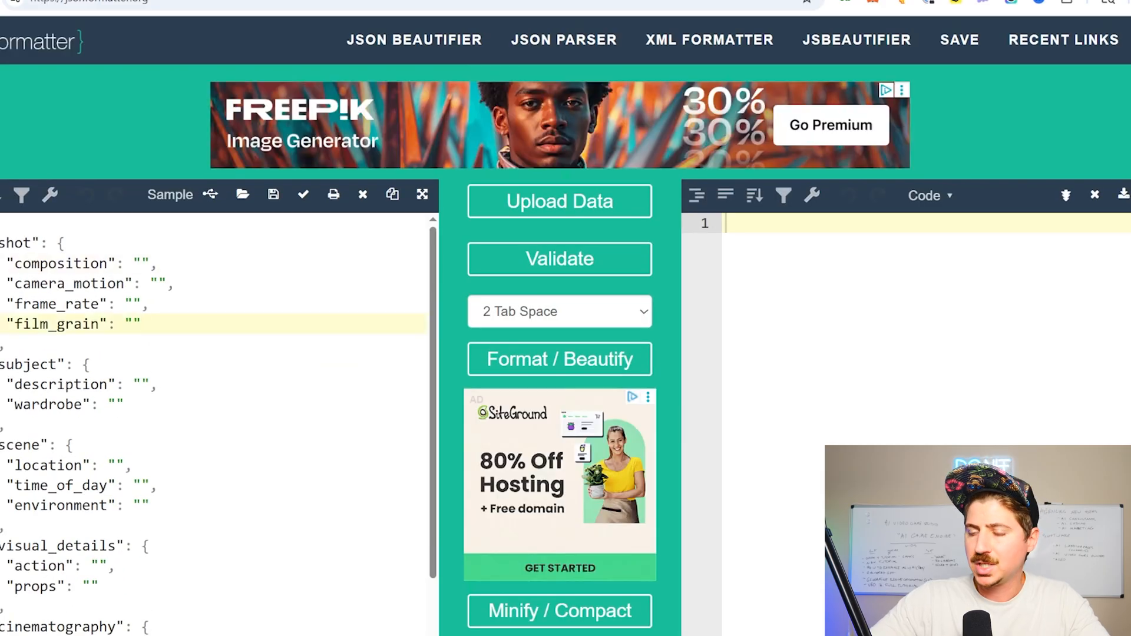
scroll(down, 3)
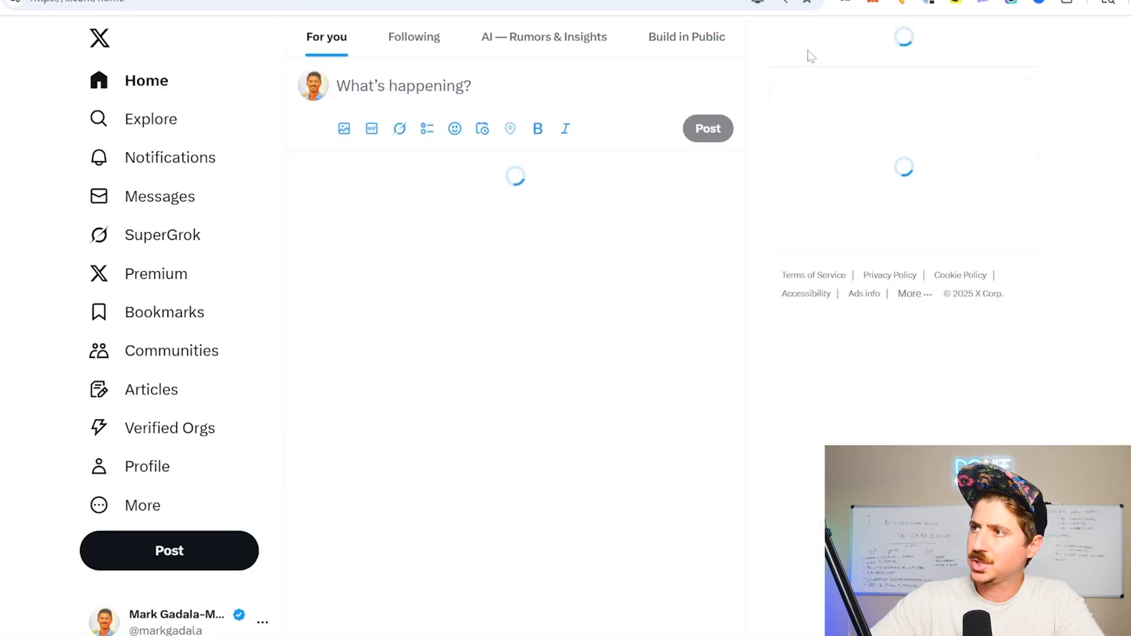
- Search 'tec' on X and look through the TechHalla results
text(techhalla)
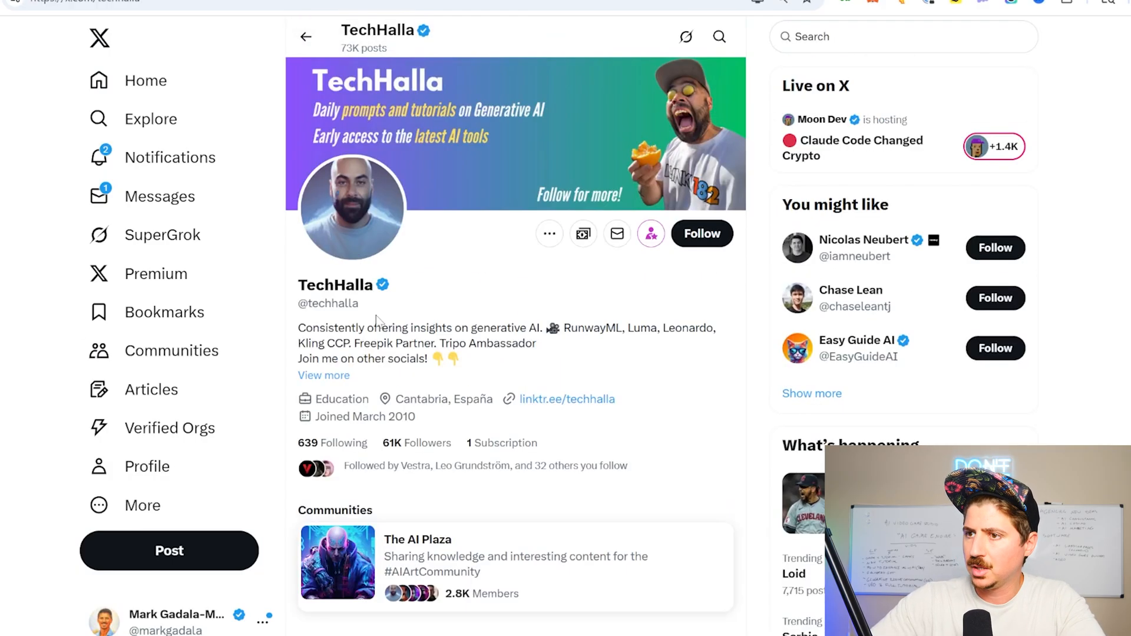
scroll(down, 3)
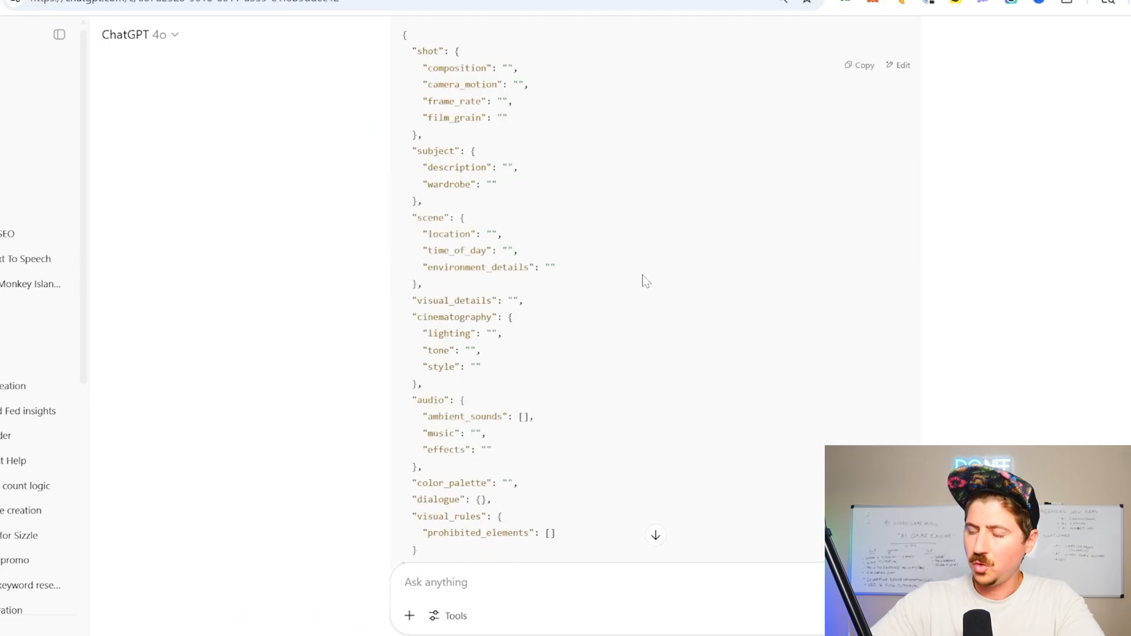
mouse_move(641, 280)
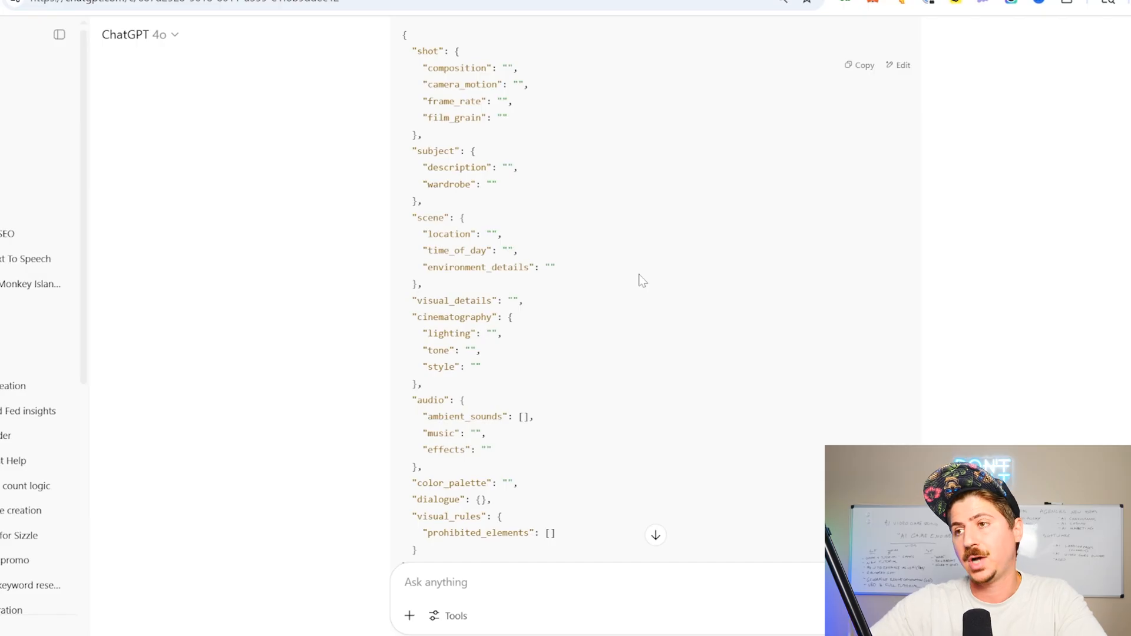
mouse_move(648, 146)
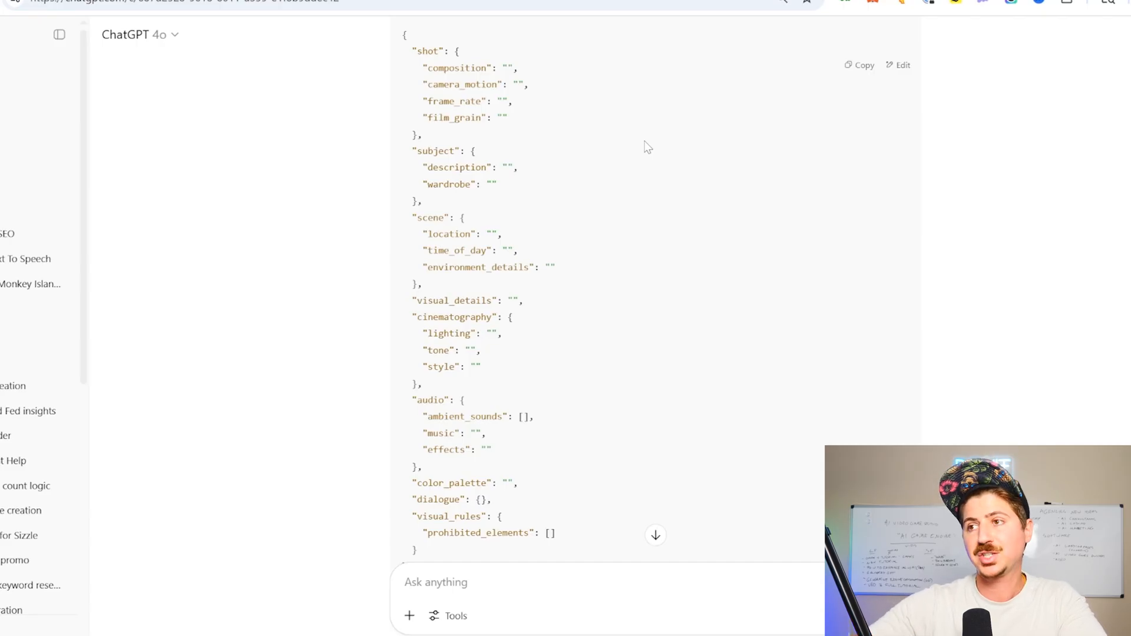
- Scroll through the stripped JSON scene template showing only field names
scroll(down, 3)
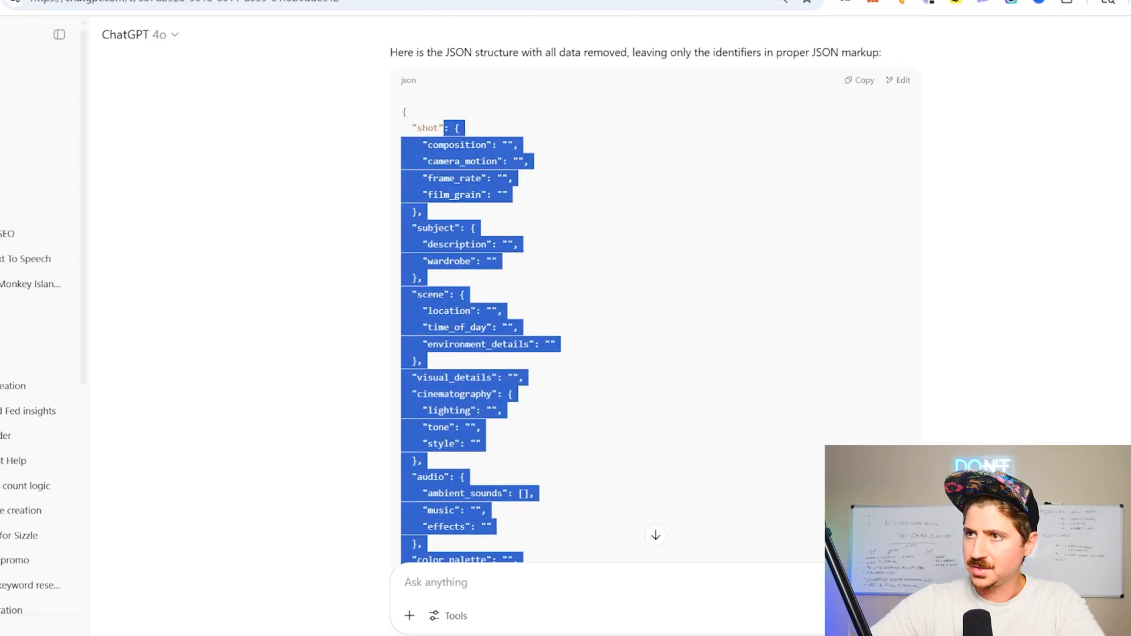
scroll(down, 3)
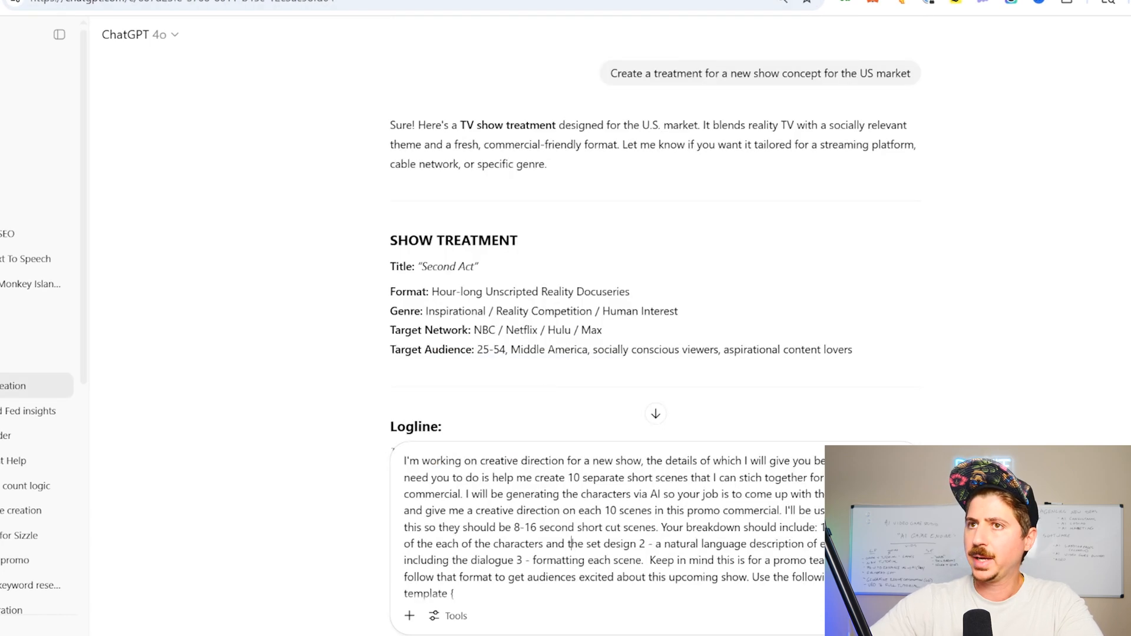
mouse_move(696, 94)
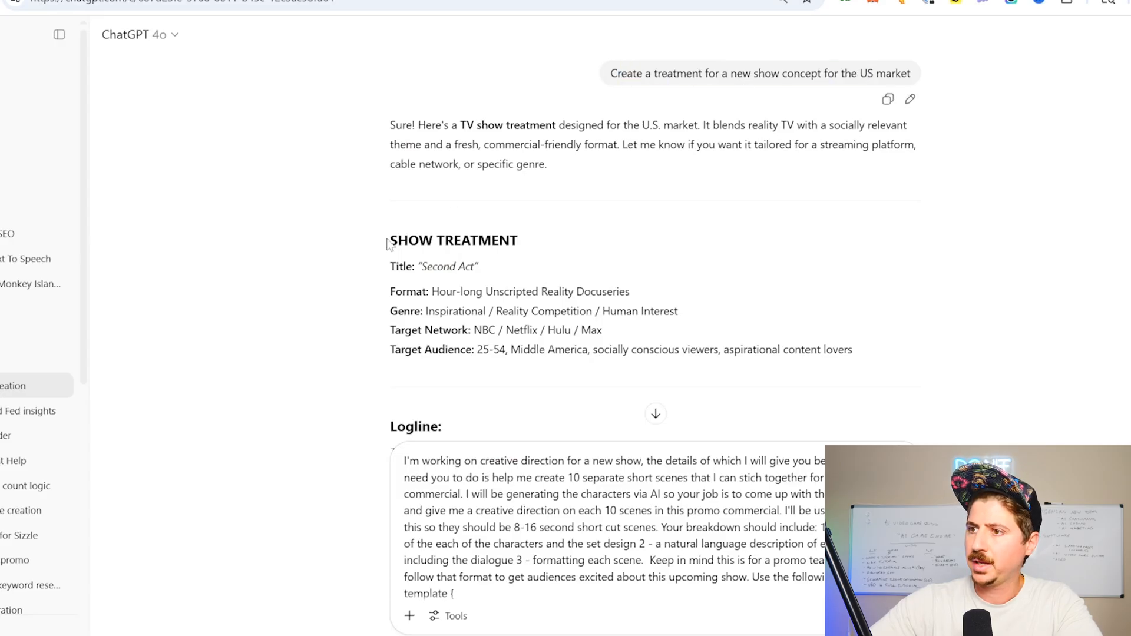
- Read through the Second Act show treatment in the chat
scroll(down, 3)
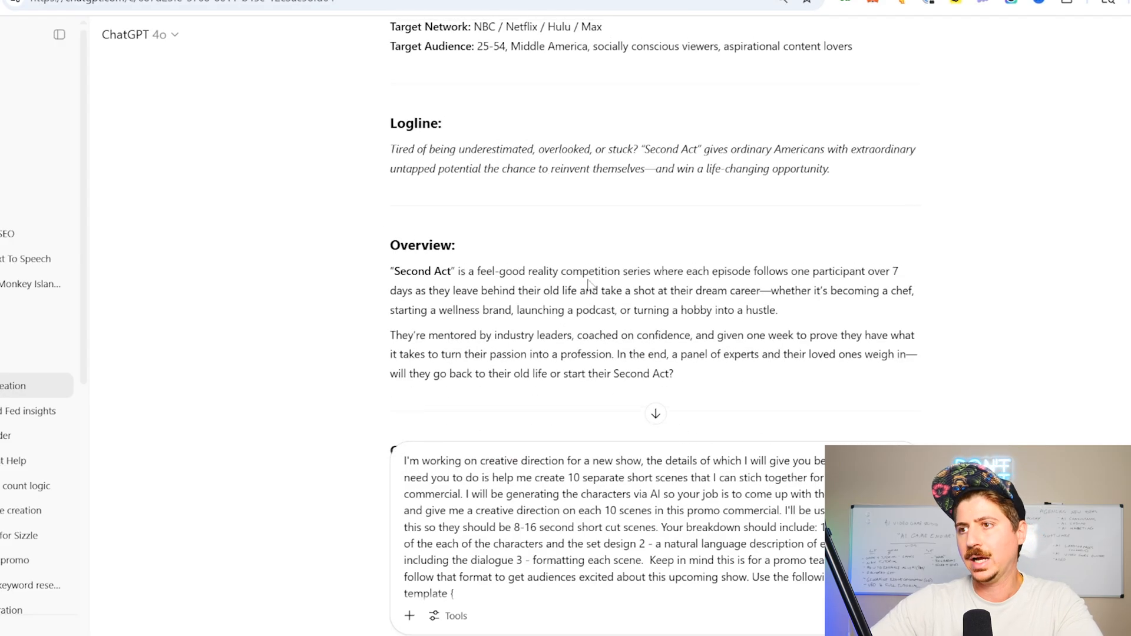
scroll(up, 3)
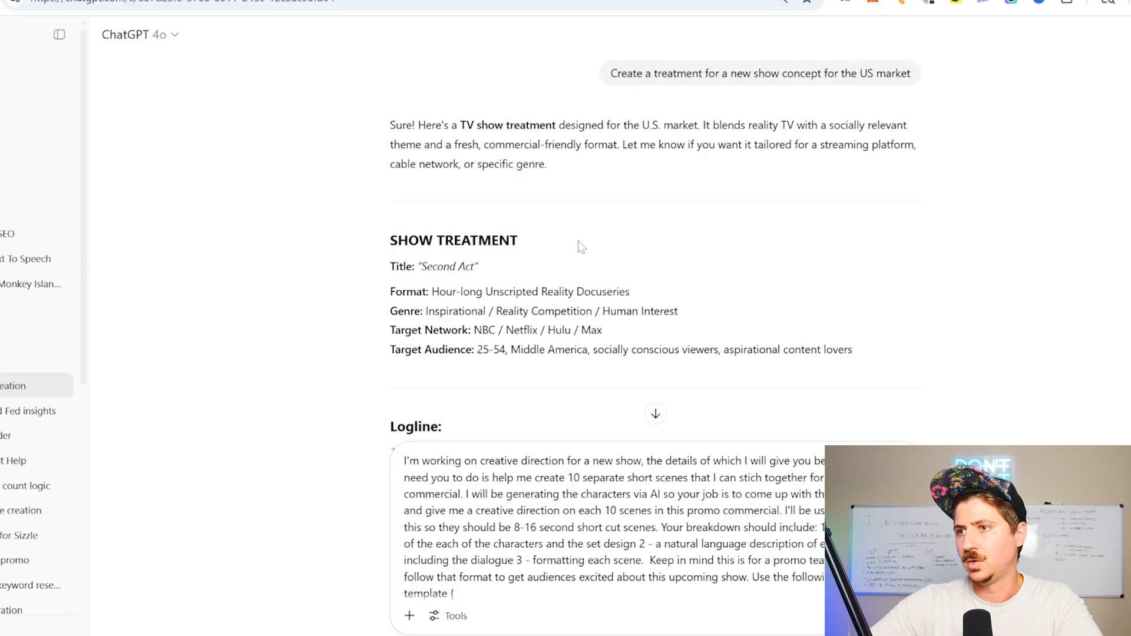
scroll(down, 3)
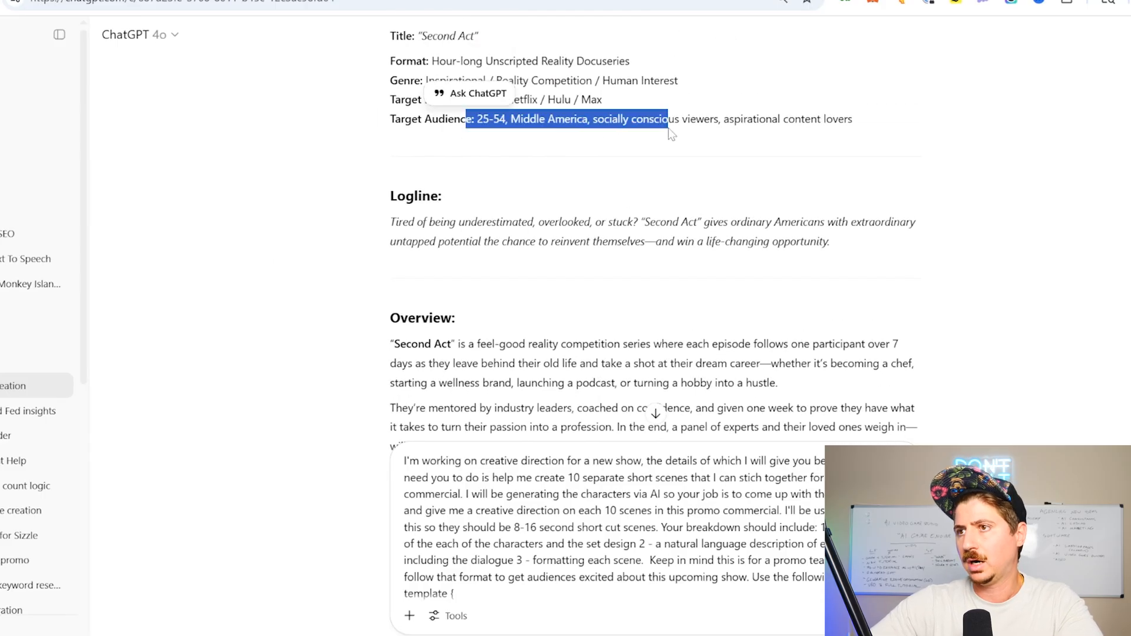
scroll(down, 3)
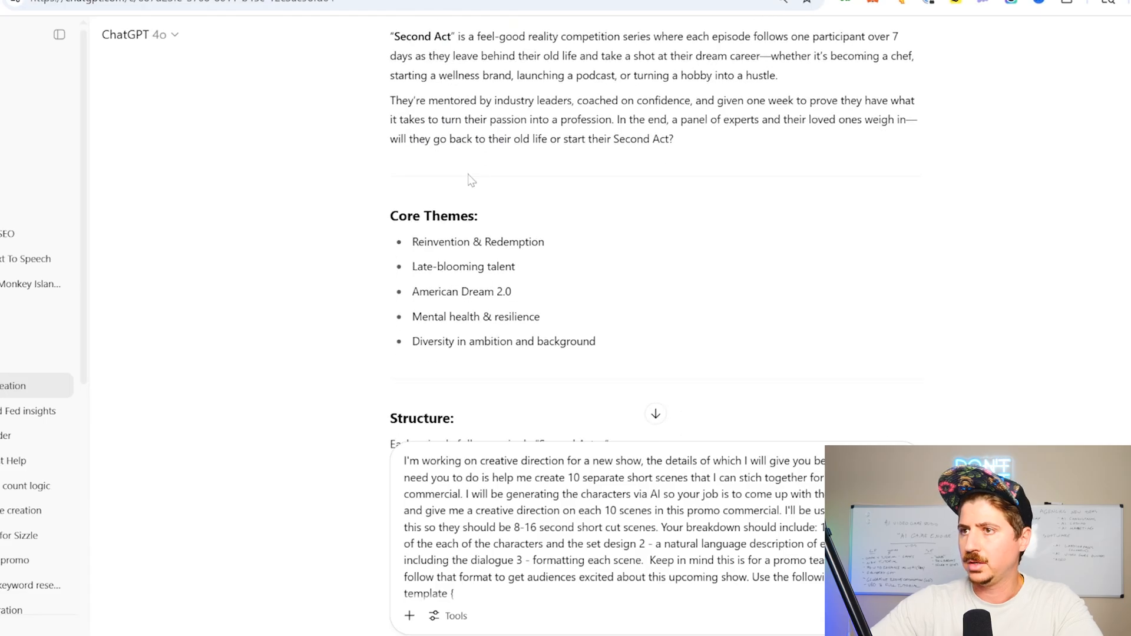
scroll(down, 3)
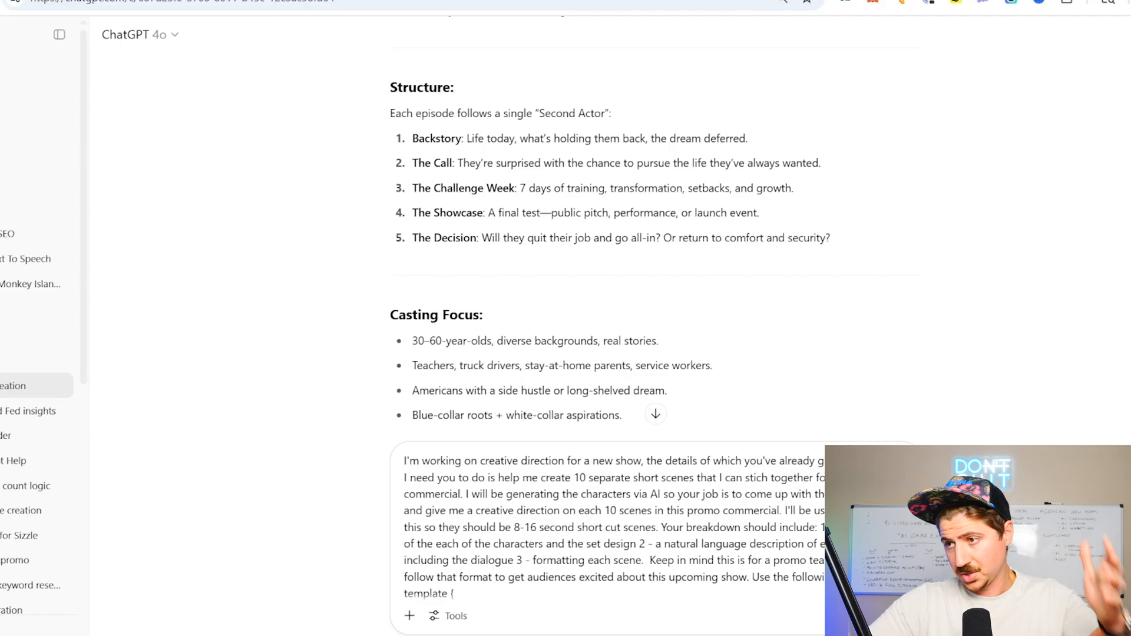
scroll(up, 3)
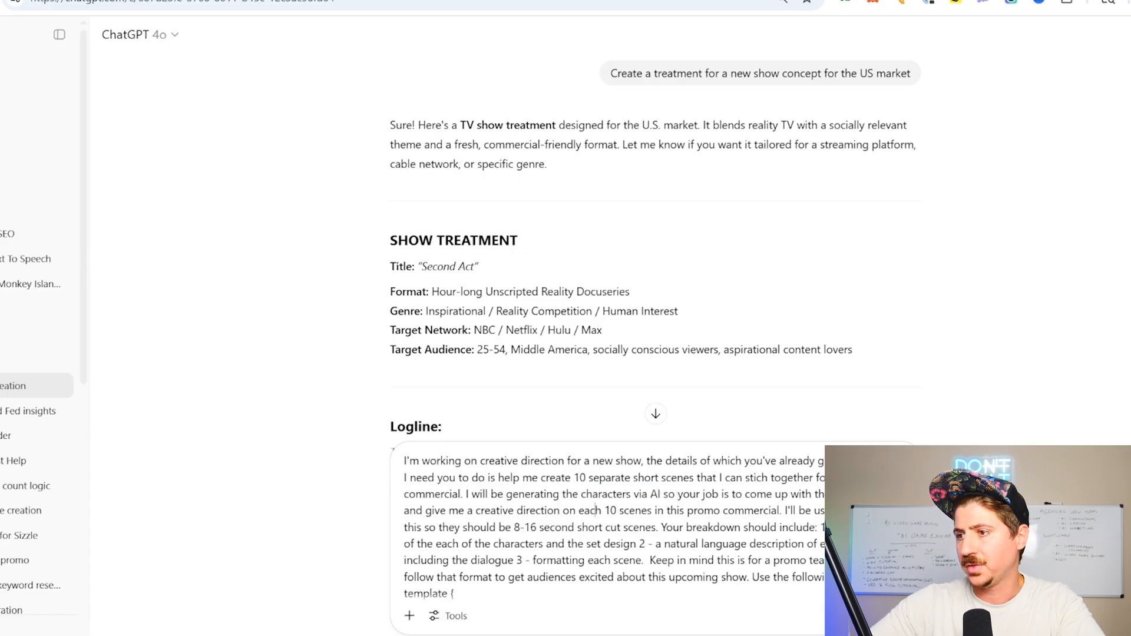
- Select part of the ten-scene promo prompt to reword it as show details already given
scroll(down, 3)
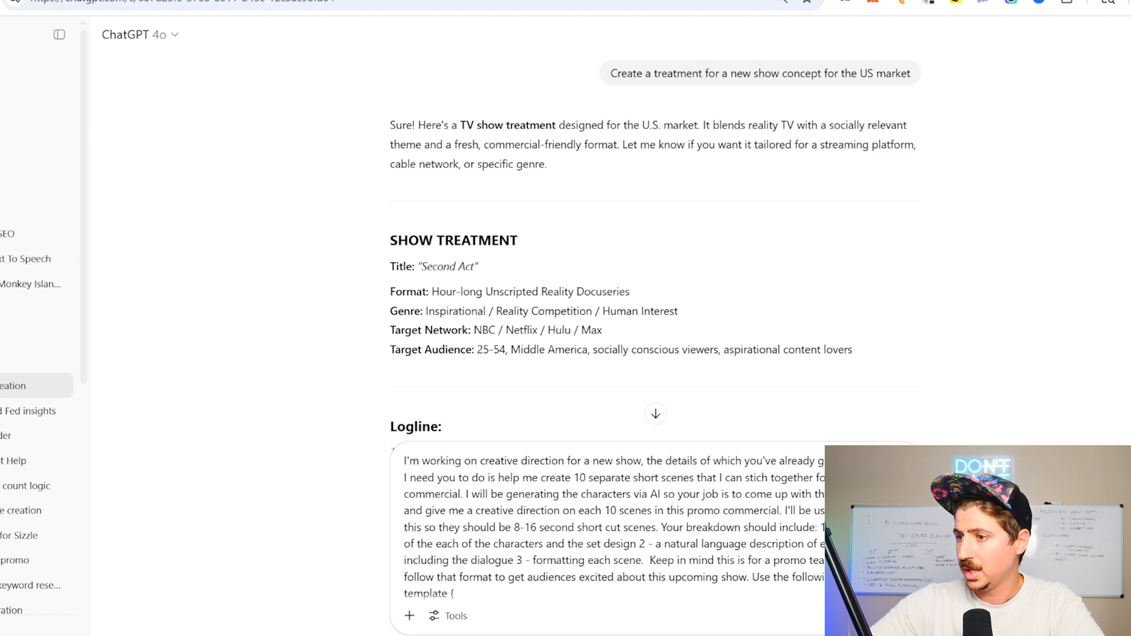
drag(639, 545, 496, 559)
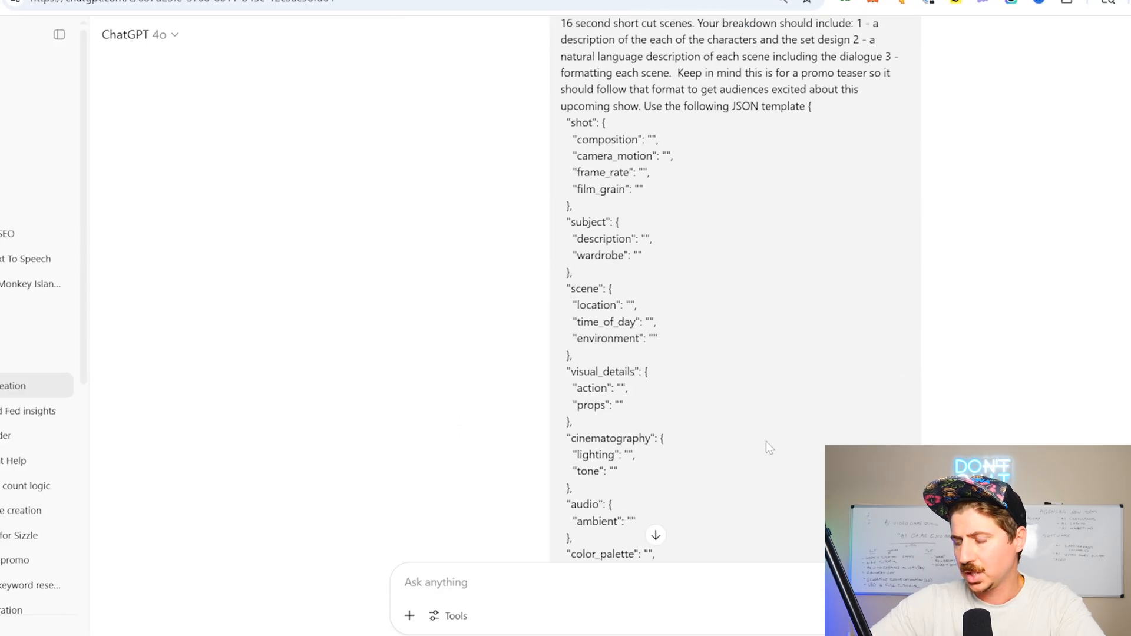
- Scroll through ChatGPT's reply and the filled-in Scene 1 'The Call' JSON block
scroll(down, 3)
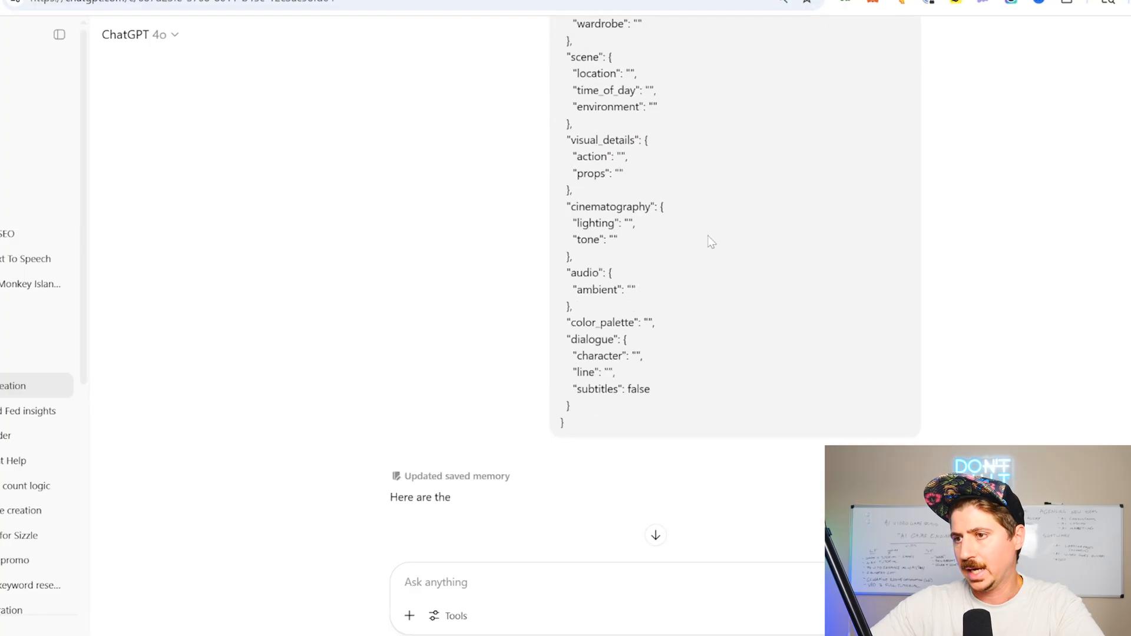
scroll(down, 3)
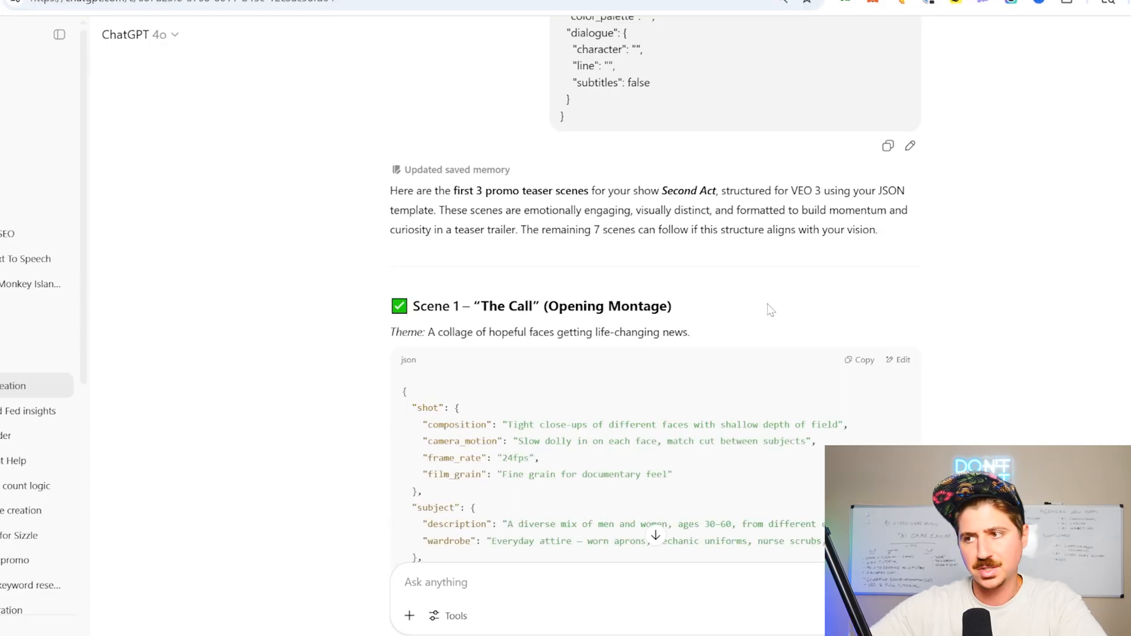
scroll(down, 3)
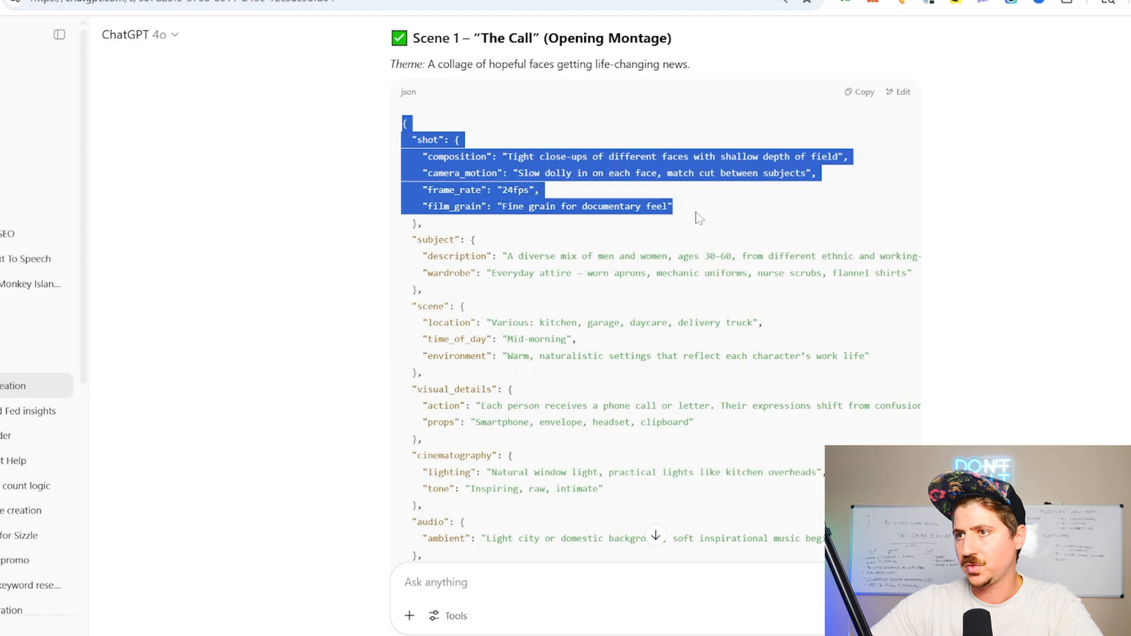
scroll(down, 3)
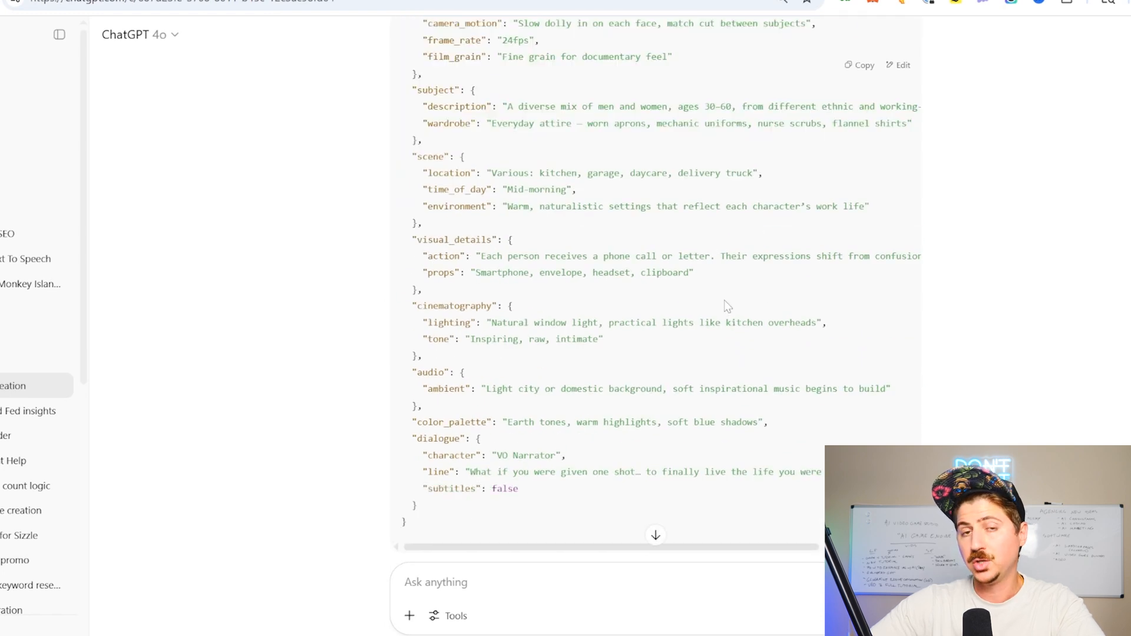
scroll(down, 3)
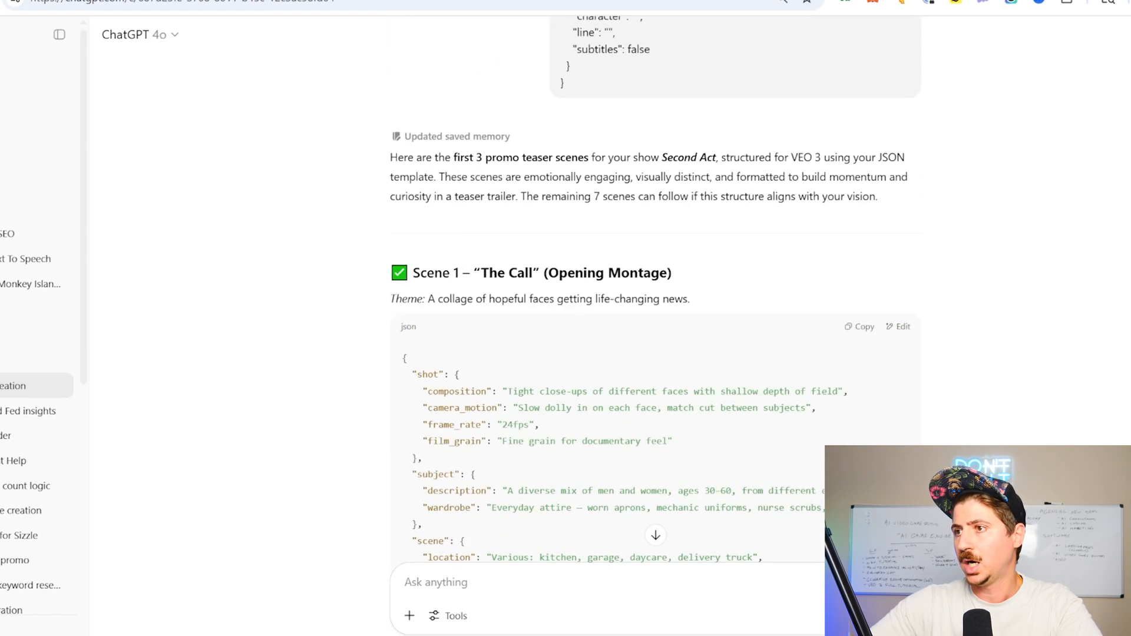
scroll(down, 3)
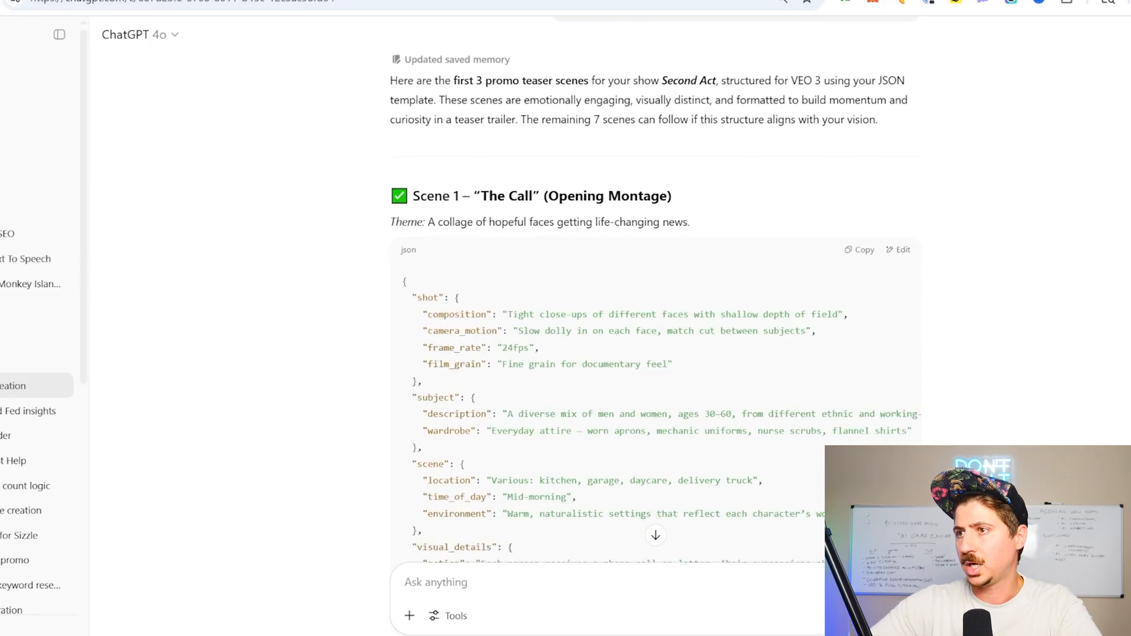
scroll(down, 3)
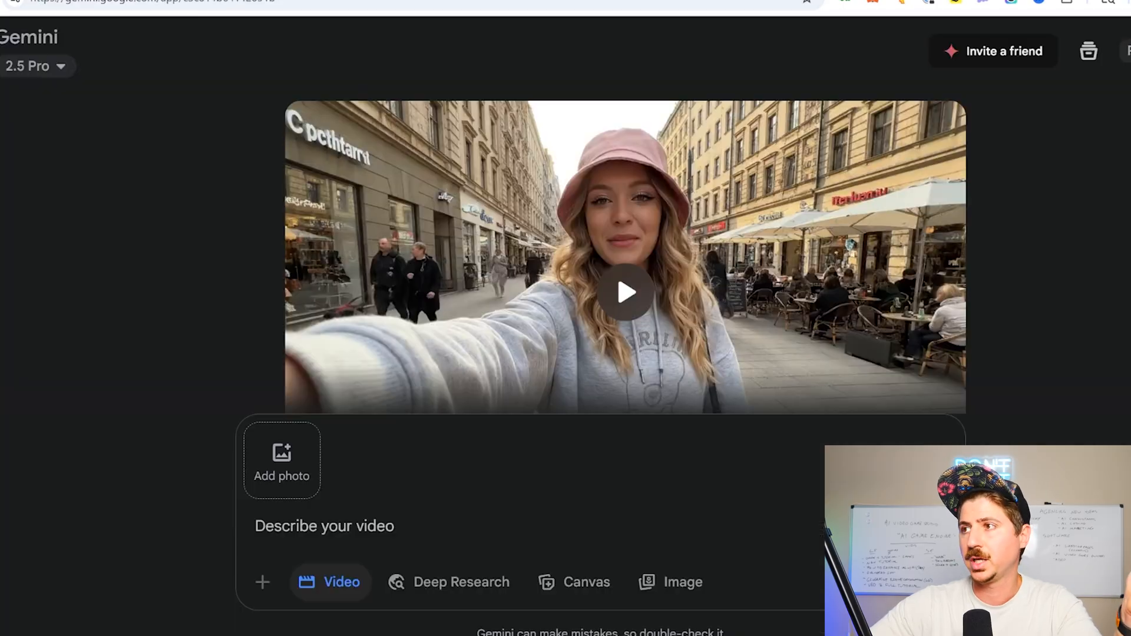
- Choose the Video option in Gemini's prompt bar
click(323, 525)
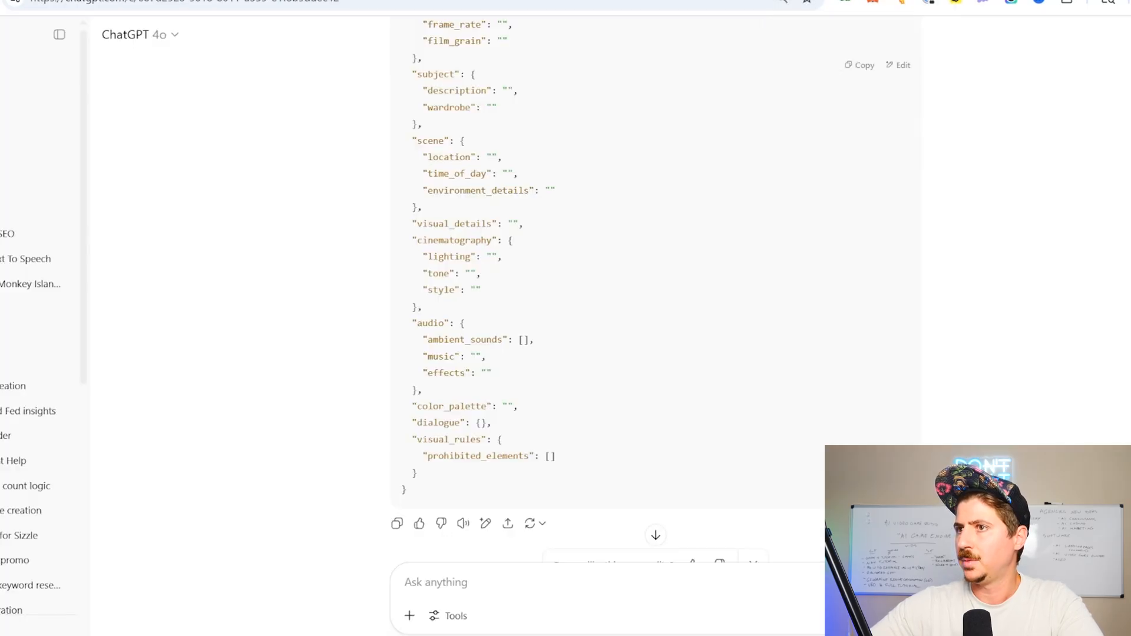
- Review the JSON scene prompts and highlight the natural-language scene description requirement
scroll(down, 3)
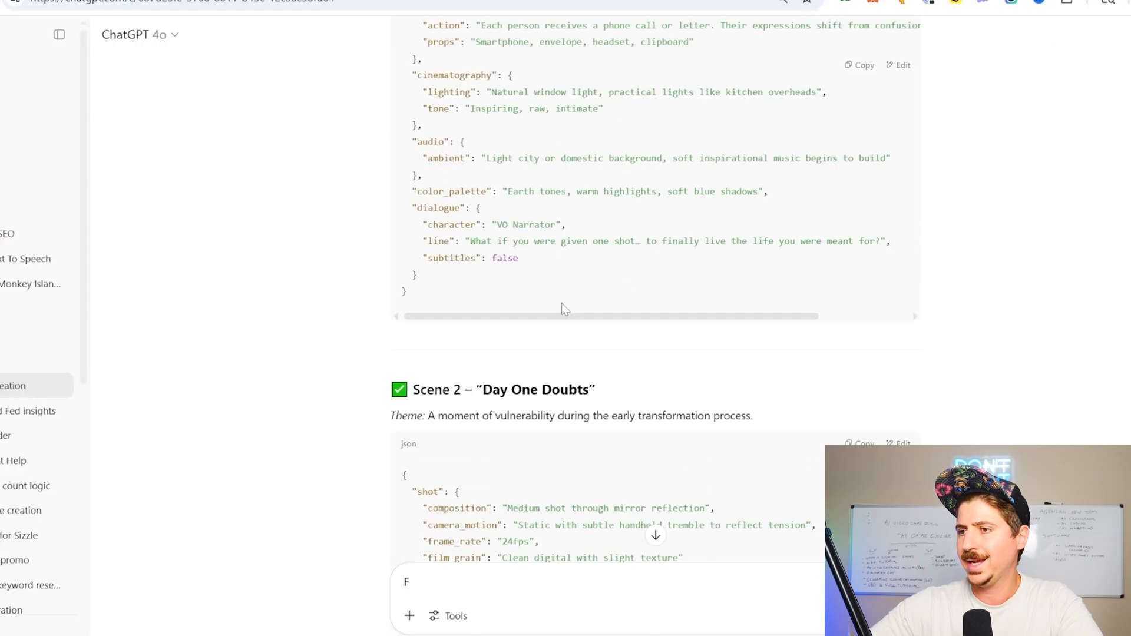
scroll(down, 3)
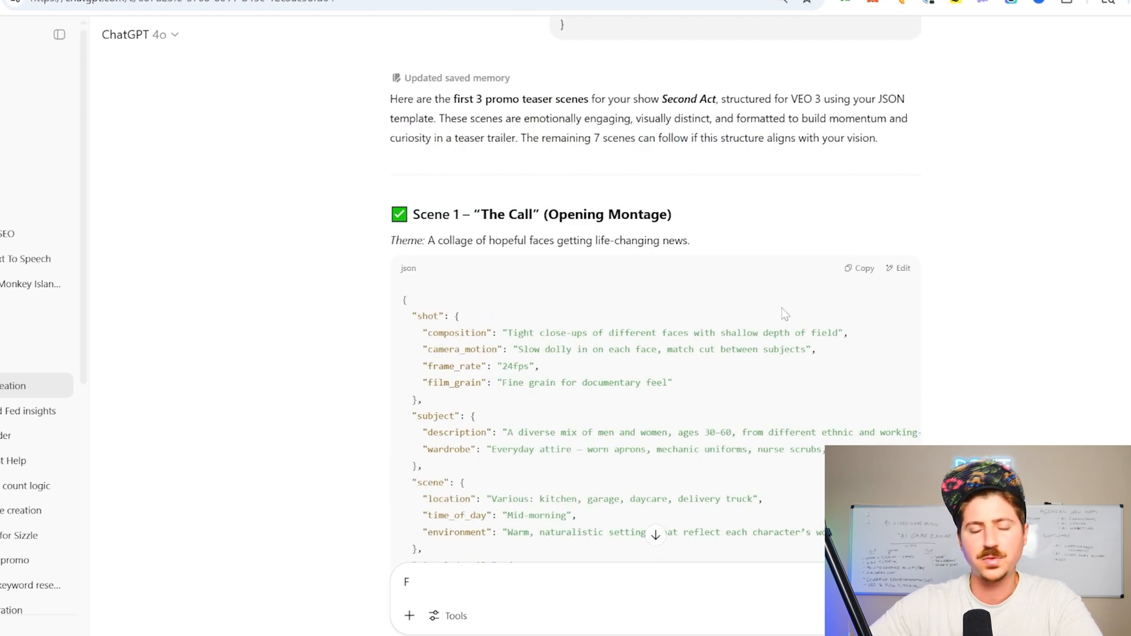
scroll(up, 3)
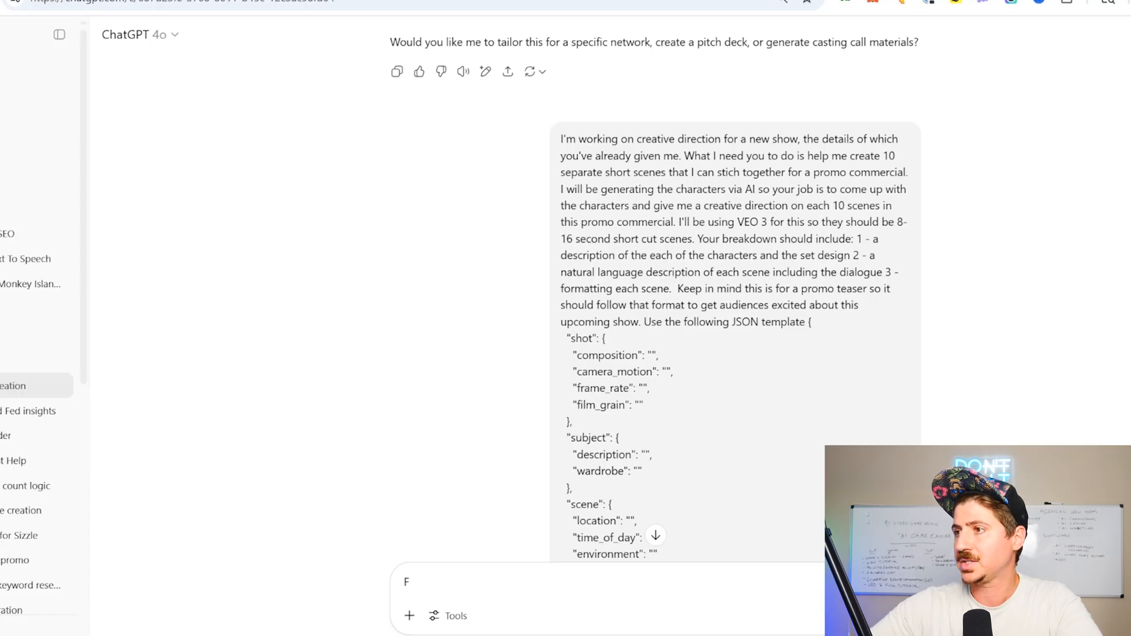
drag(606, 272, 757, 272)
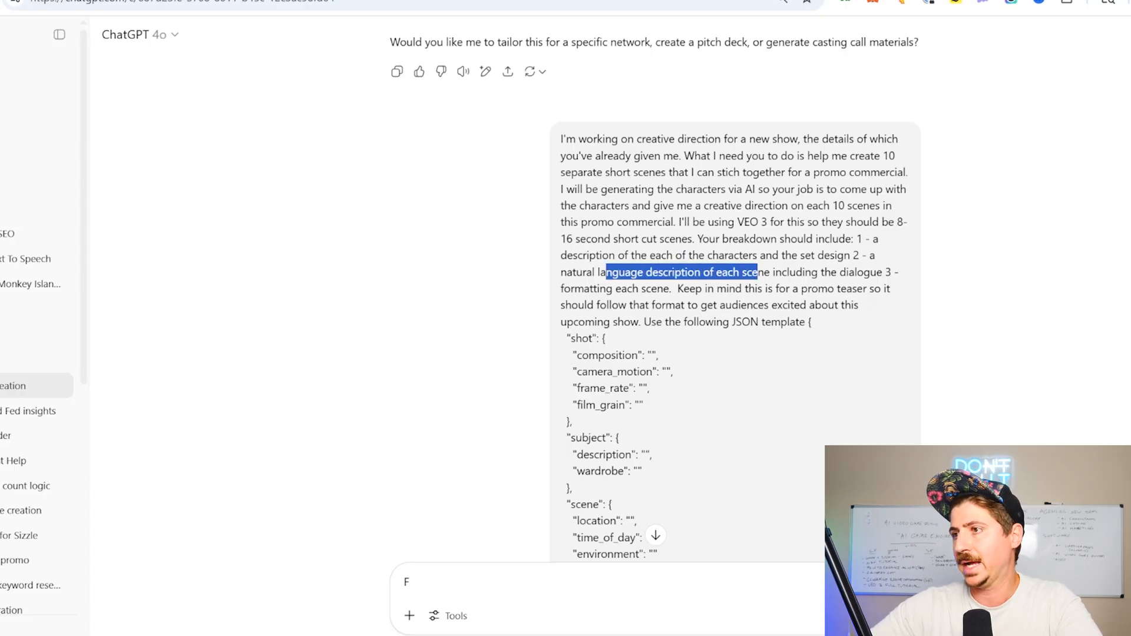
- Read the remaining teaser scenes down to the offer to continue with scenes 4–10
scroll(down, 3)
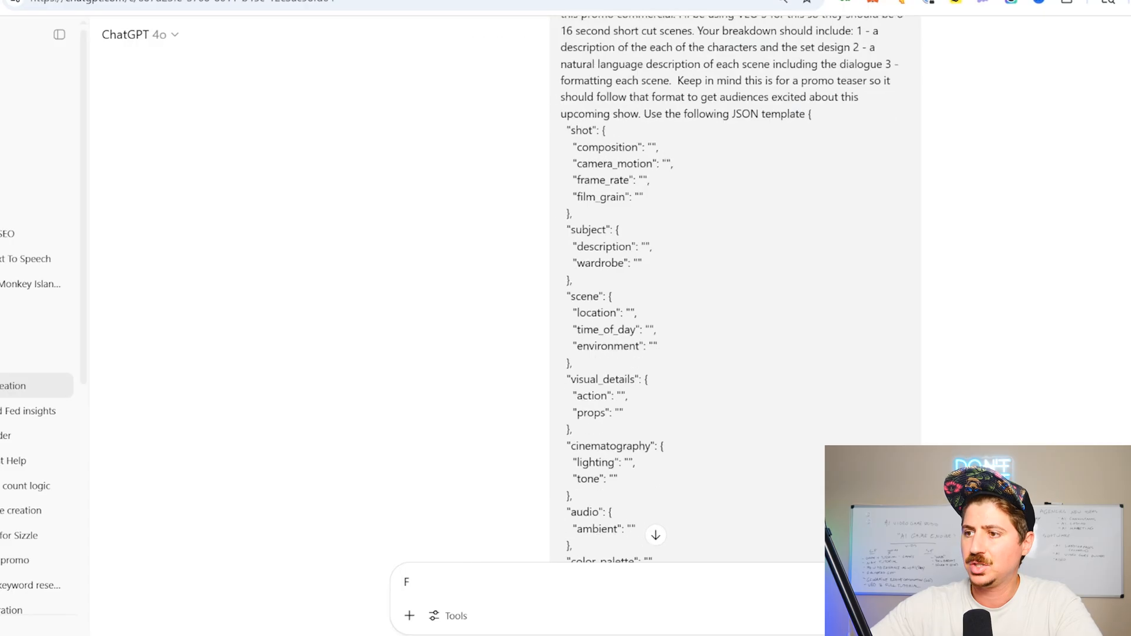
scroll(down, 3)
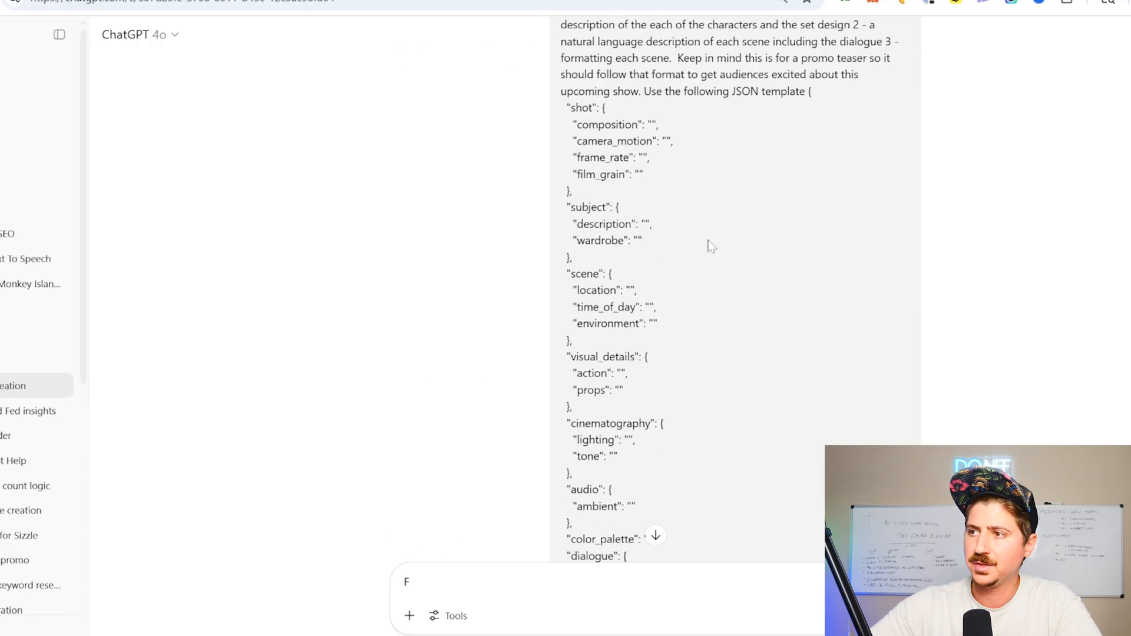
scroll(up, 3)
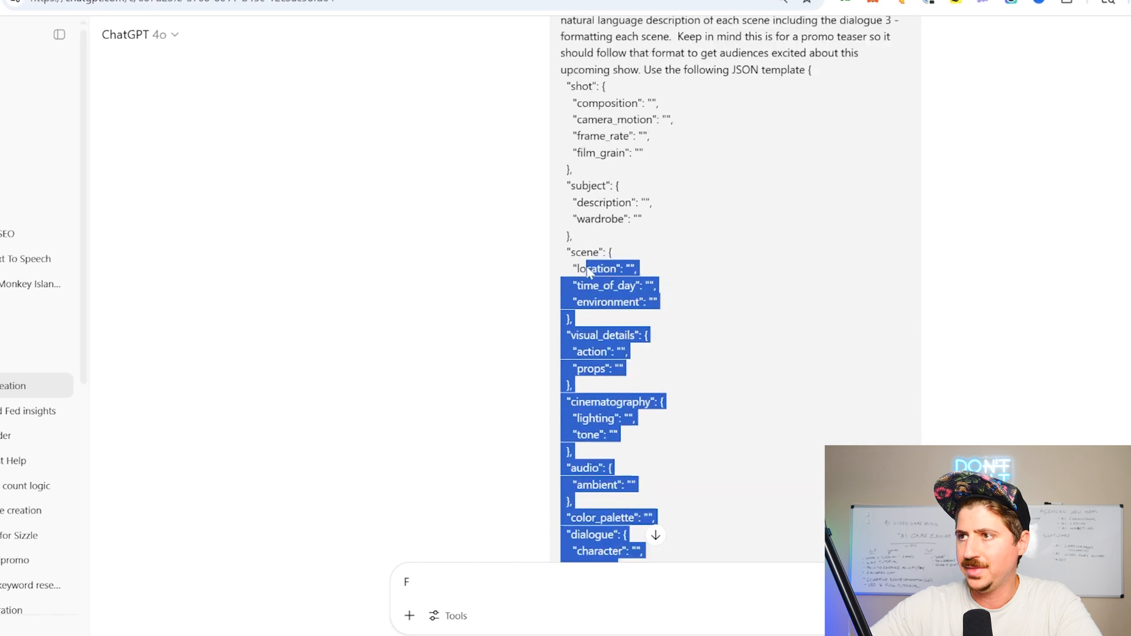
scroll(down, 3)
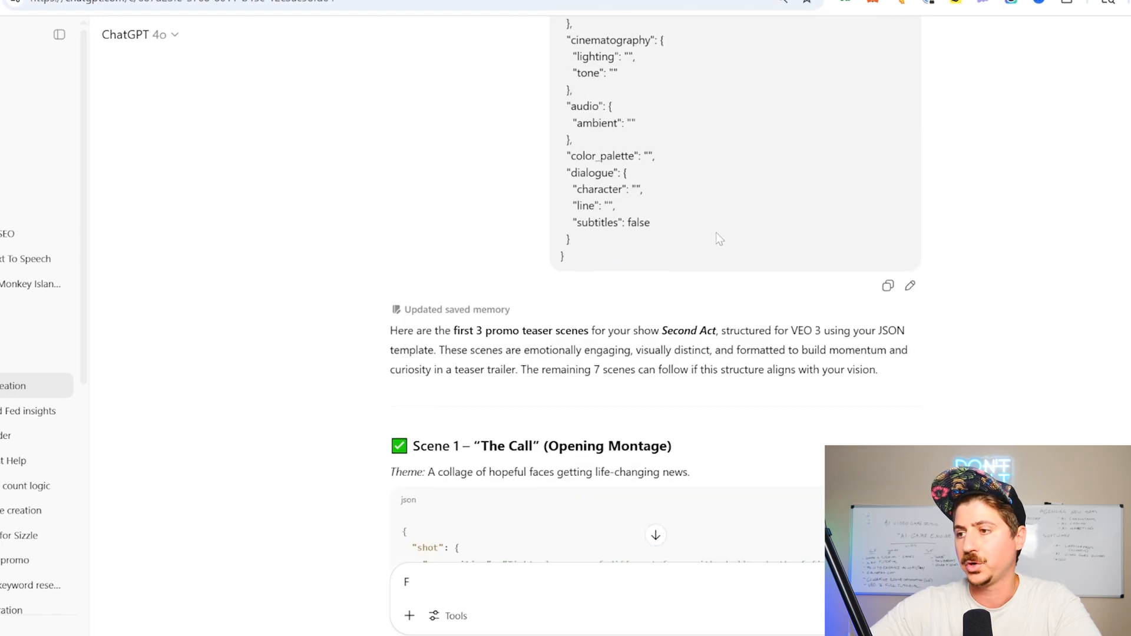
scroll(down, 3)
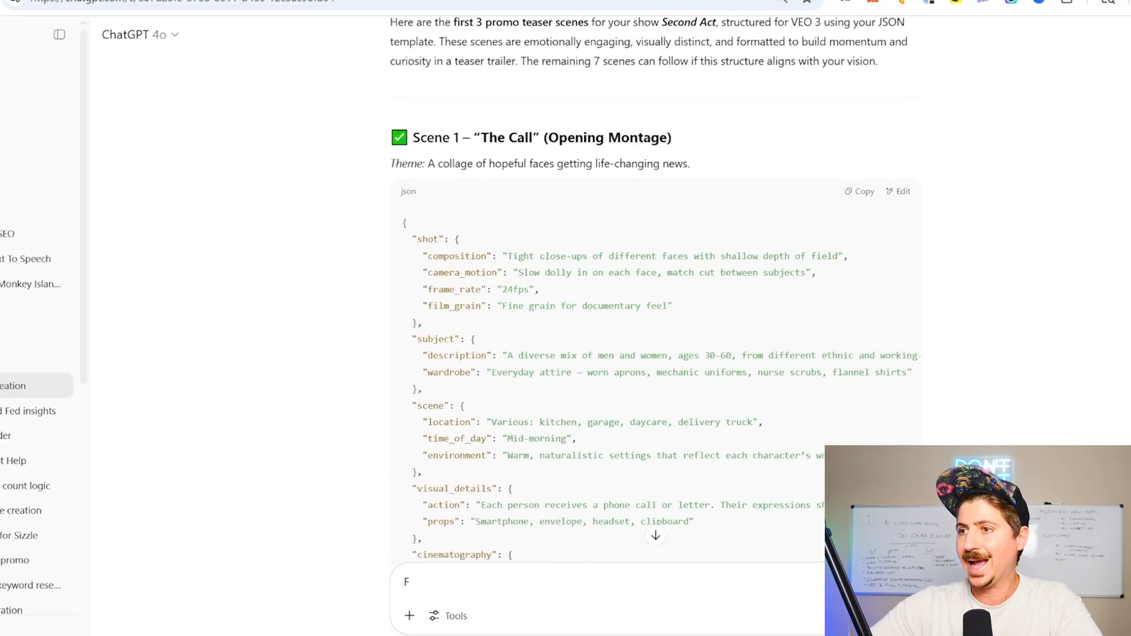
scroll(down, 3)
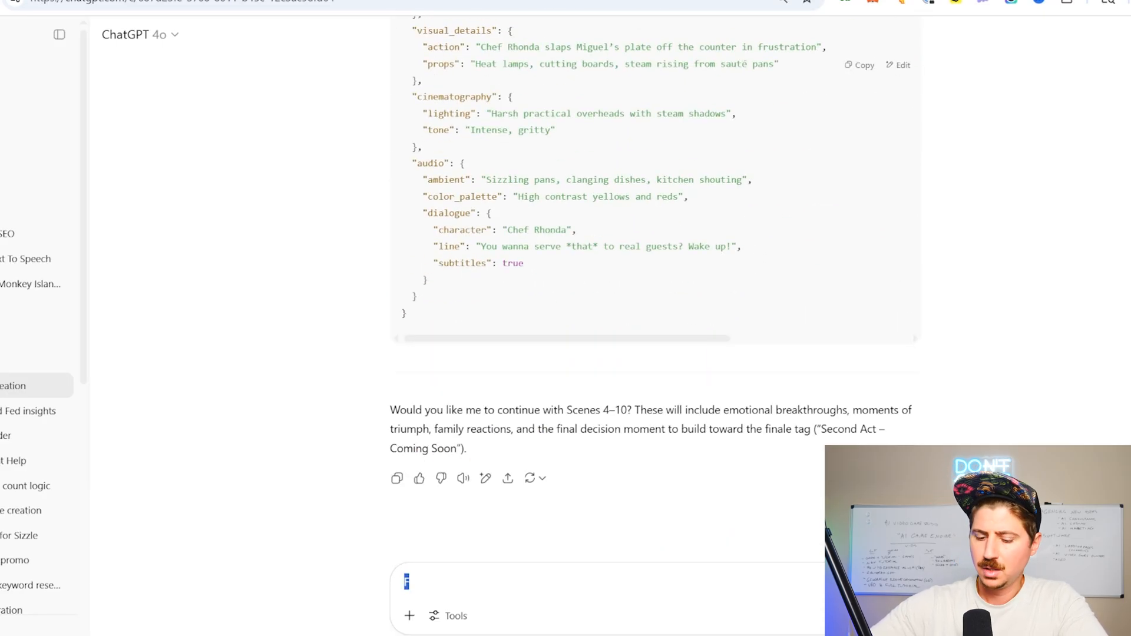
- Request a character breakdown with AI image prompts and scroll the returned roster
text(Now give me the character brea)
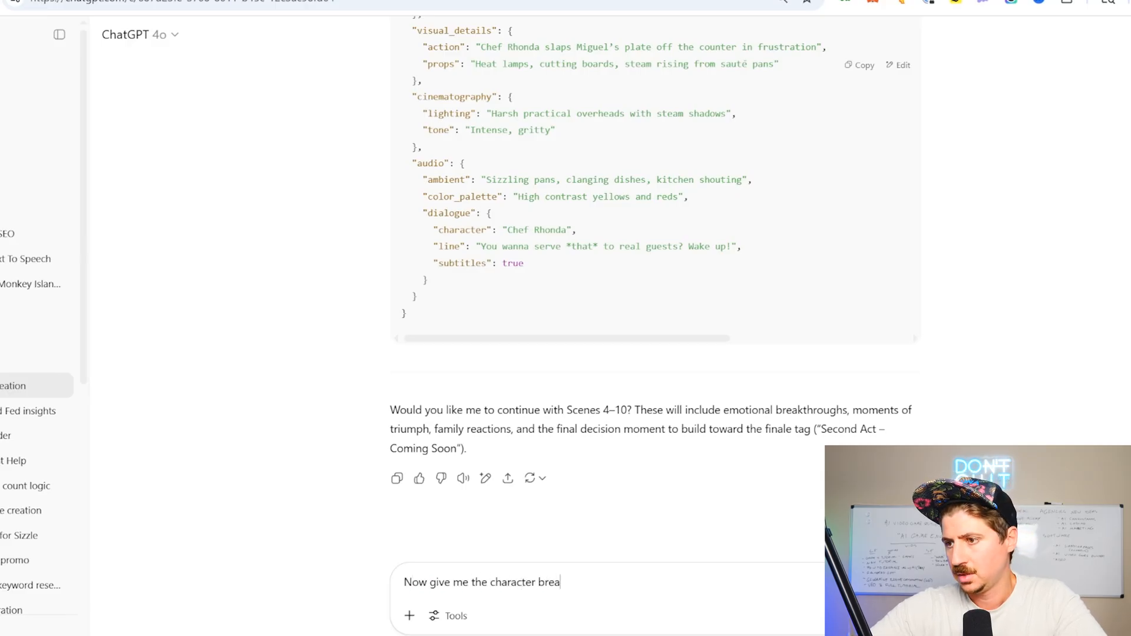
text(kdown, along with)
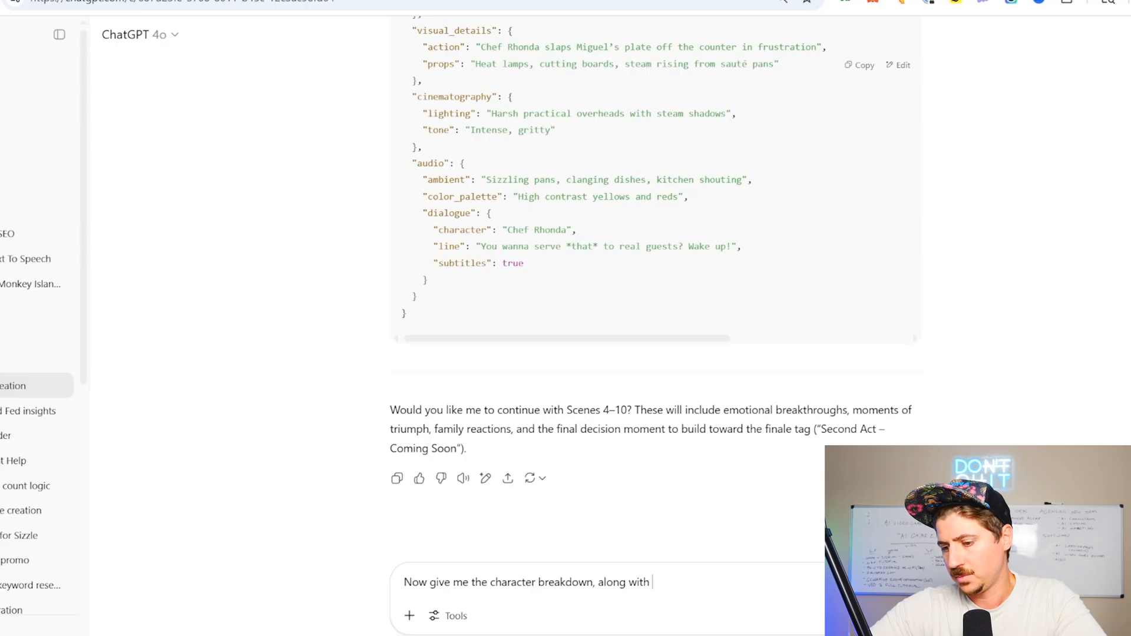
text(prompts to create)
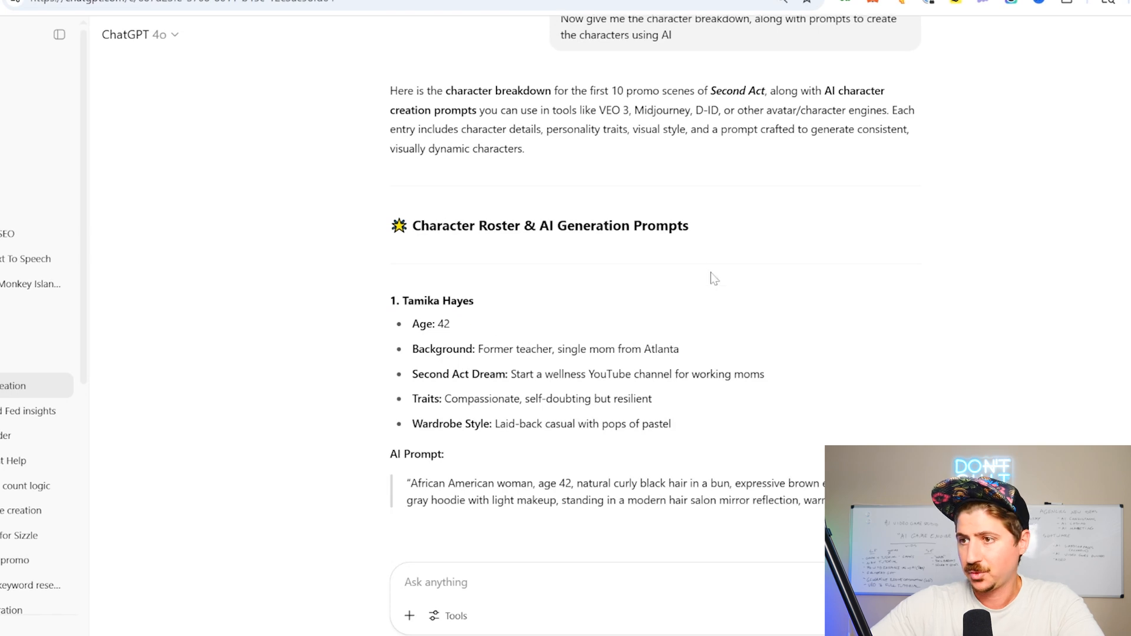
scroll(down, 3)
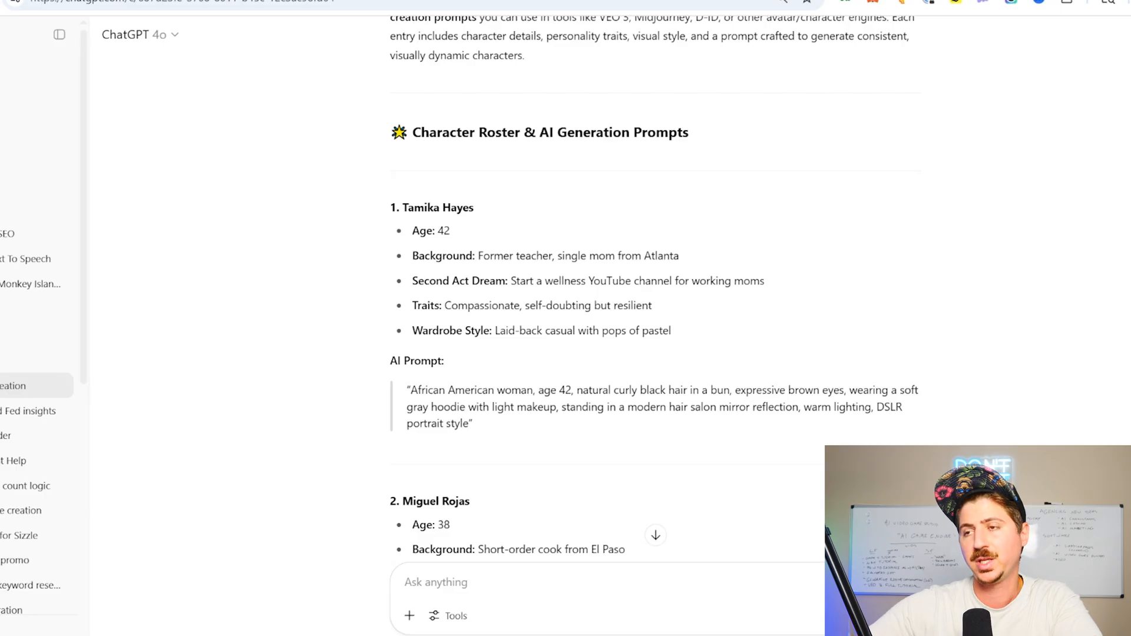
mouse_move(366, 168)
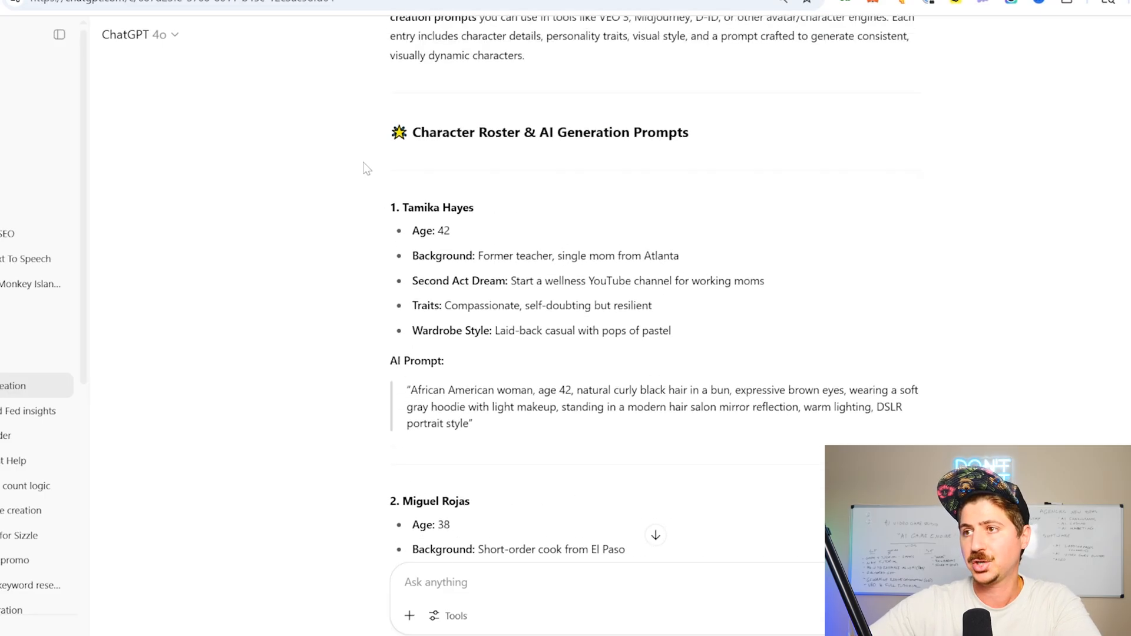
scroll(down, 3)
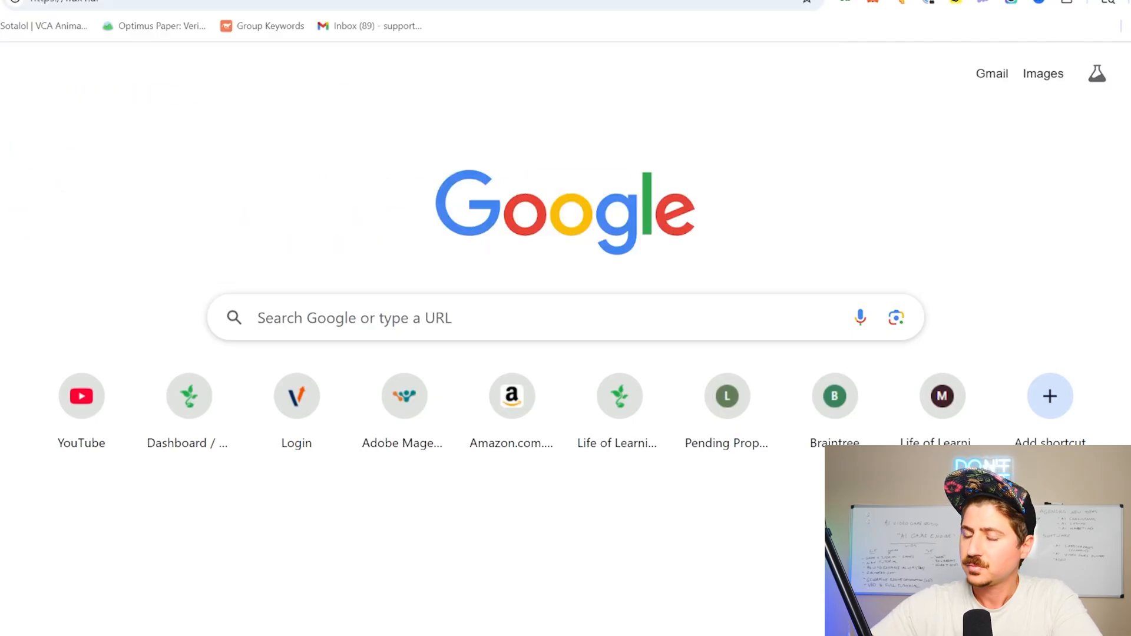
mouse_move(578, 127)
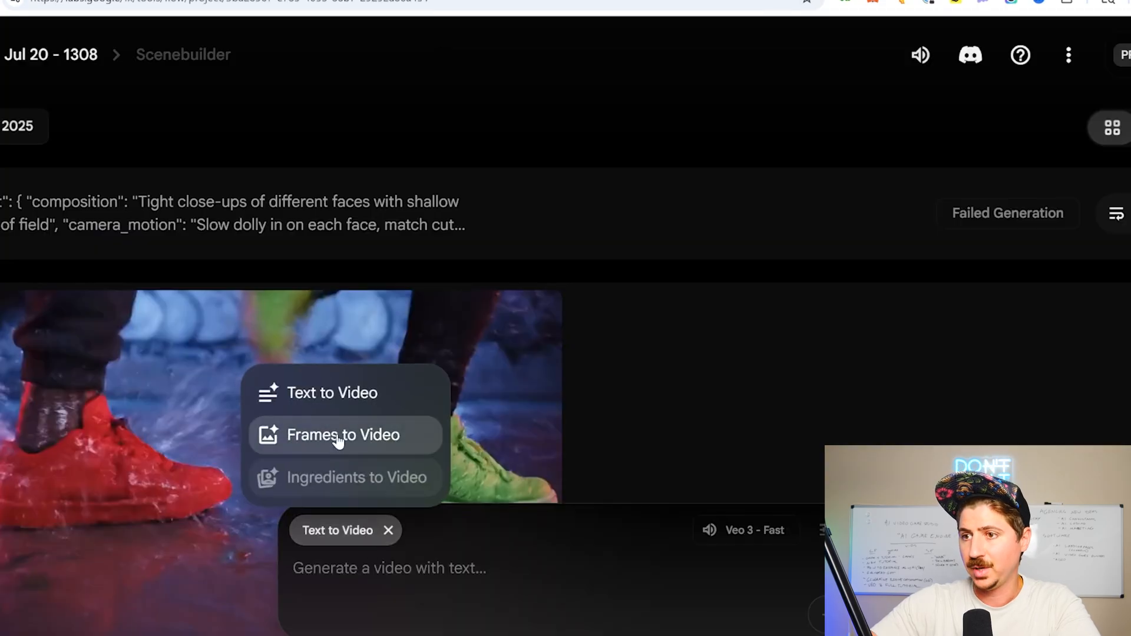
- Switch the Scenebuilder project mode to Frames to Video
click(341, 436)
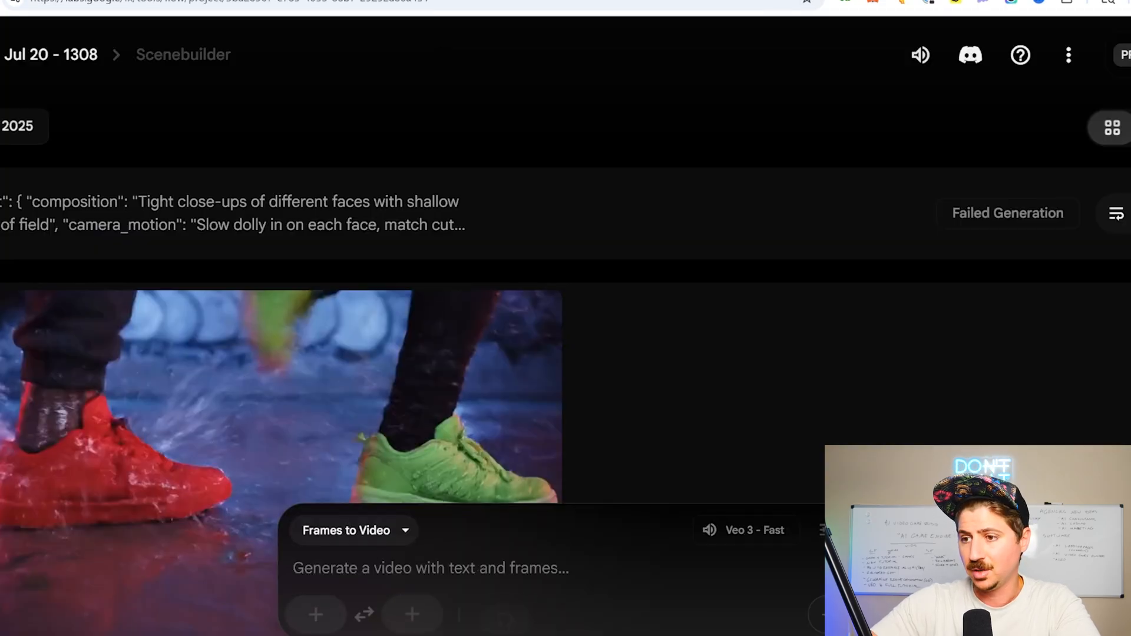
click(353, 530)
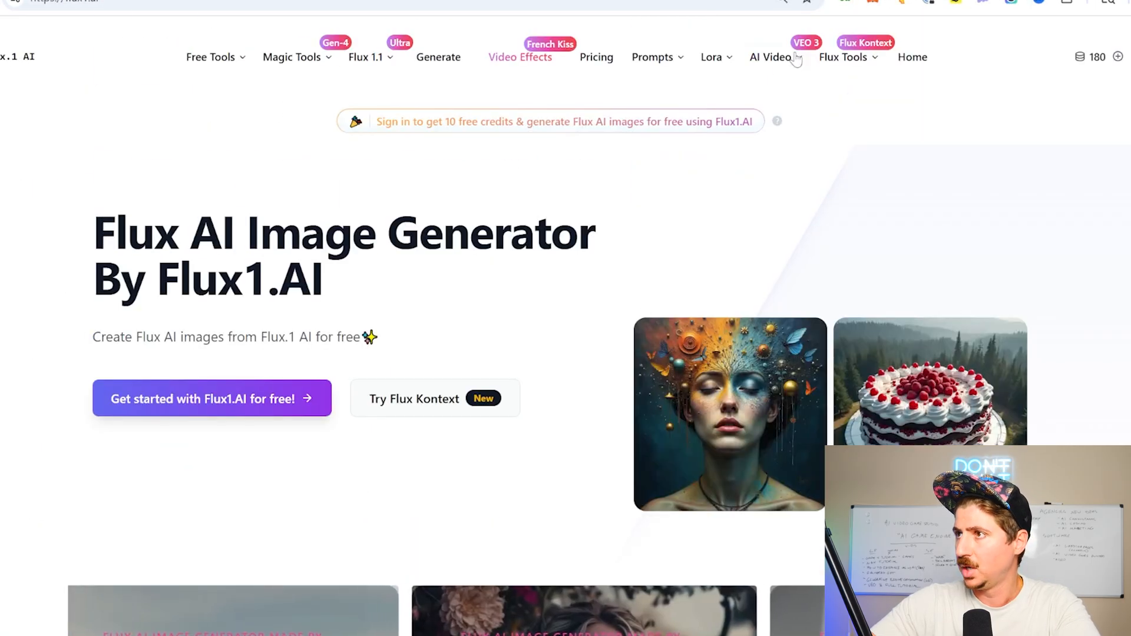
- Browse the Prompts and Flux Tools menus, then reach My Photos from the account avatar
click(653, 57)
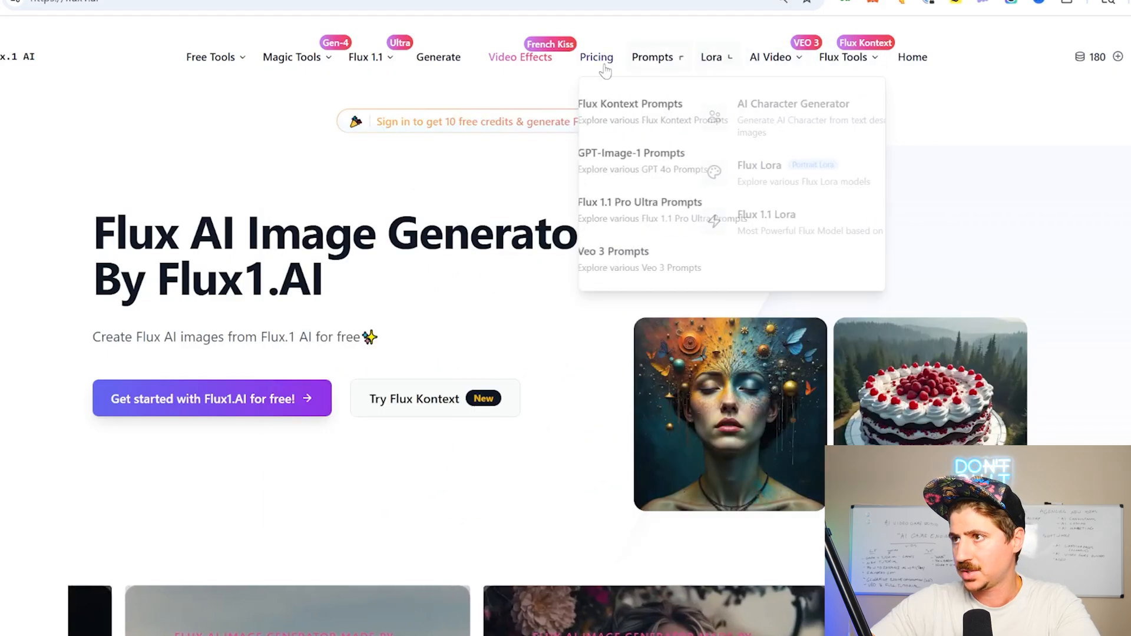
mouse_move(266, 70)
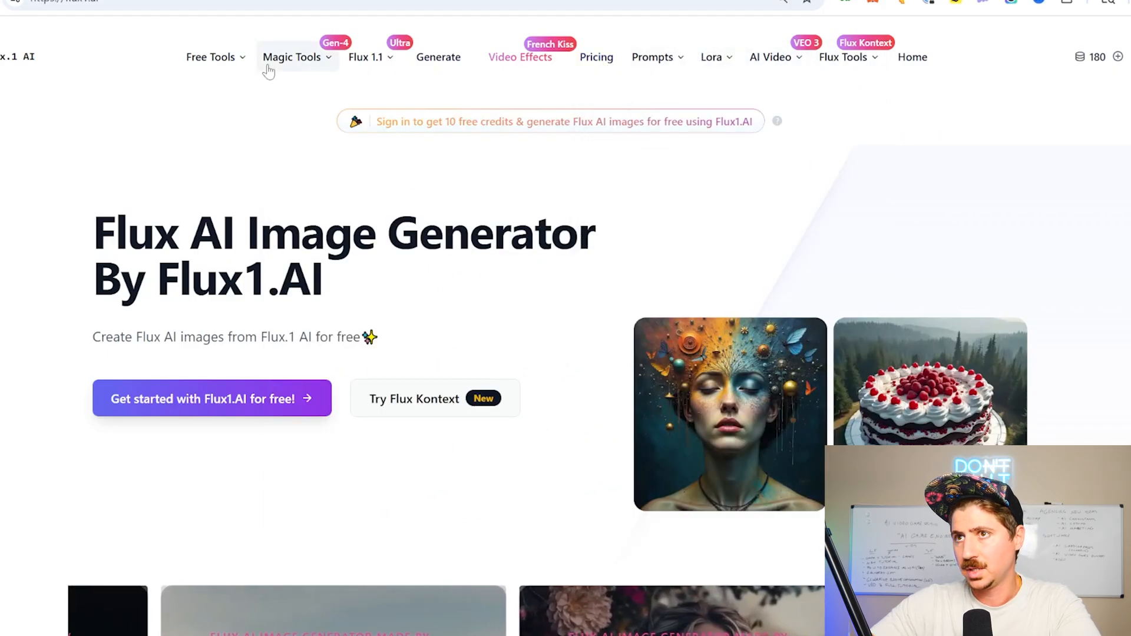
mouse_move(716, 57)
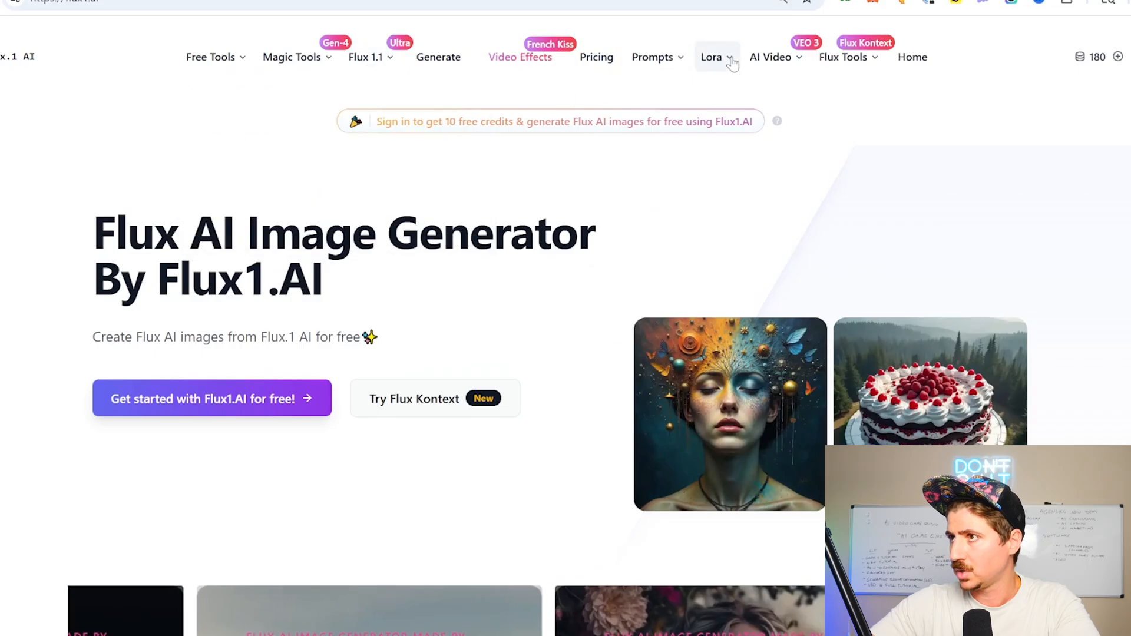
click(844, 57)
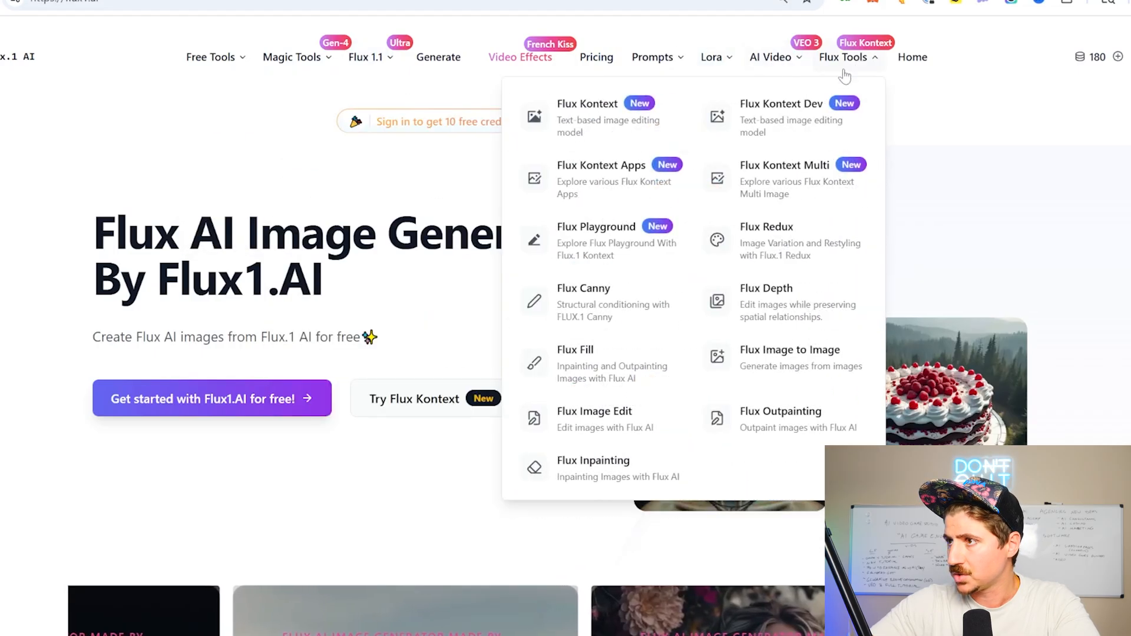
mouse_move(634, 132)
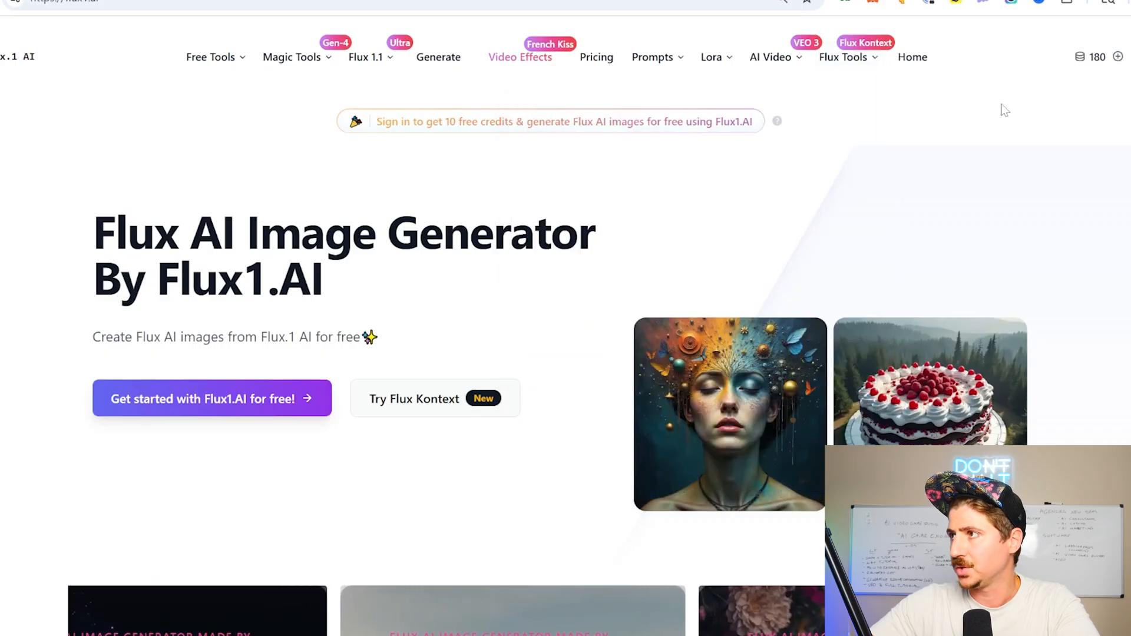
click(1118, 56)
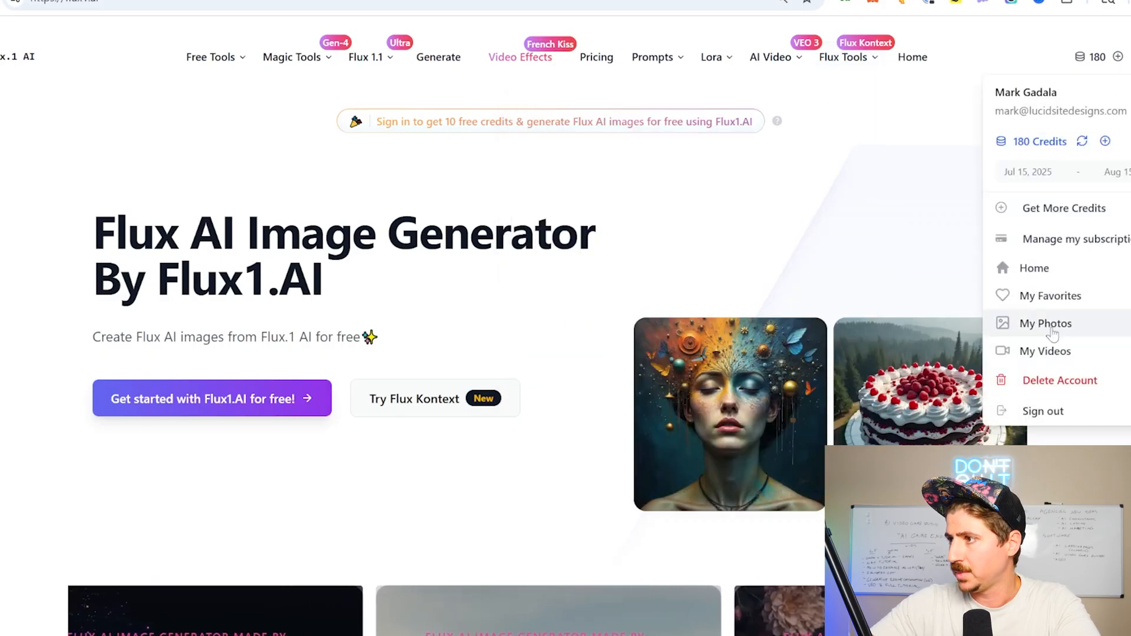
click(1046, 322)
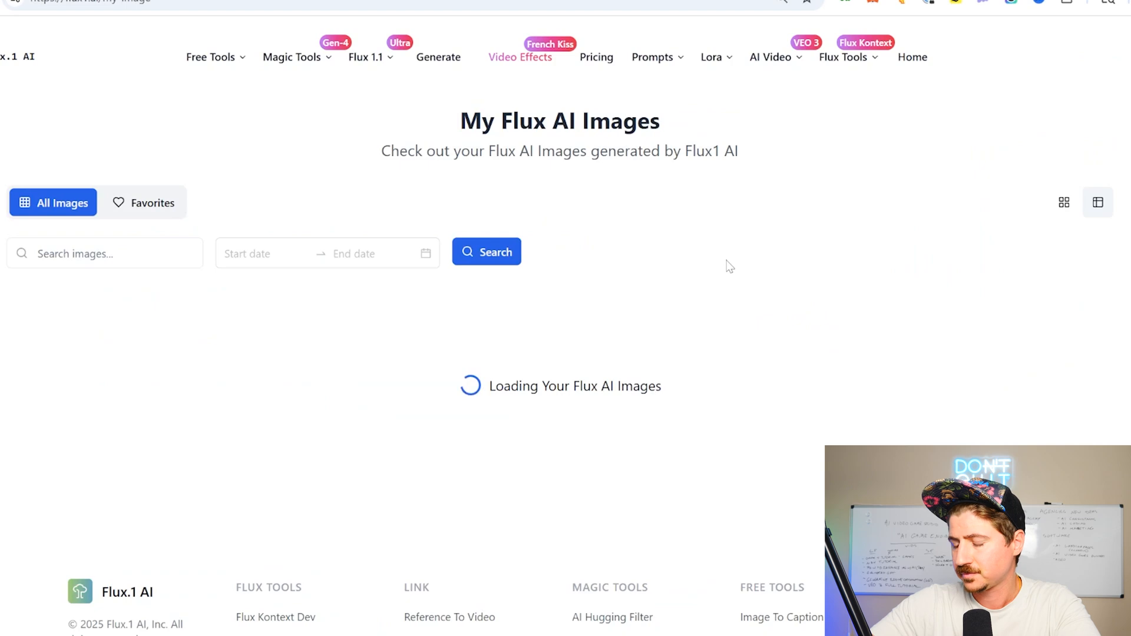
- Scroll through the previously generated images and begin typing 'Give m' in ChatGPT
scroll(down, 3)
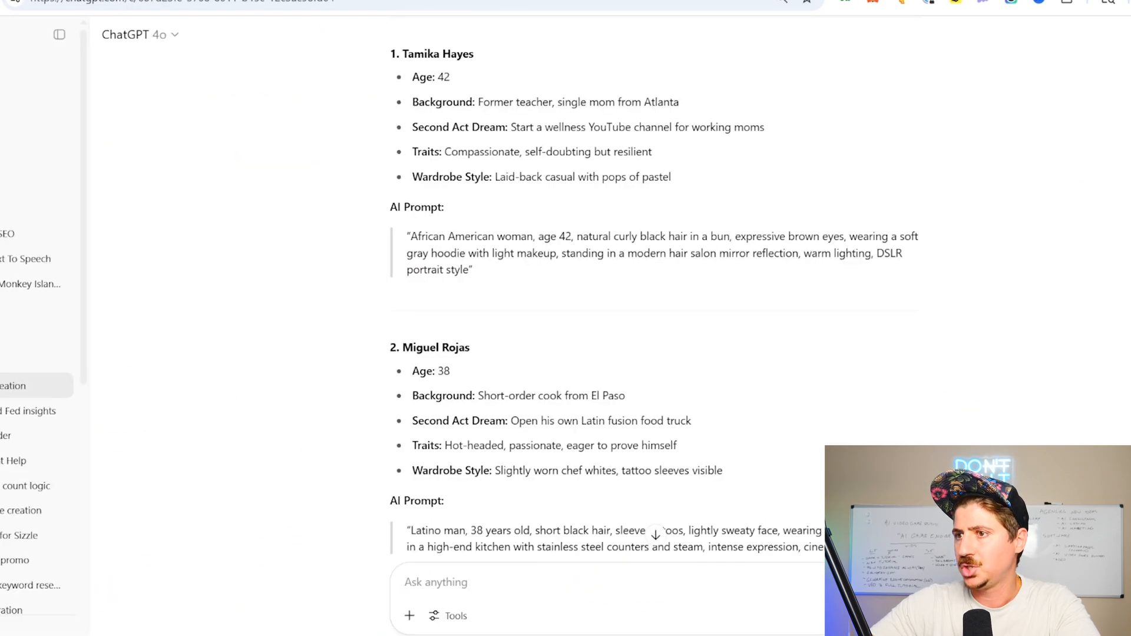
scroll(down, 3)
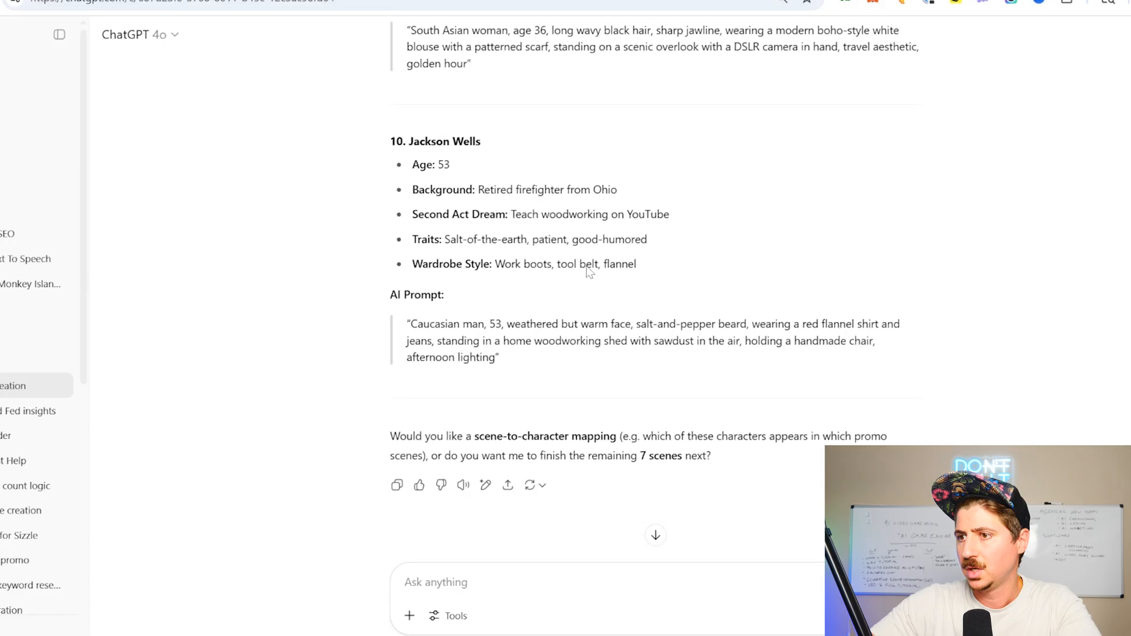
scroll(up, 3)
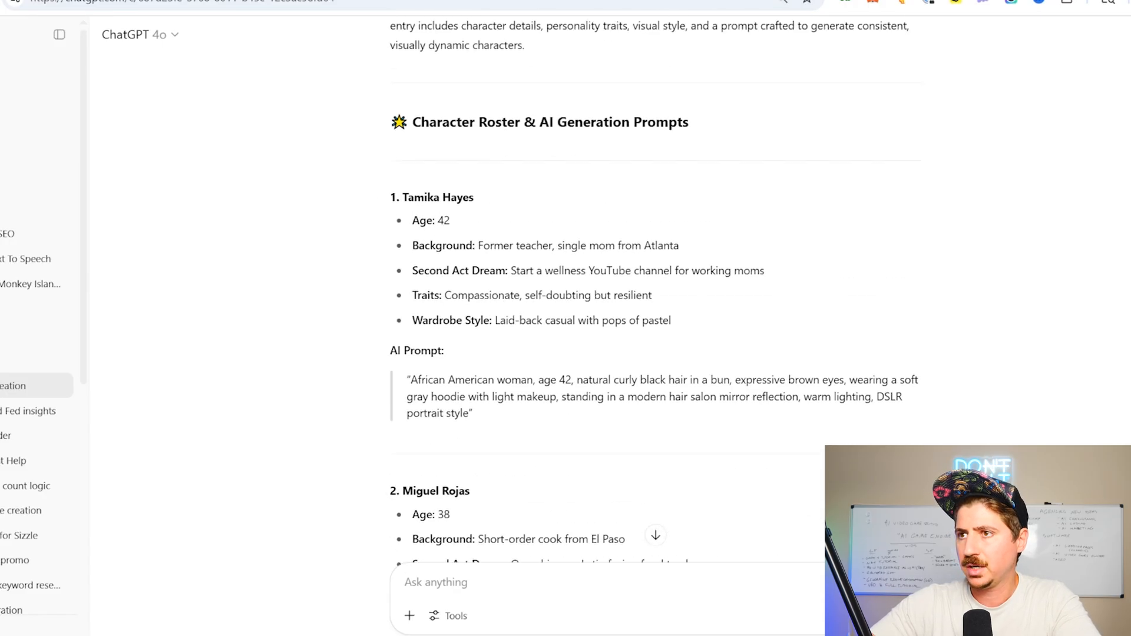
text(Give m)
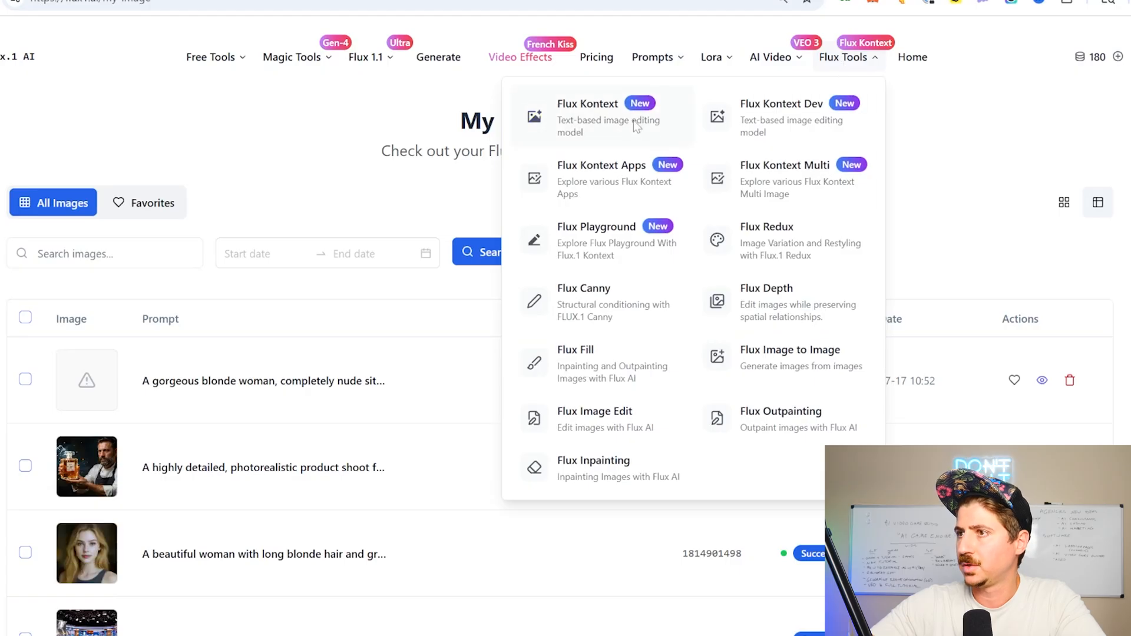
- Generate the gray-hoodie woman's portrait in Flux Kontext from her pasted ChatGPT prompt
click(588, 112)
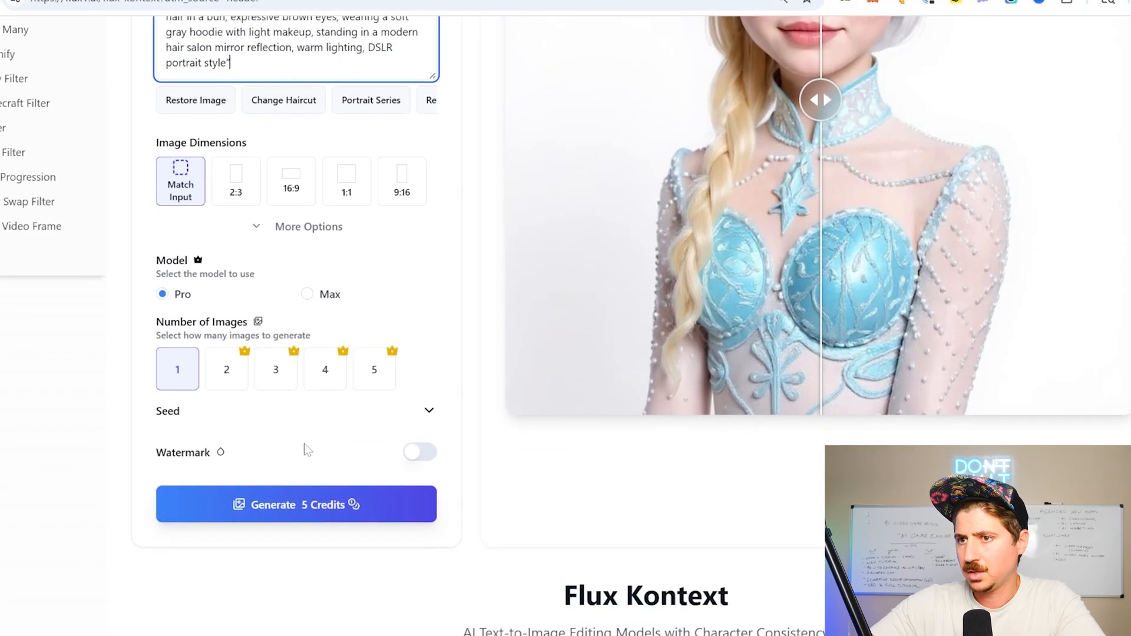
click(296, 504)
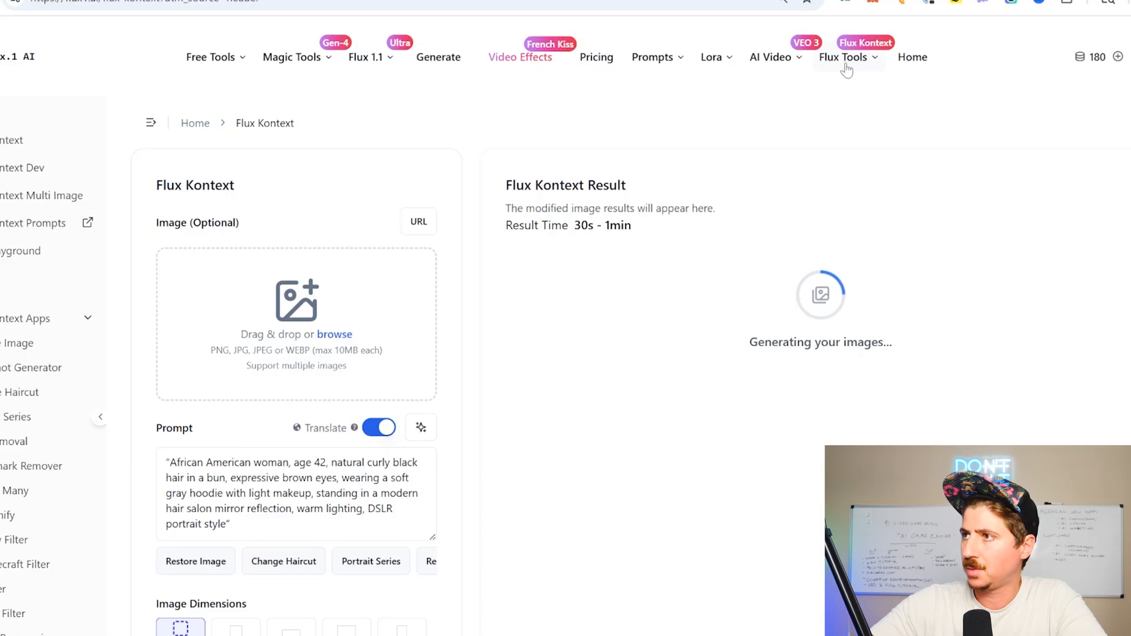
click(844, 56)
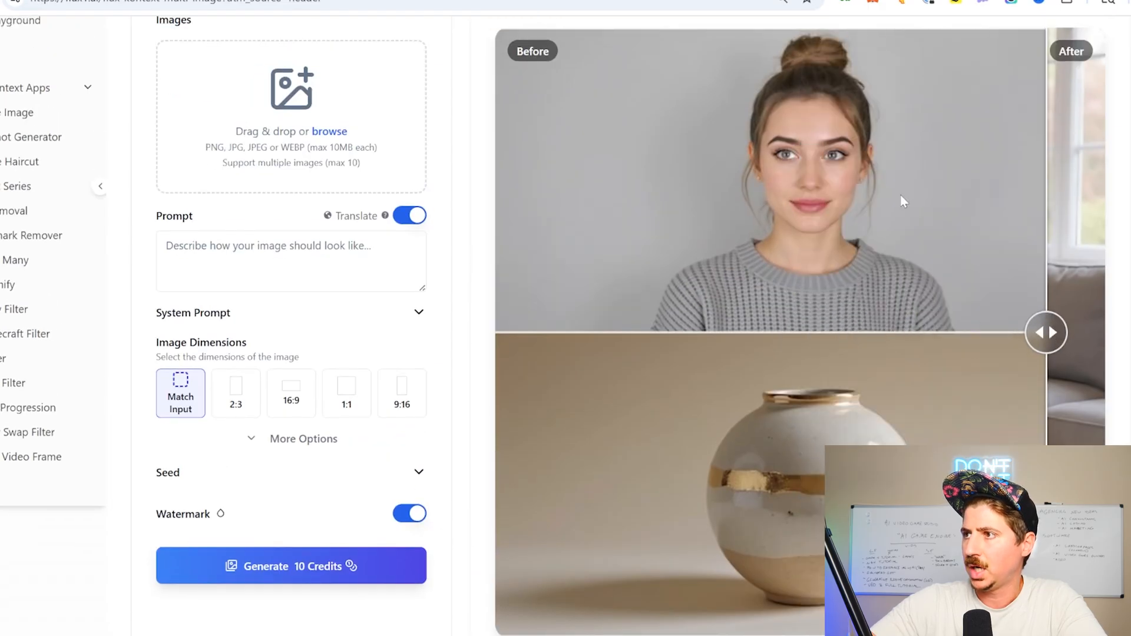
- Slide the multi-image Kontext before-and-after example to reveal the after image
drag(1047, 332, 799, 333)
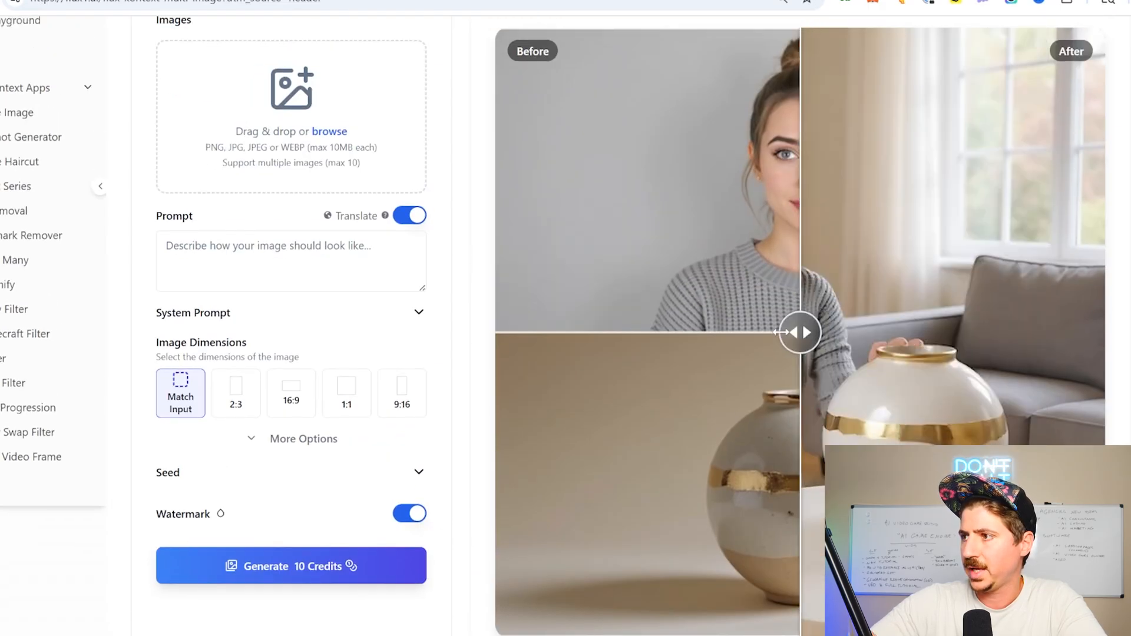
drag(799, 332, 542, 332)
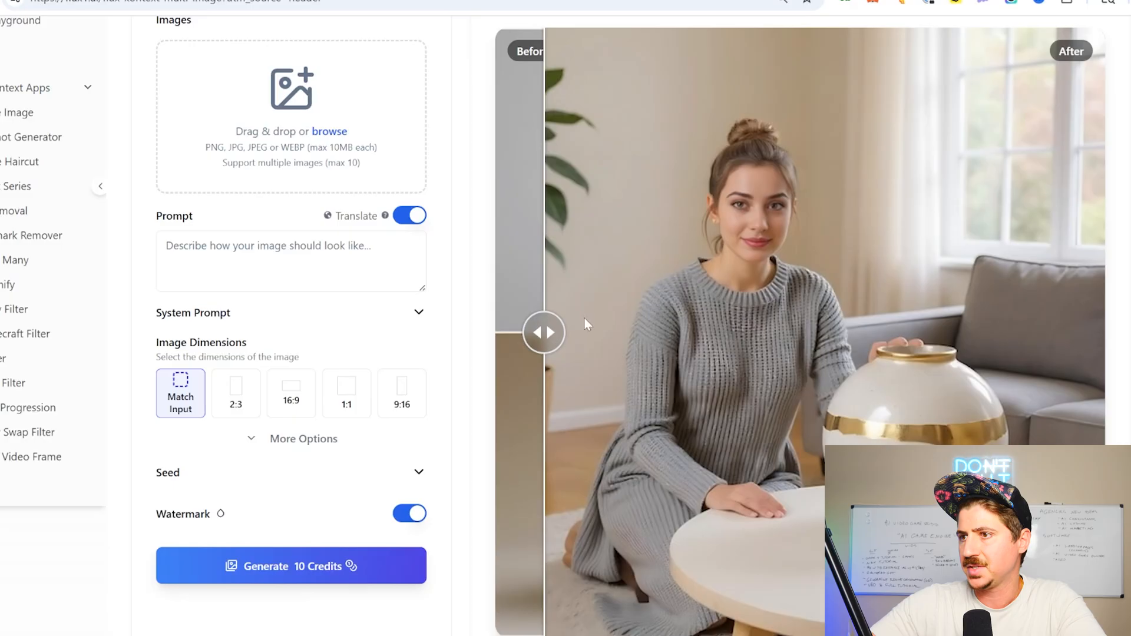
click(408, 514)
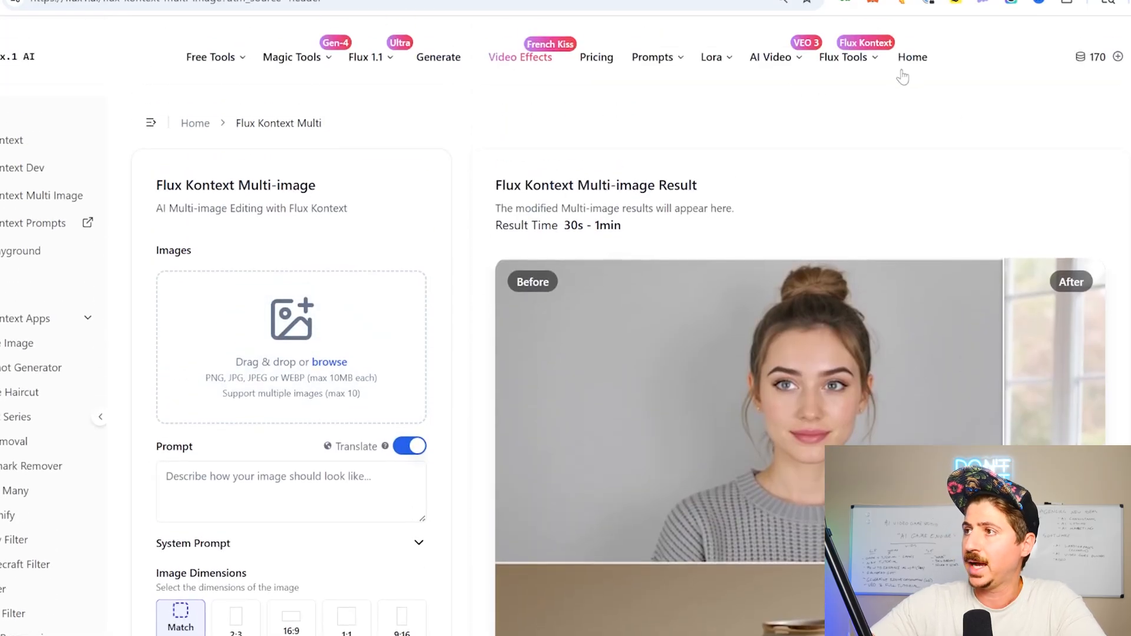
- Reach My Photos from the account avatar to load the generated-images gallery
click(1118, 57)
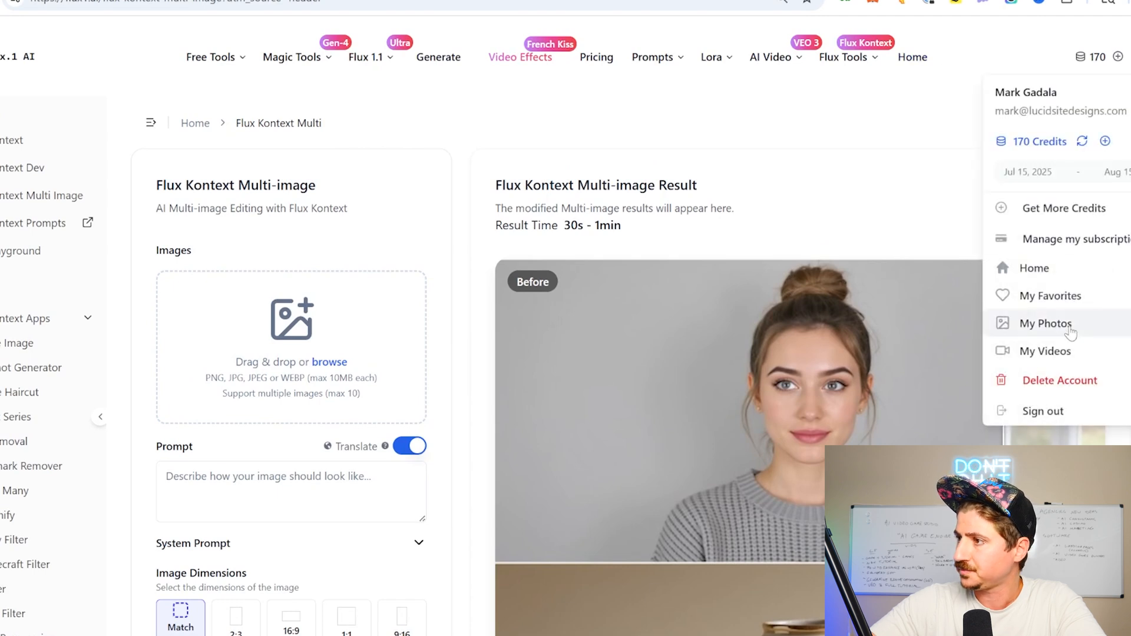
click(1045, 322)
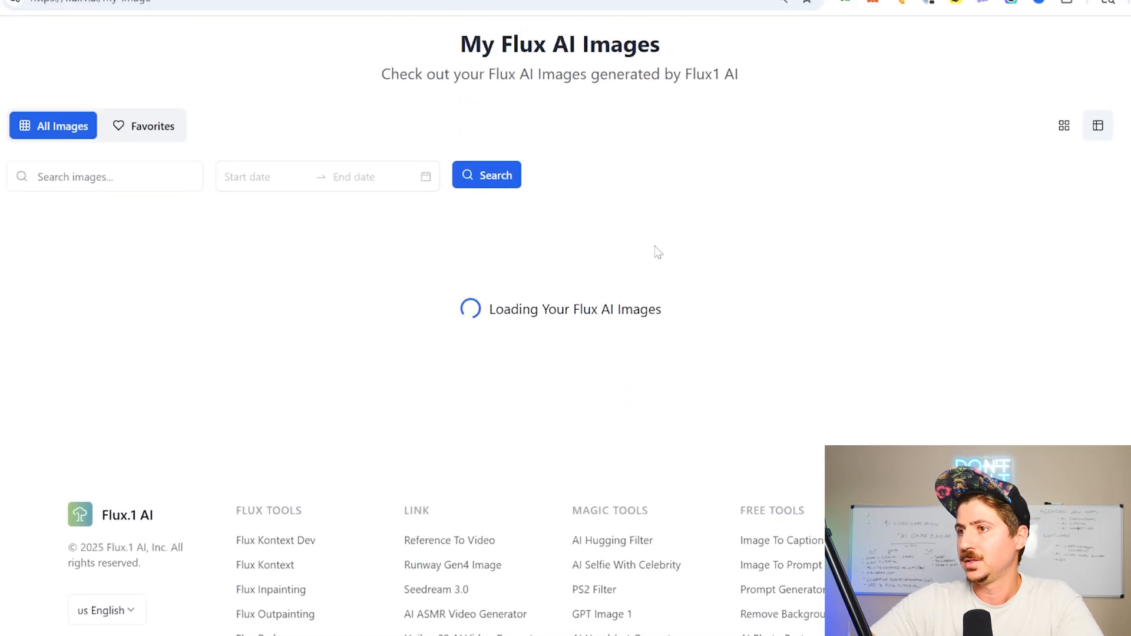
mouse_move(646, 254)
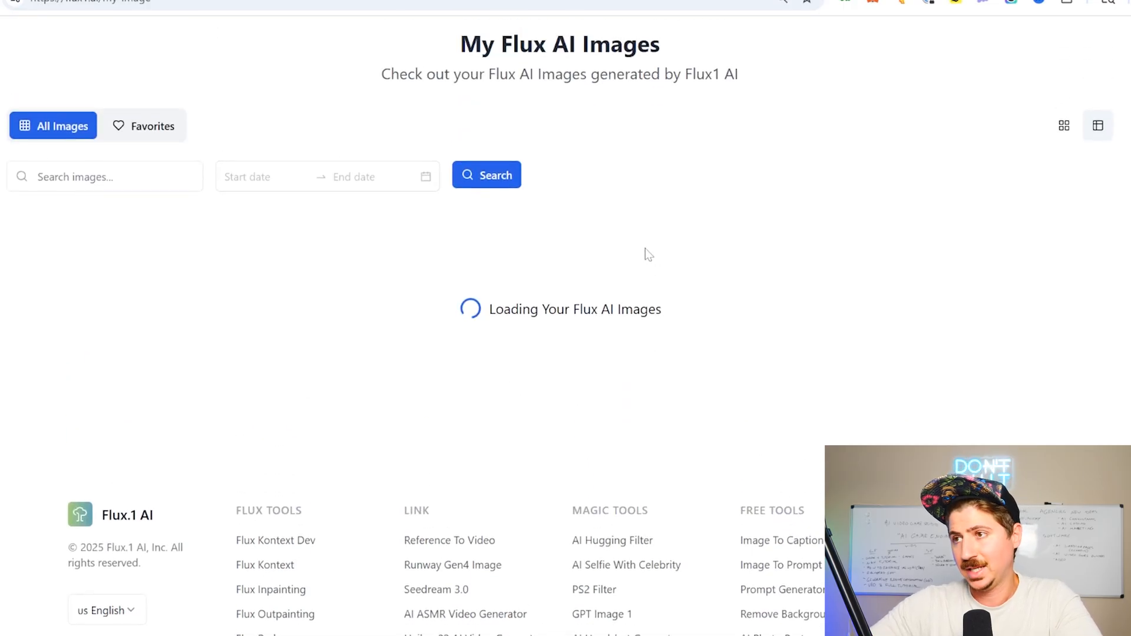
mouse_move(728, 224)
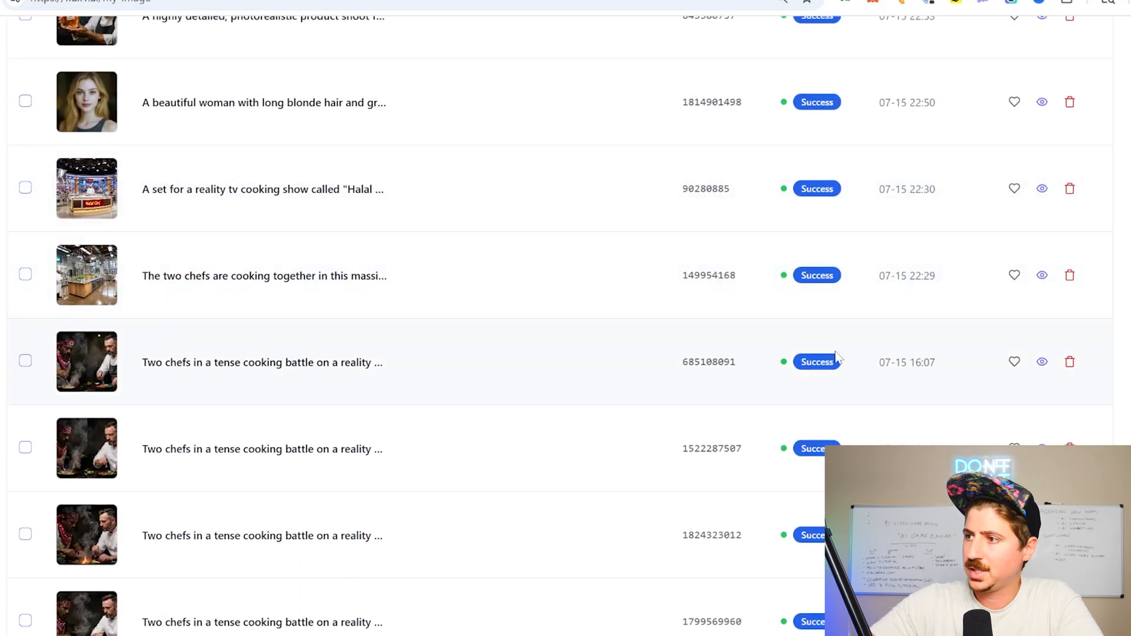
mouse_move(238, 401)
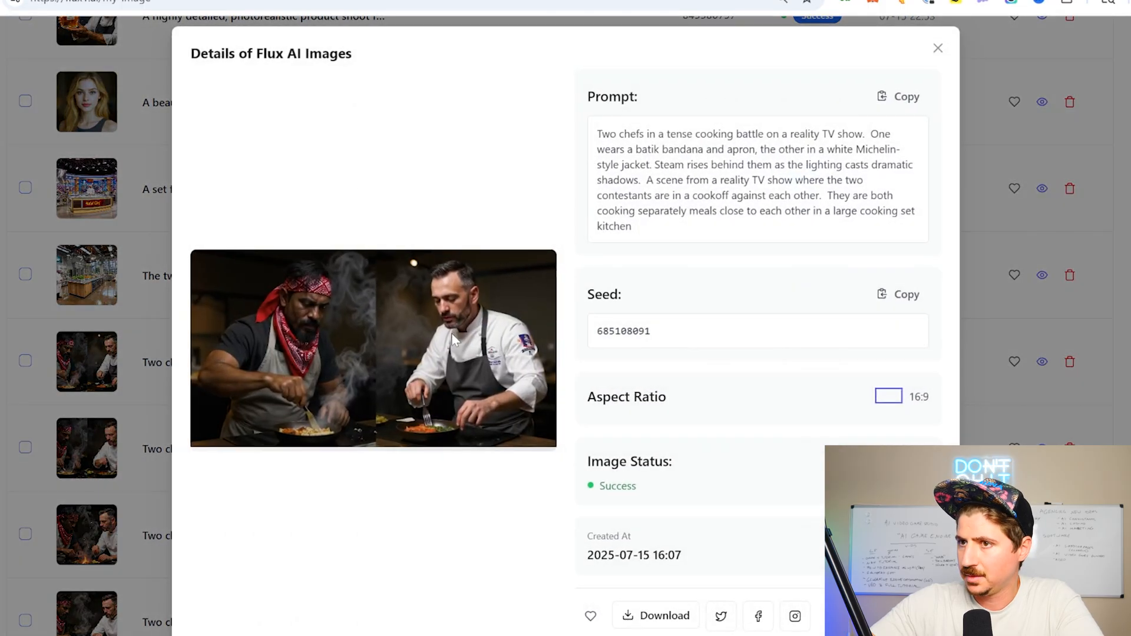
mouse_move(259, 364)
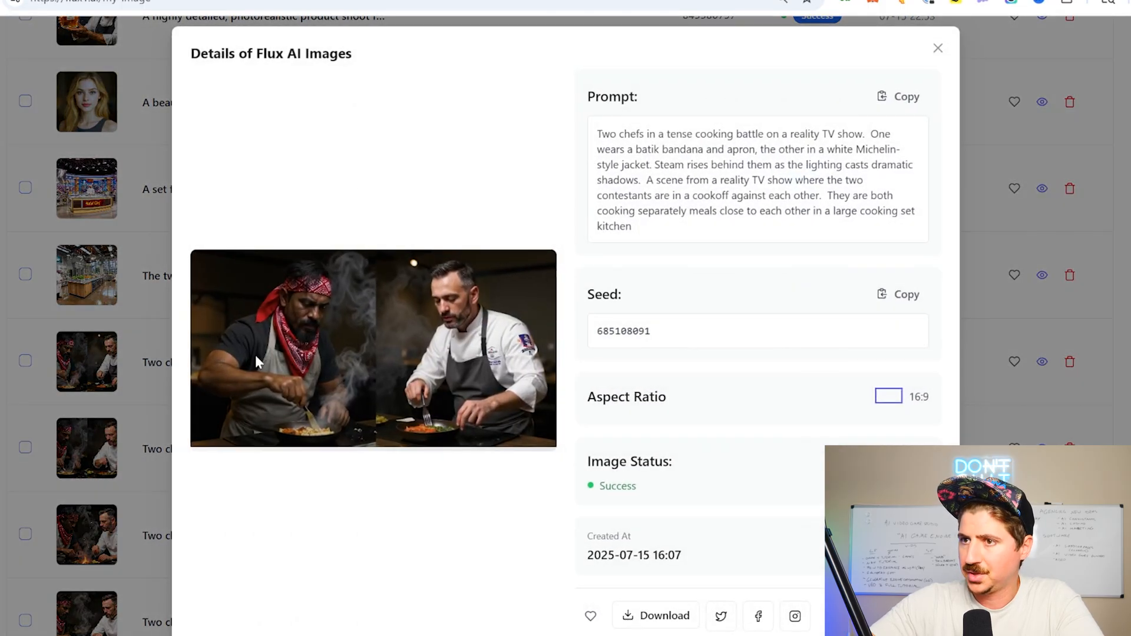
mouse_move(729, 246)
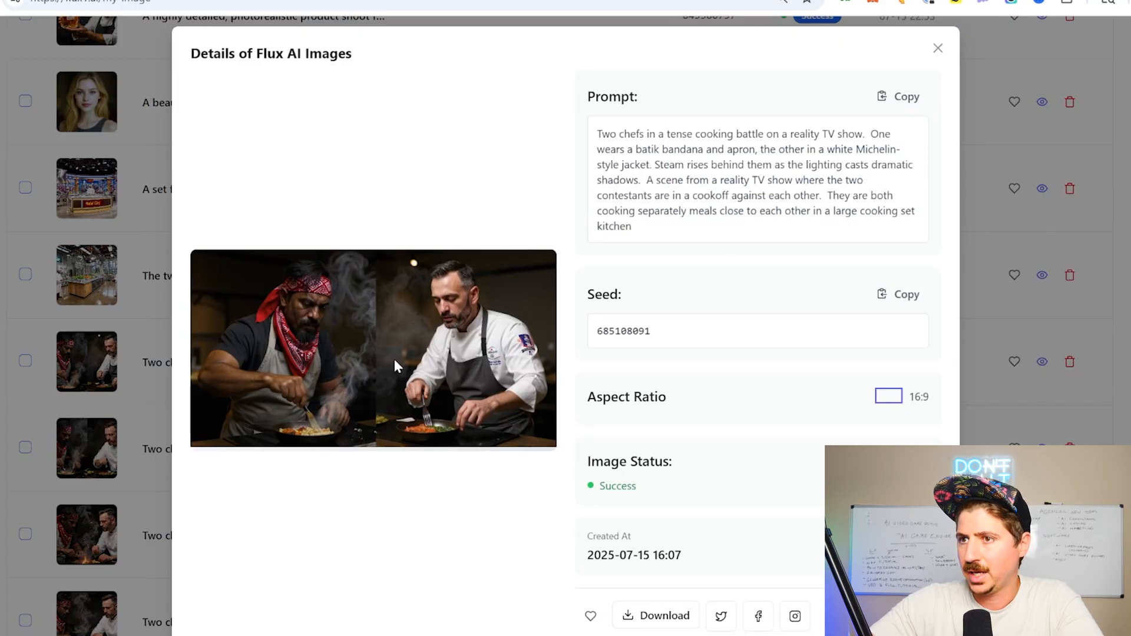
mouse_move(559, 203)
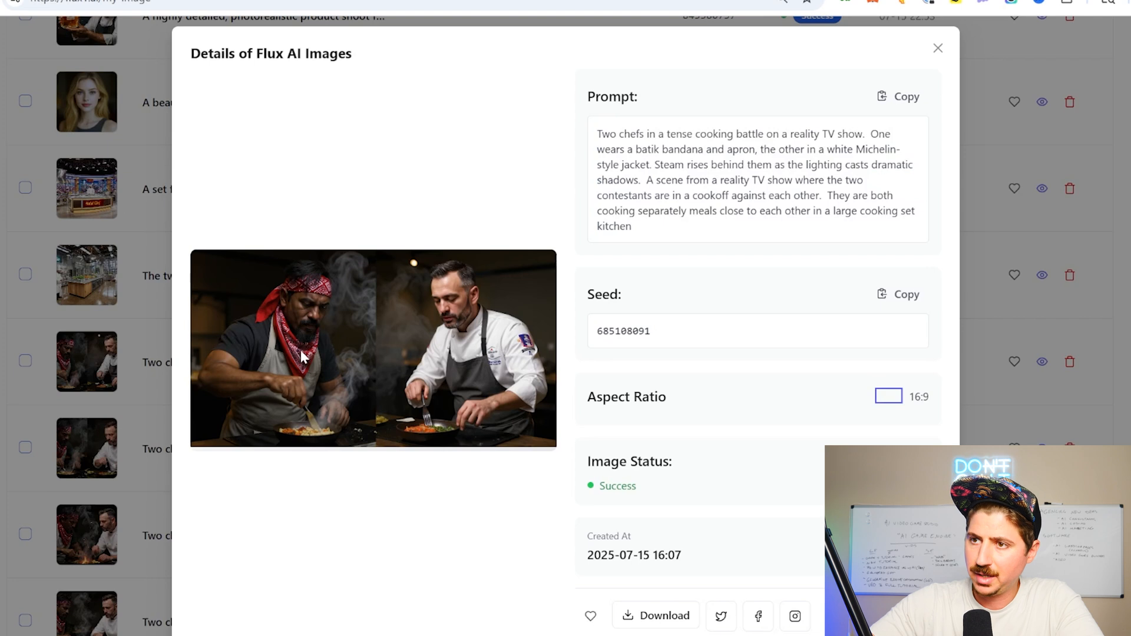
mouse_move(261, 313)
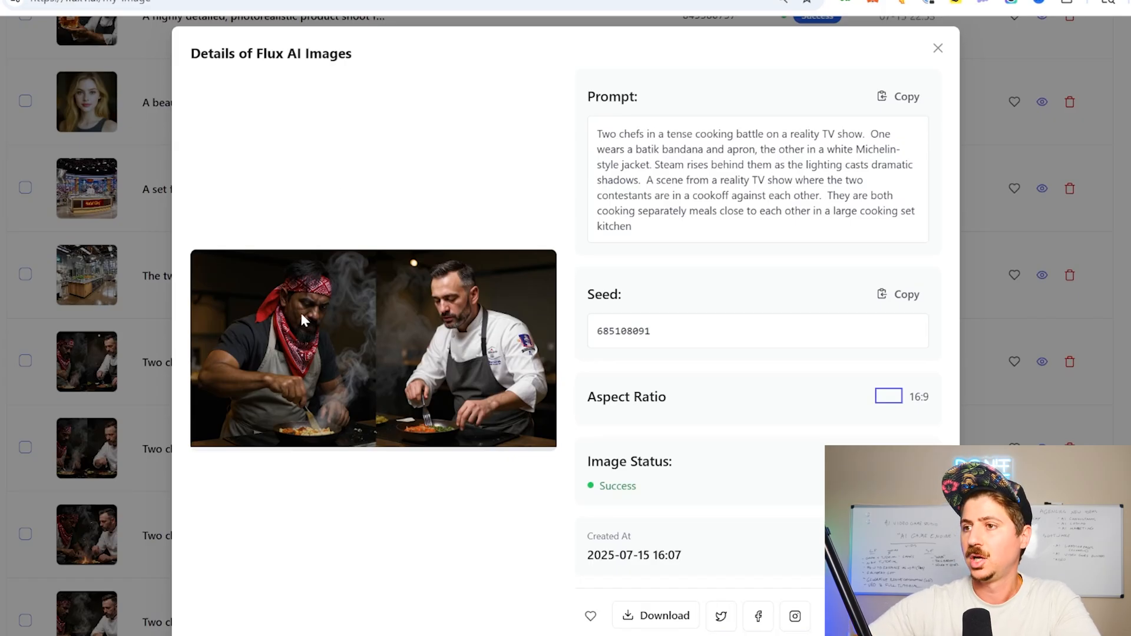
mouse_move(432, 295)
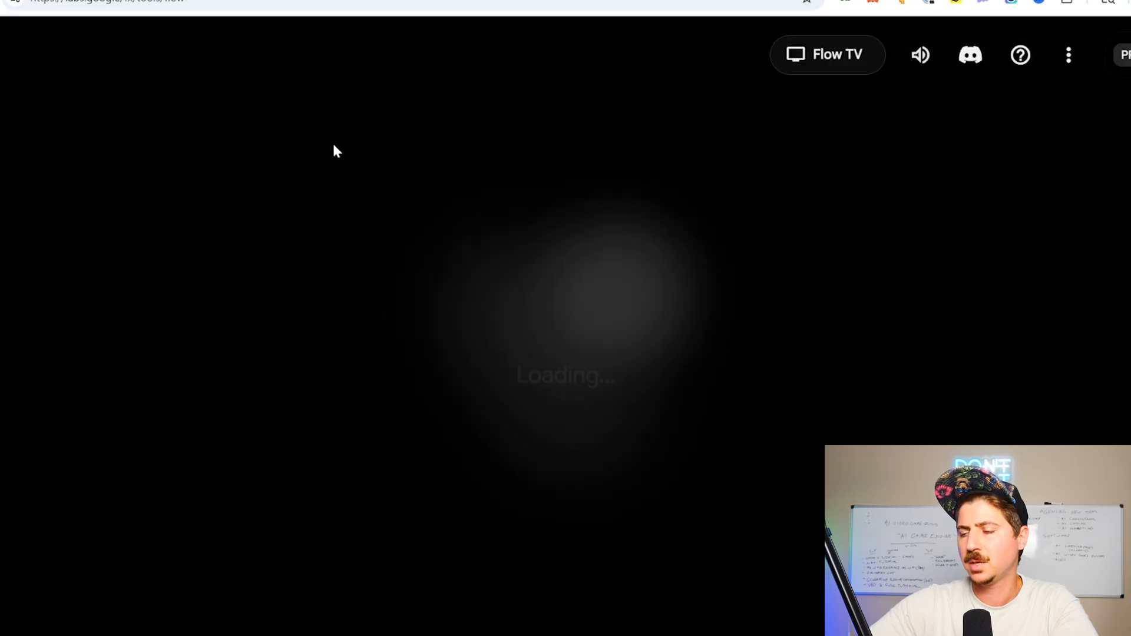
mouse_move(633, 331)
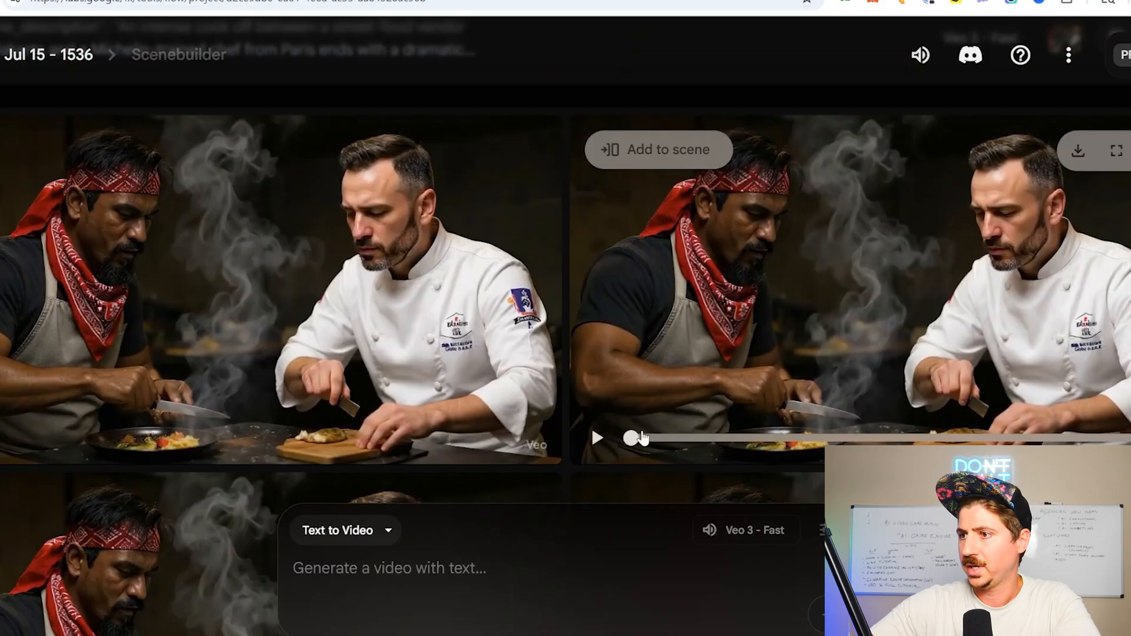
- Play back the two-chef cooking clip in the Jul 15 Scenebuilder project
click(601, 437)
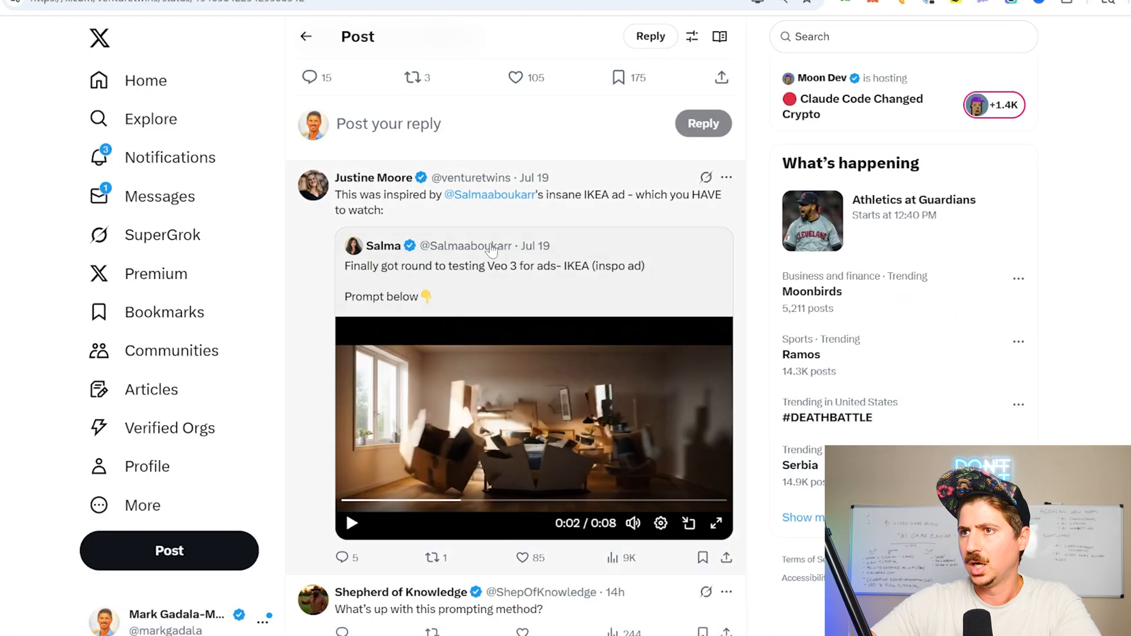
mouse_move(374, 177)
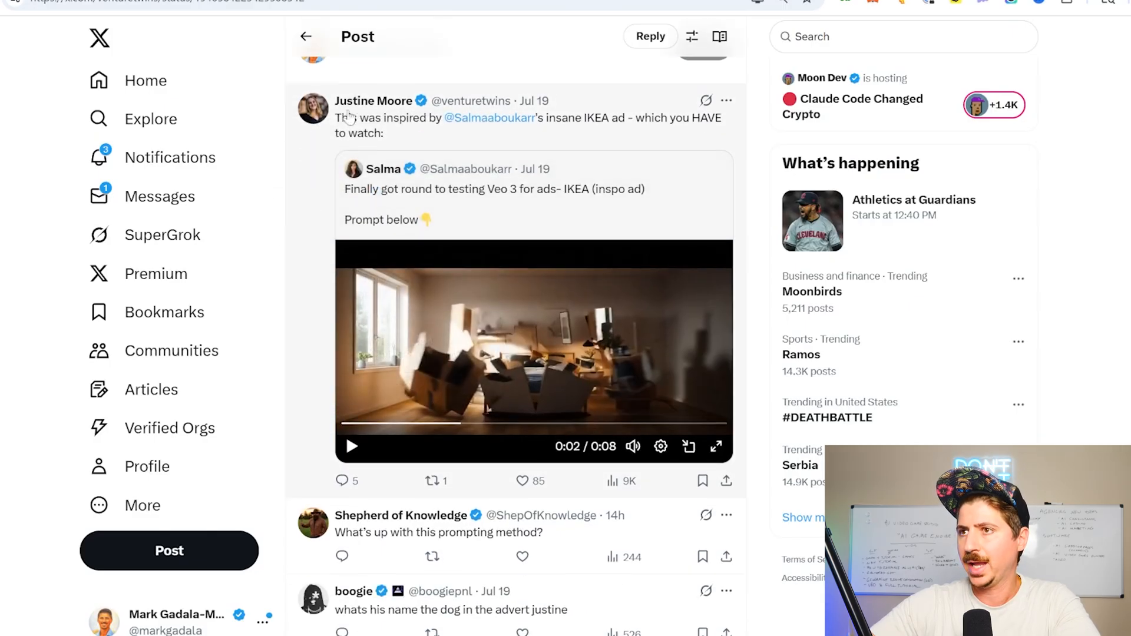
mouse_move(372, 142)
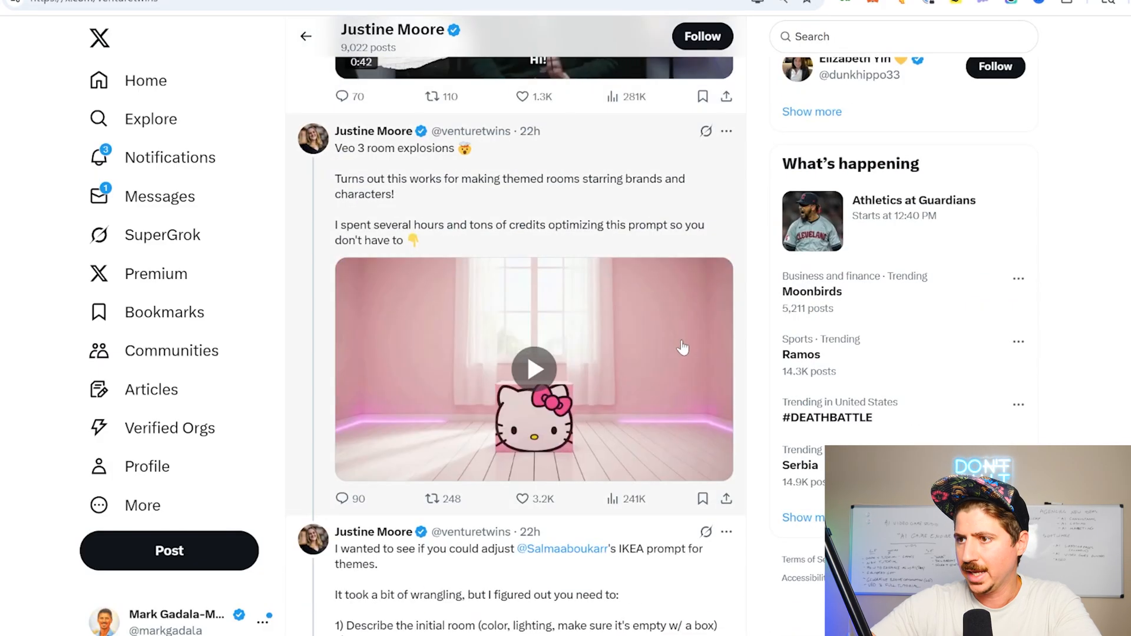
- Play the room-explosion ad, then view the Jul 19 Chewy post's full JSON Veo 3 prompt
click(534, 368)
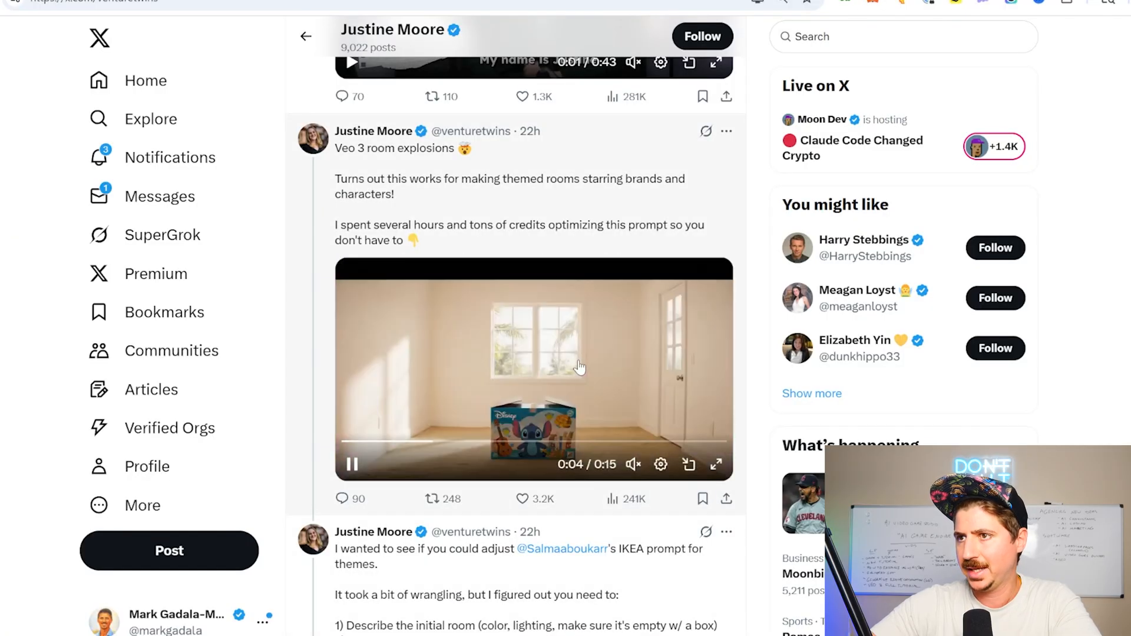
scroll(down, 3)
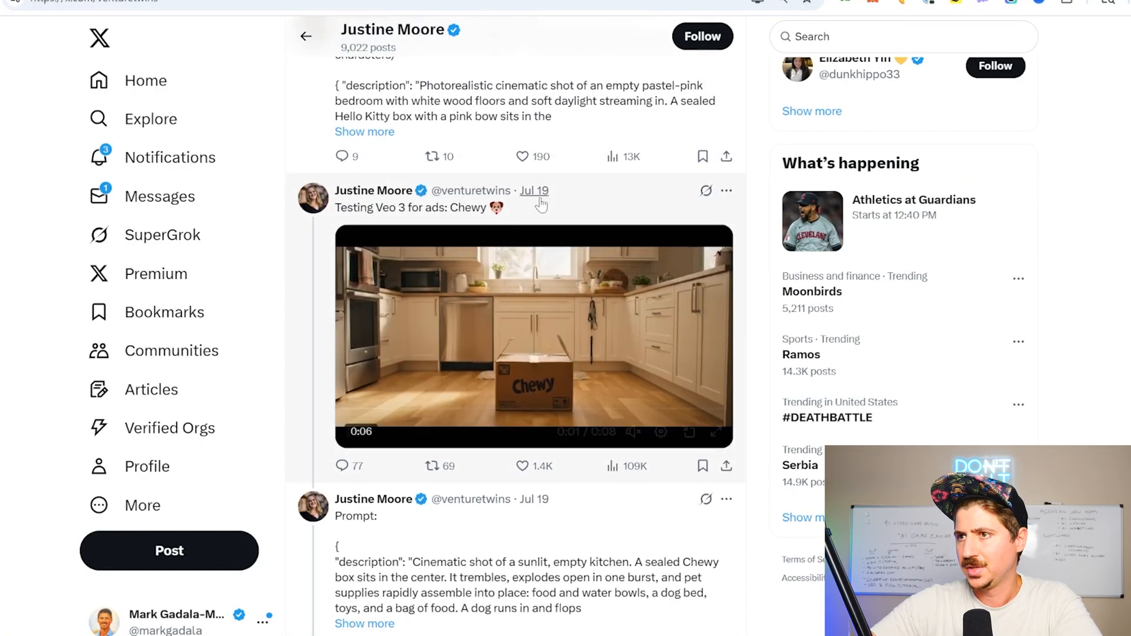
click(535, 191)
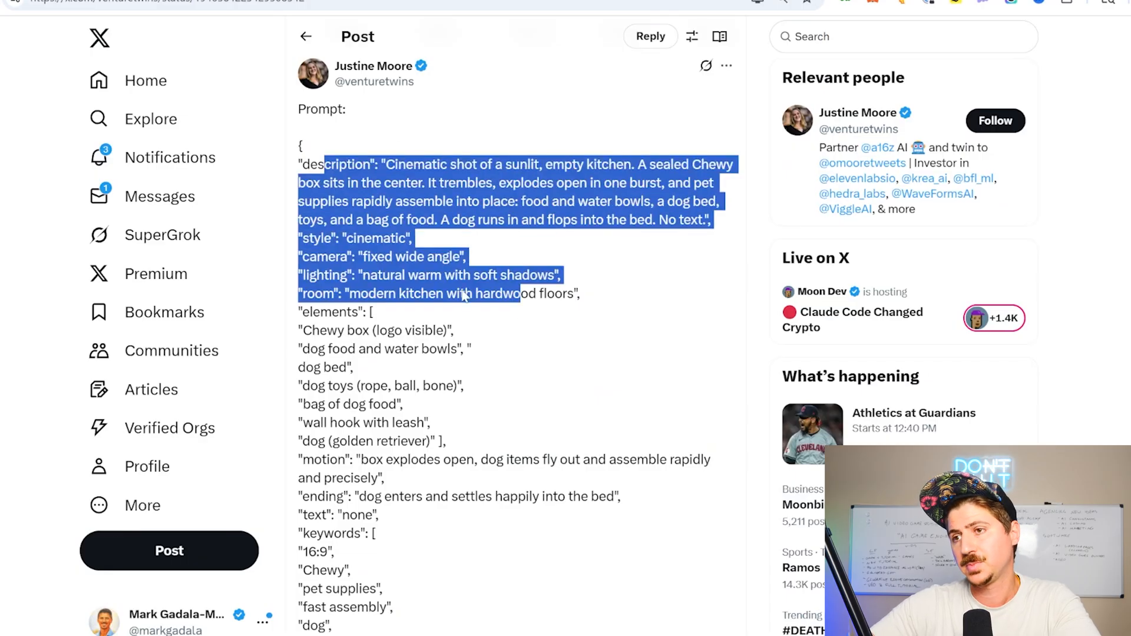
scroll(down, 3)
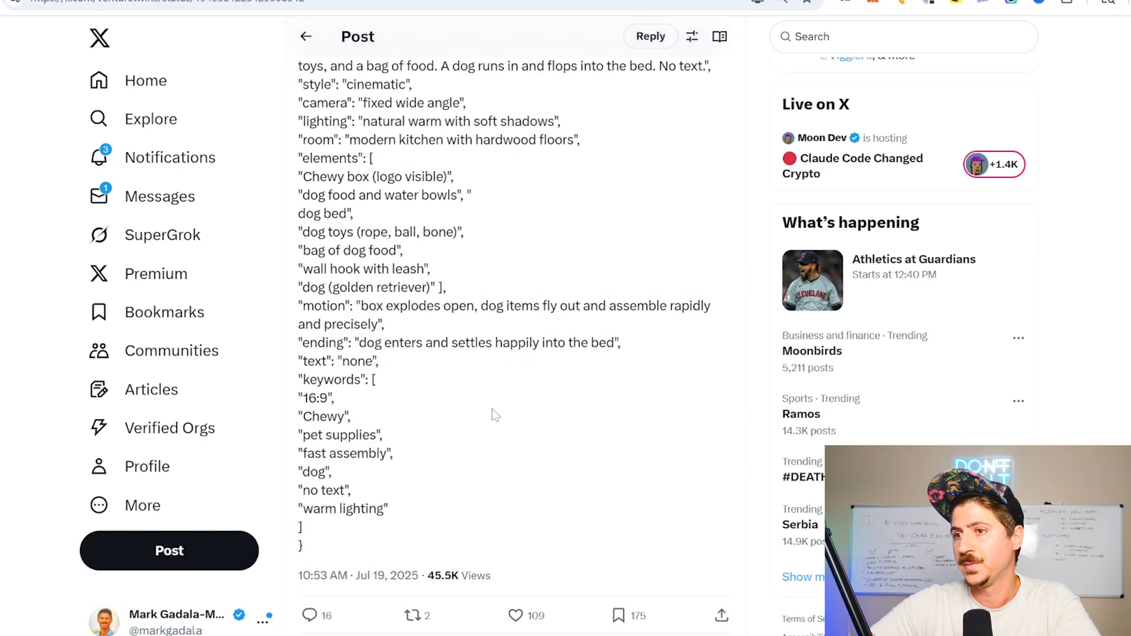
scroll(up, 3)
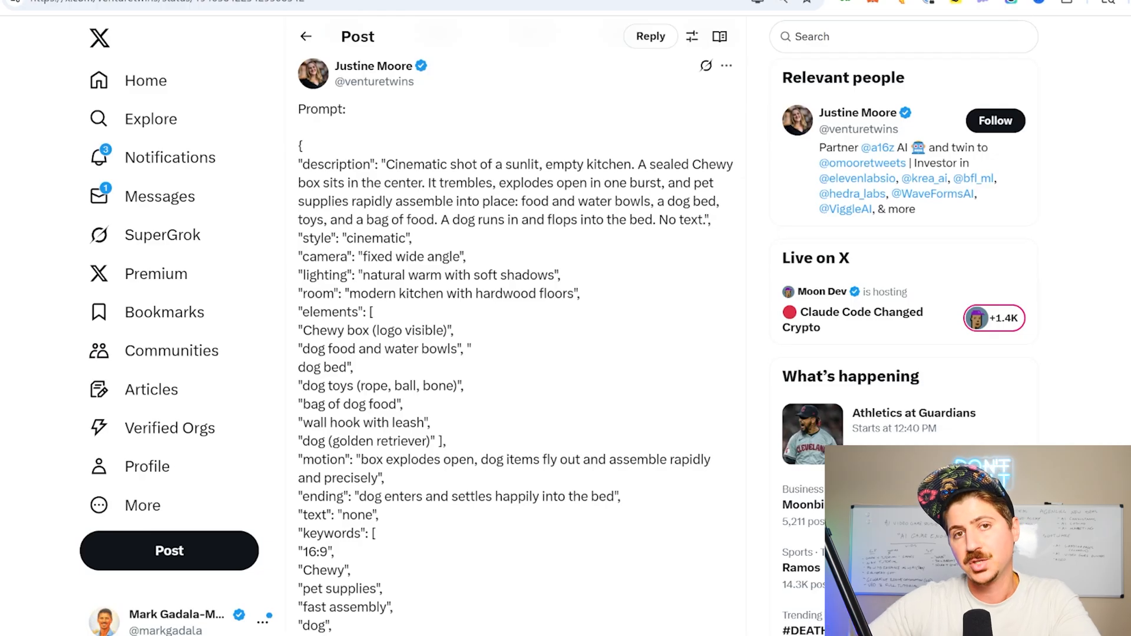
mouse_move(646, 521)
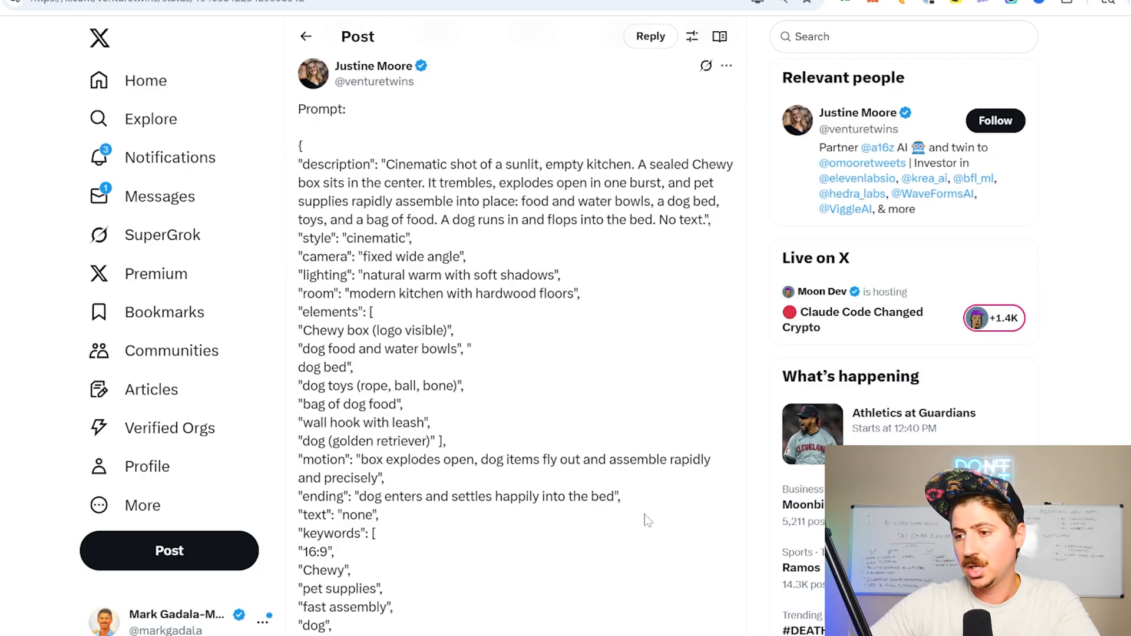
mouse_move(552, 242)
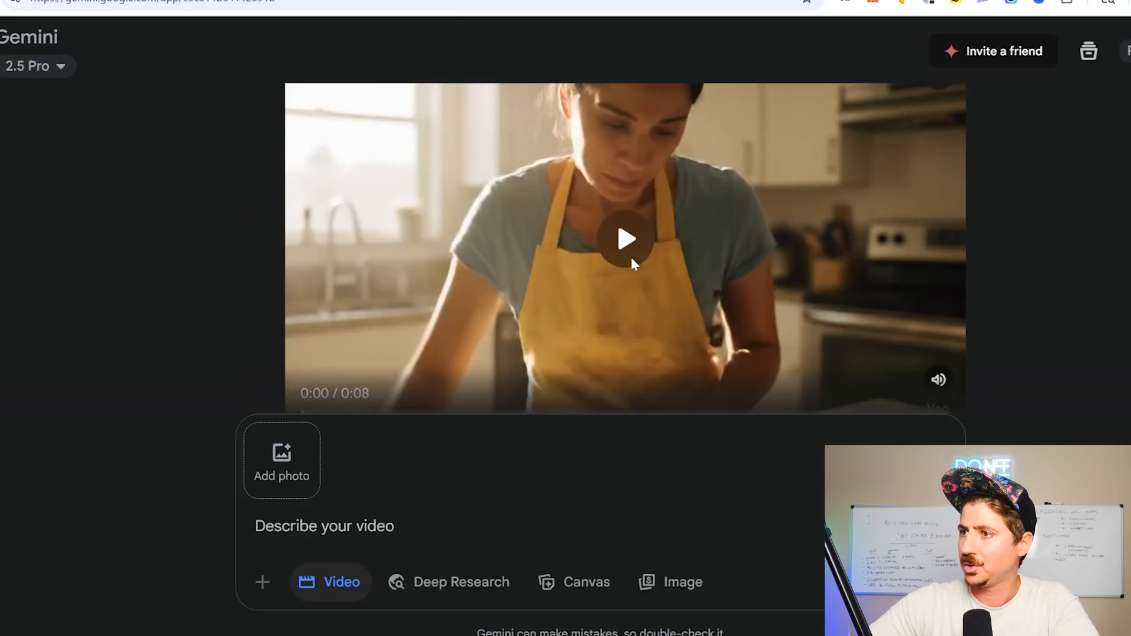
- Play the generated clip of the woman in a yellow apron cooking
click(627, 240)
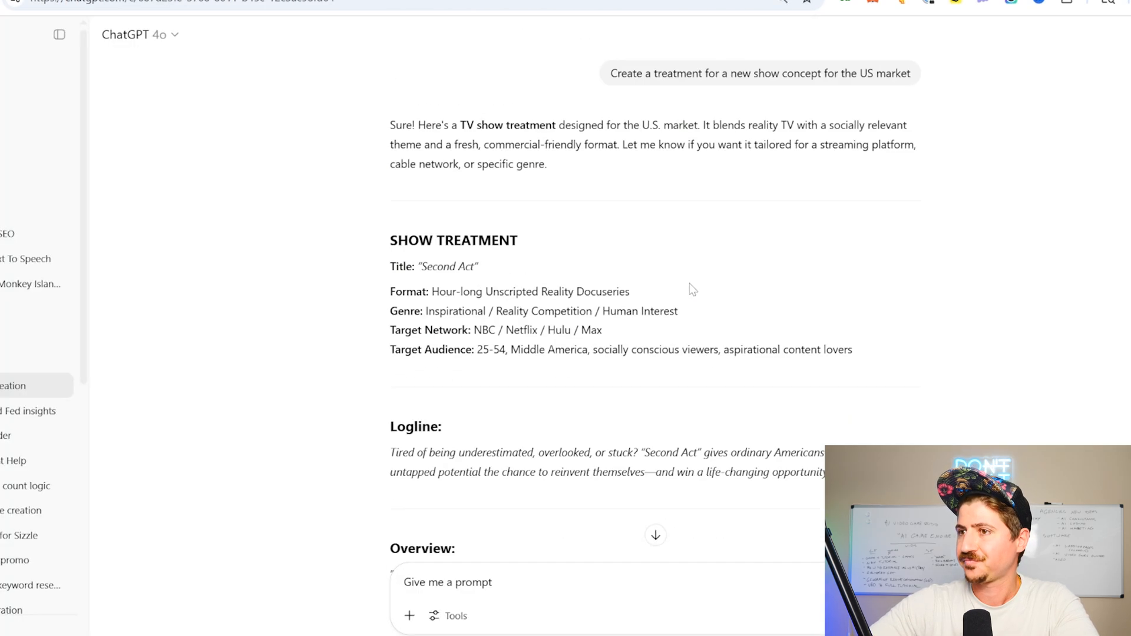
- Scroll through the Second Act treatment's format, logline and overview, highlighting a line
scroll(down, 3)
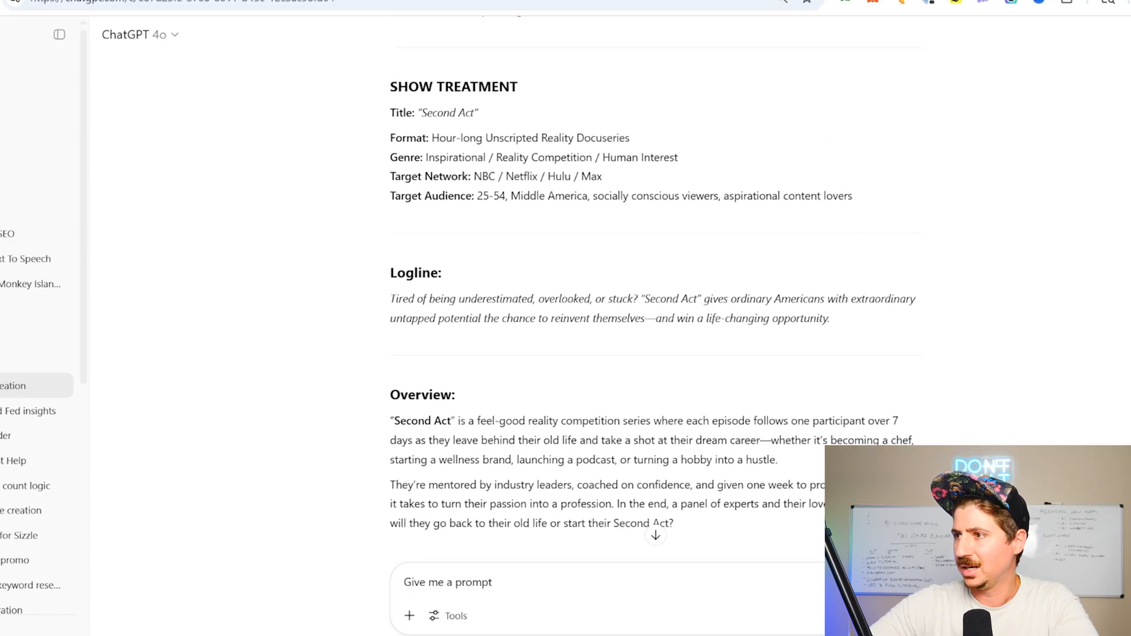
drag(690, 298, 789, 298)
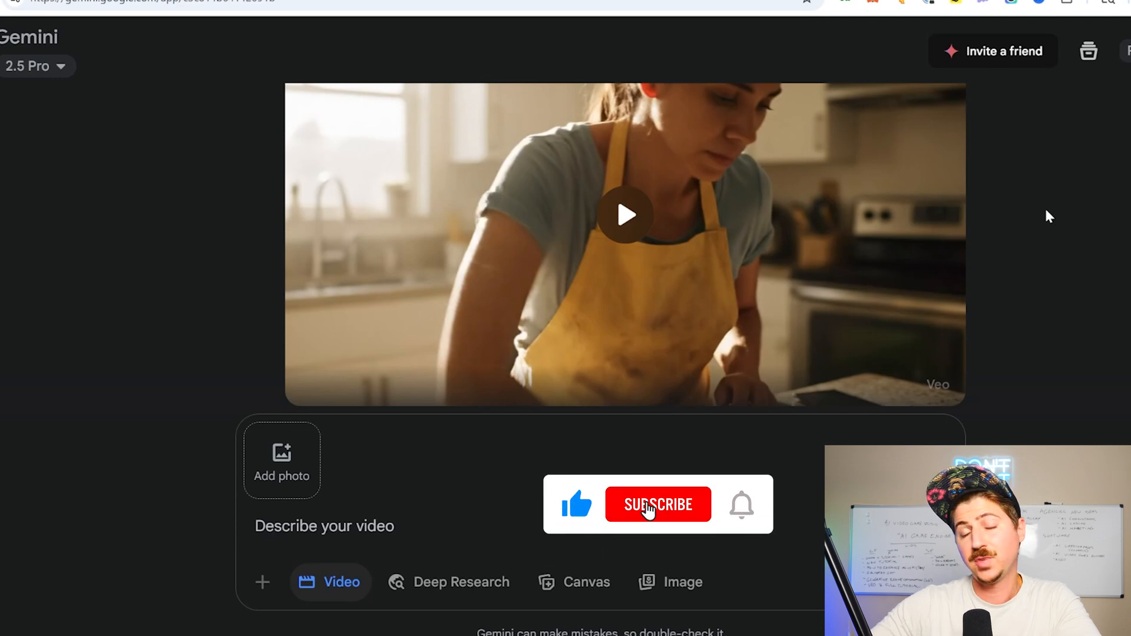
- Return to the paused yellow-apron kitchen clip on Gemini's video page
click(658, 504)
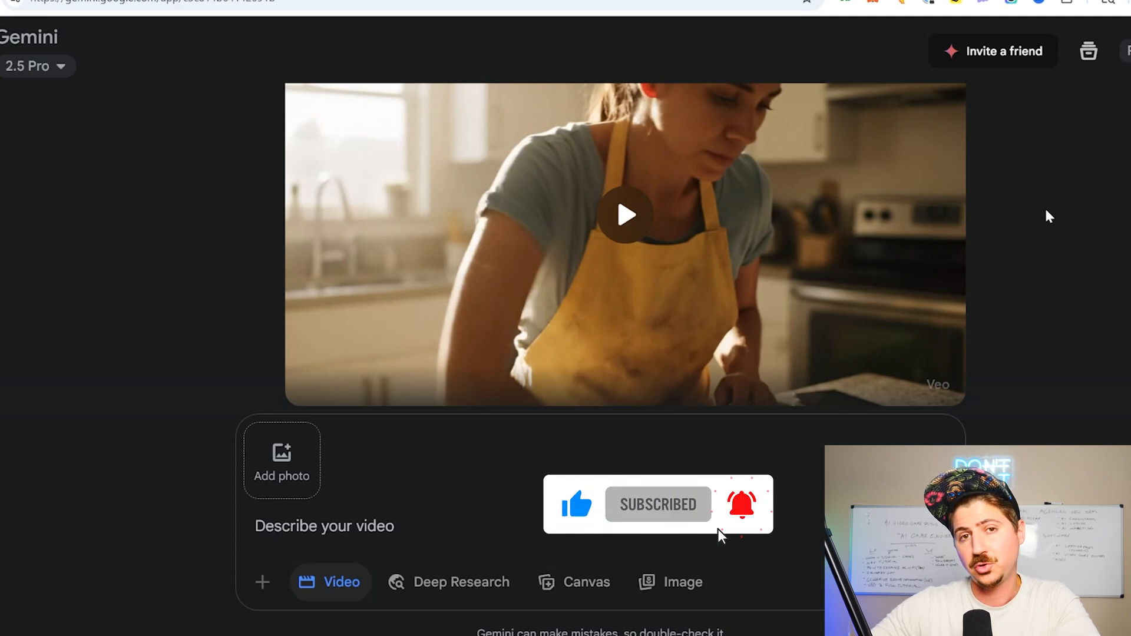